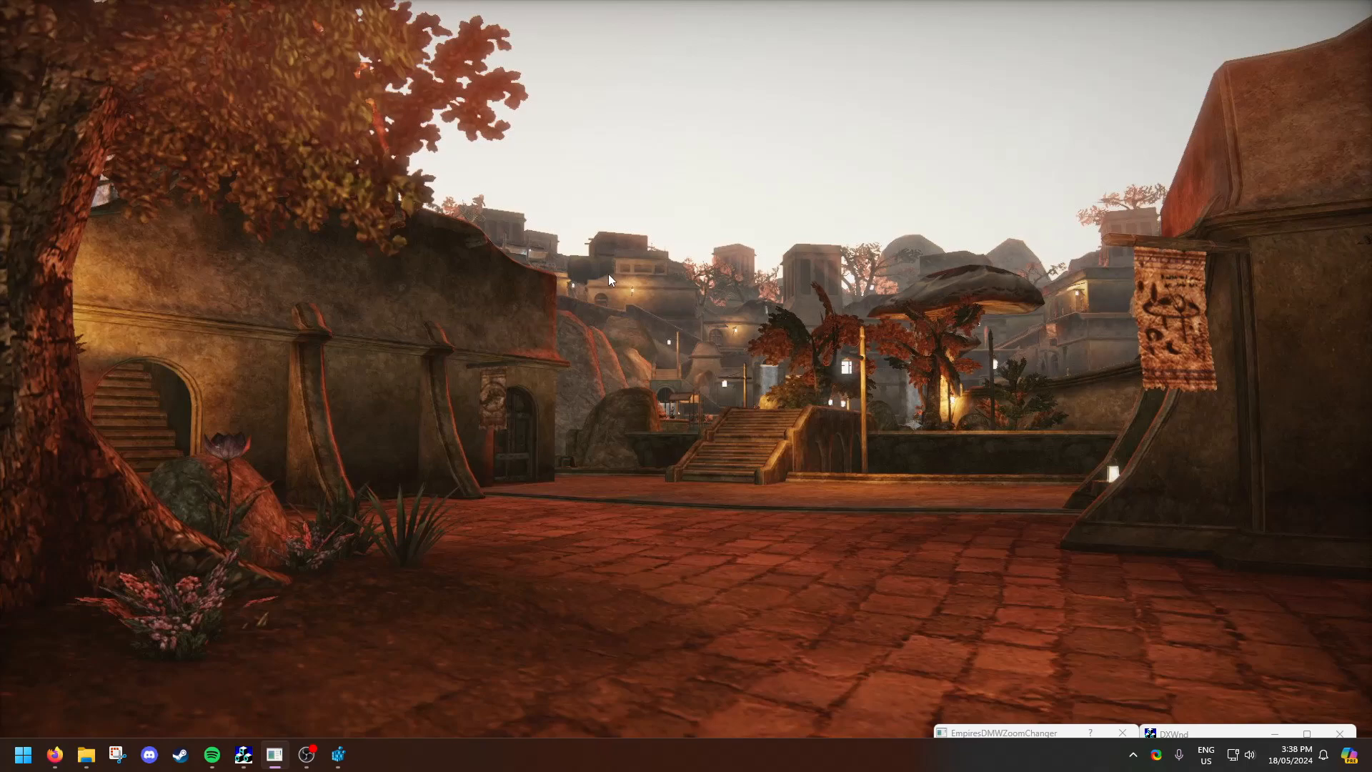
pyautogui.moveTo(594, 355)
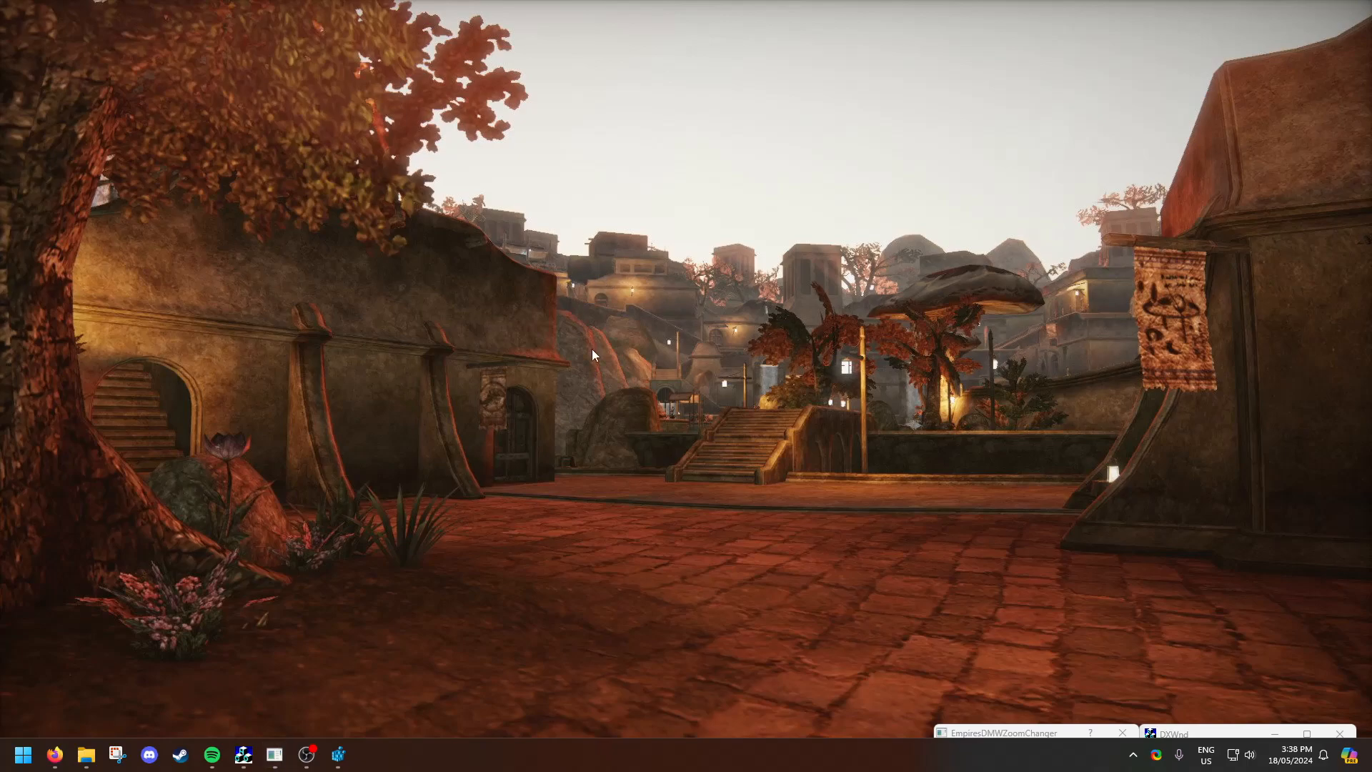
pyautogui.moveTo(356, 487)
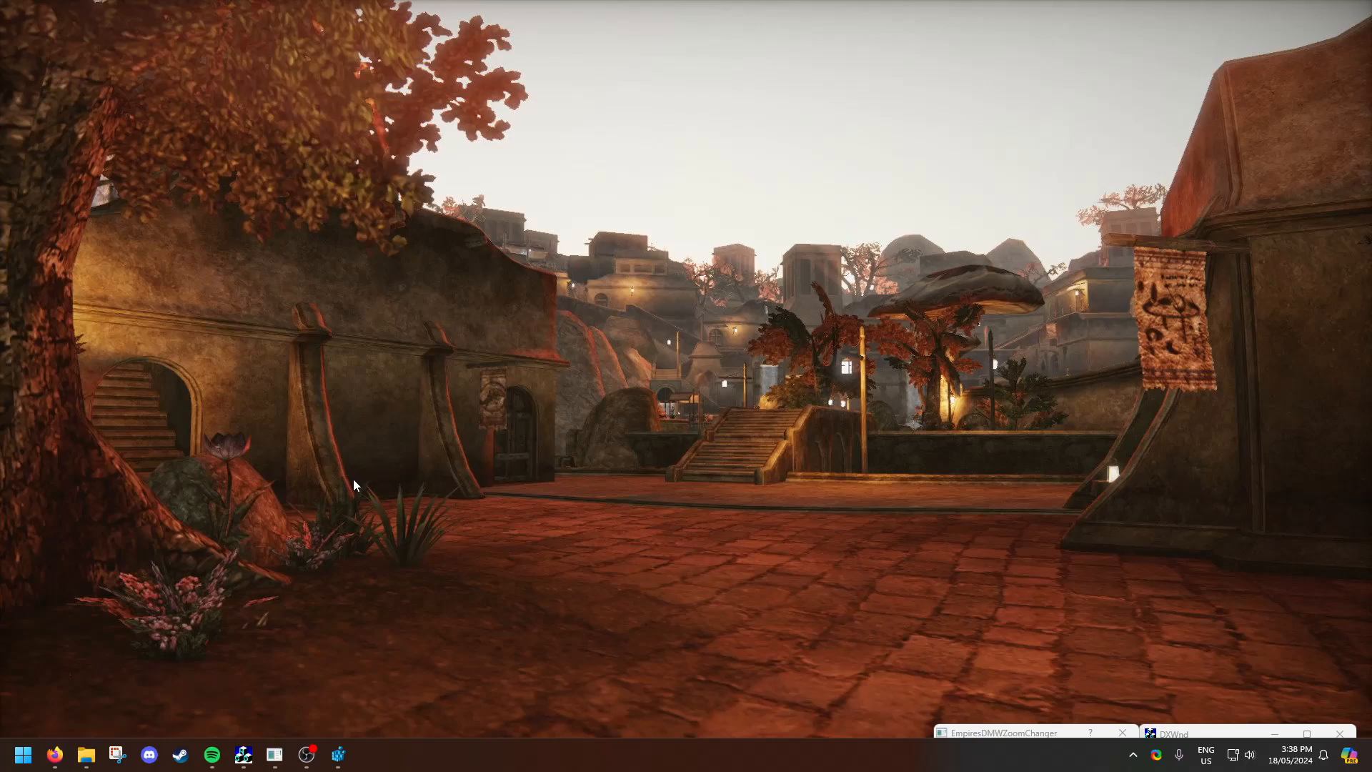
# Check the Empires registry values Game Bit Depth (32) and Game Window Height (1080), leaving both unchanged
pyautogui.click(338, 753)
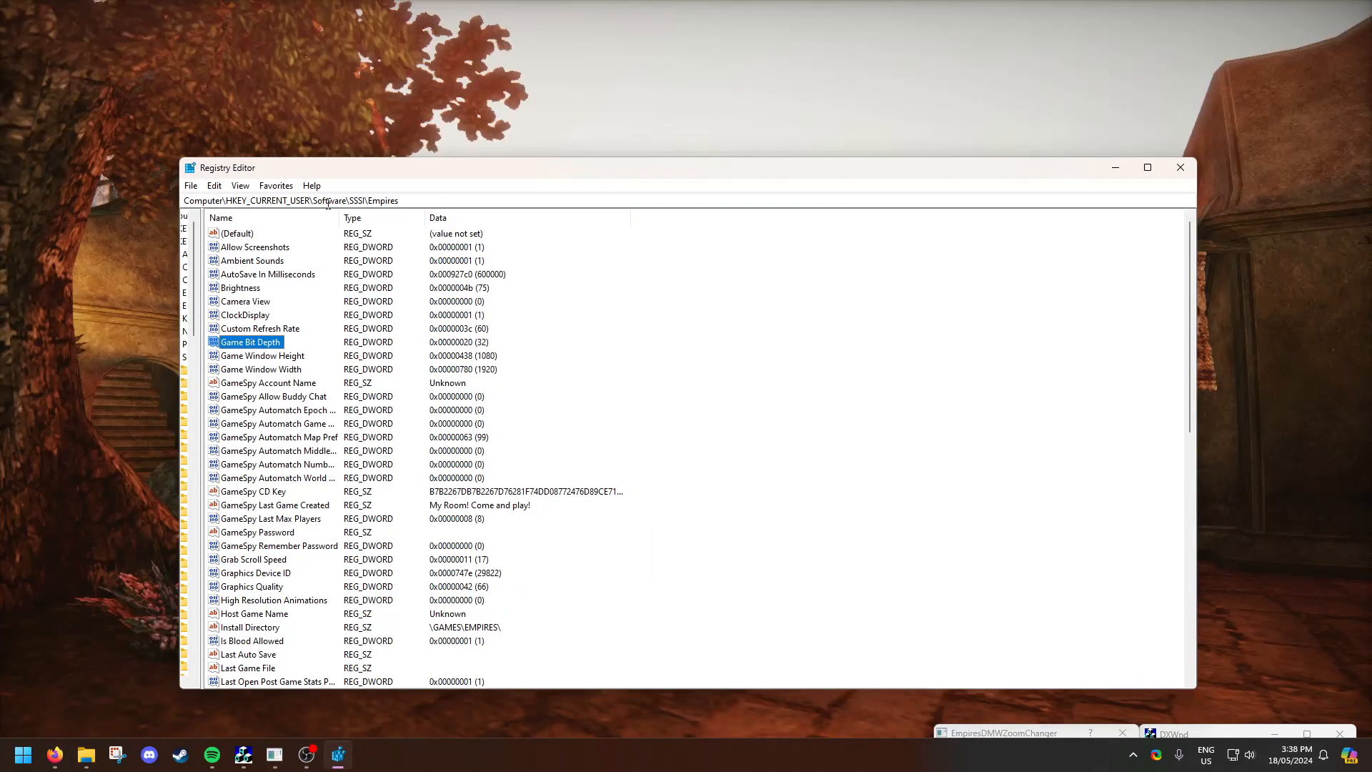
pyautogui.moveTo(293, 280)
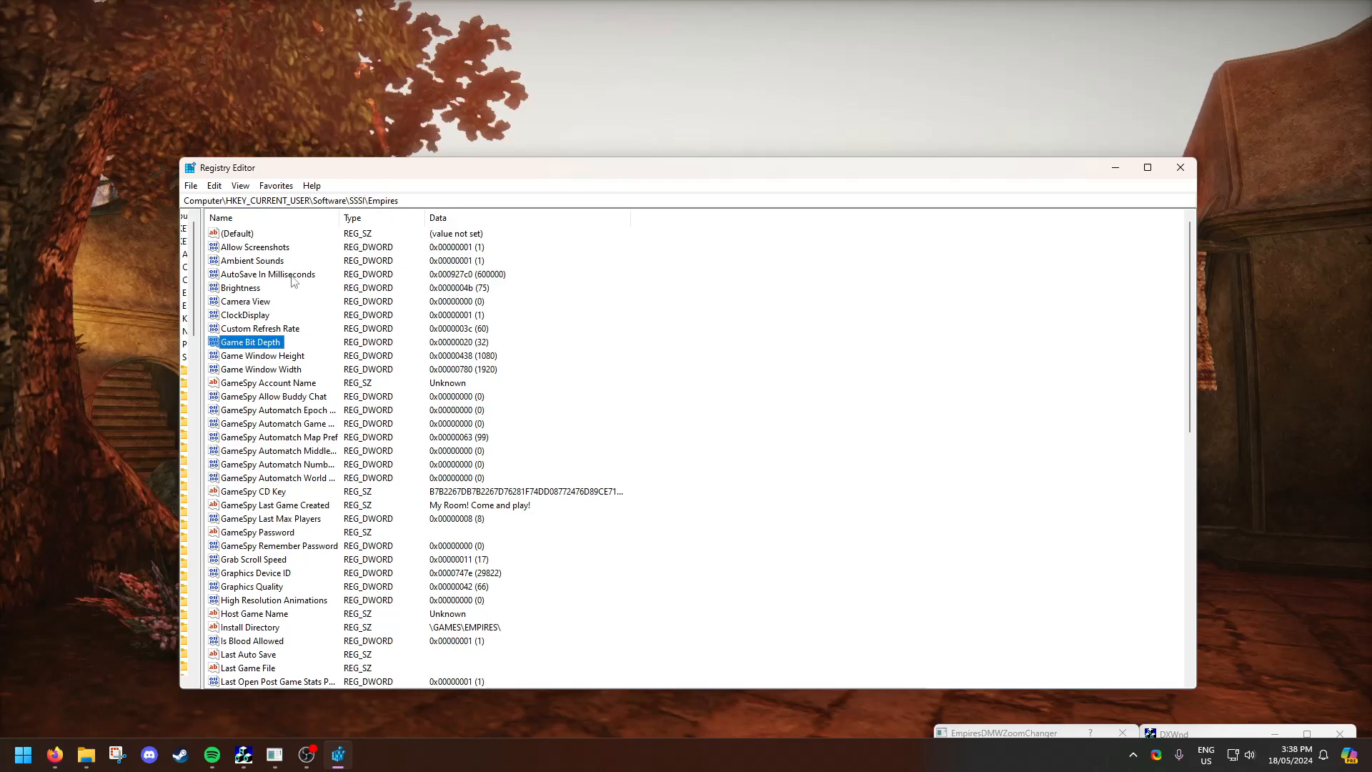
pyautogui.rightClick(250, 341)
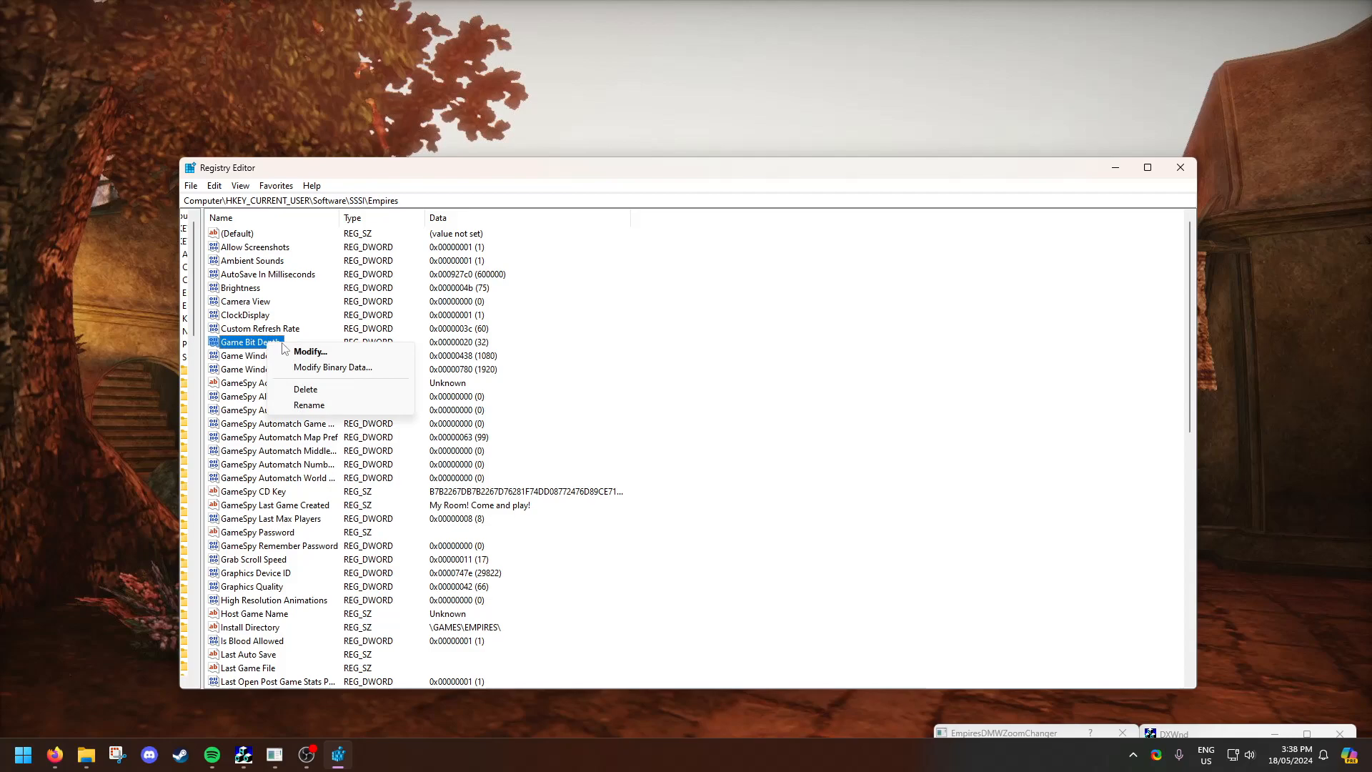
pyautogui.click(311, 351)
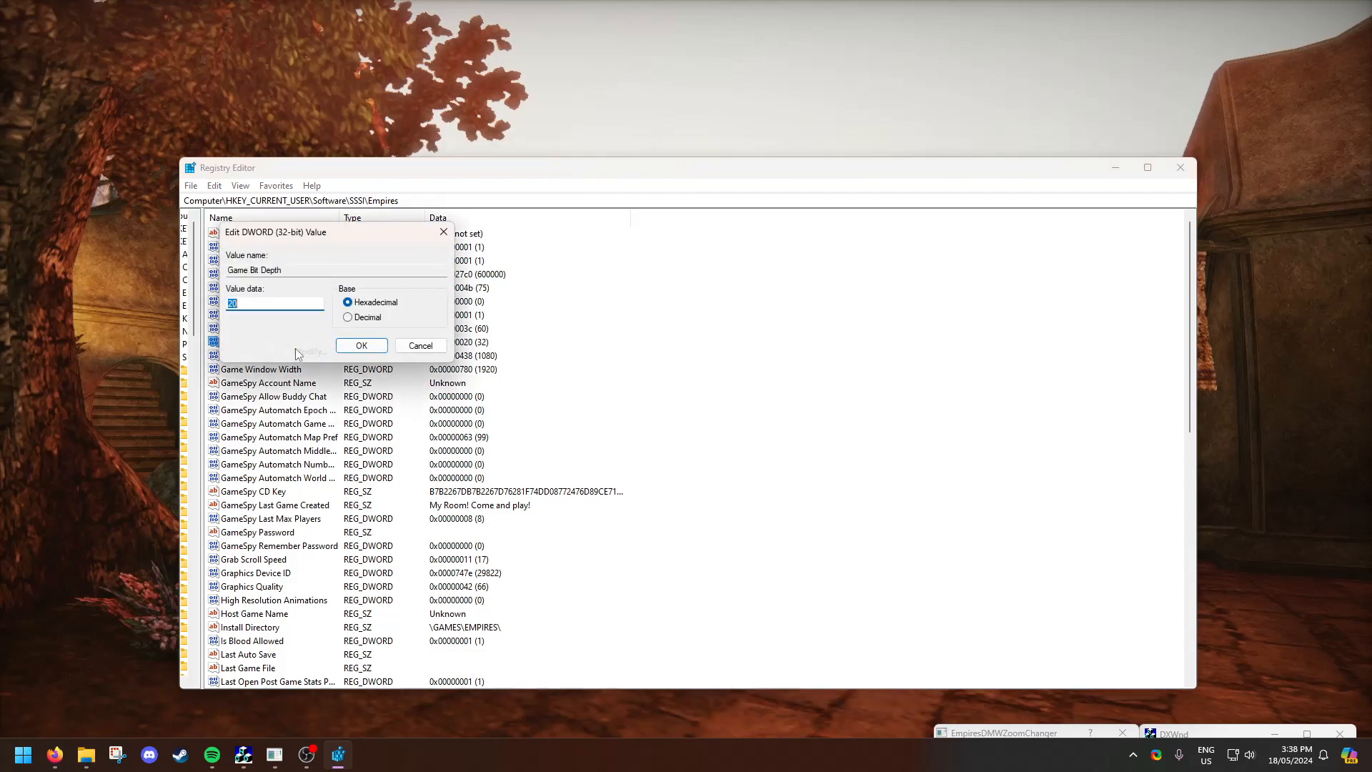
pyautogui.click(348, 316)
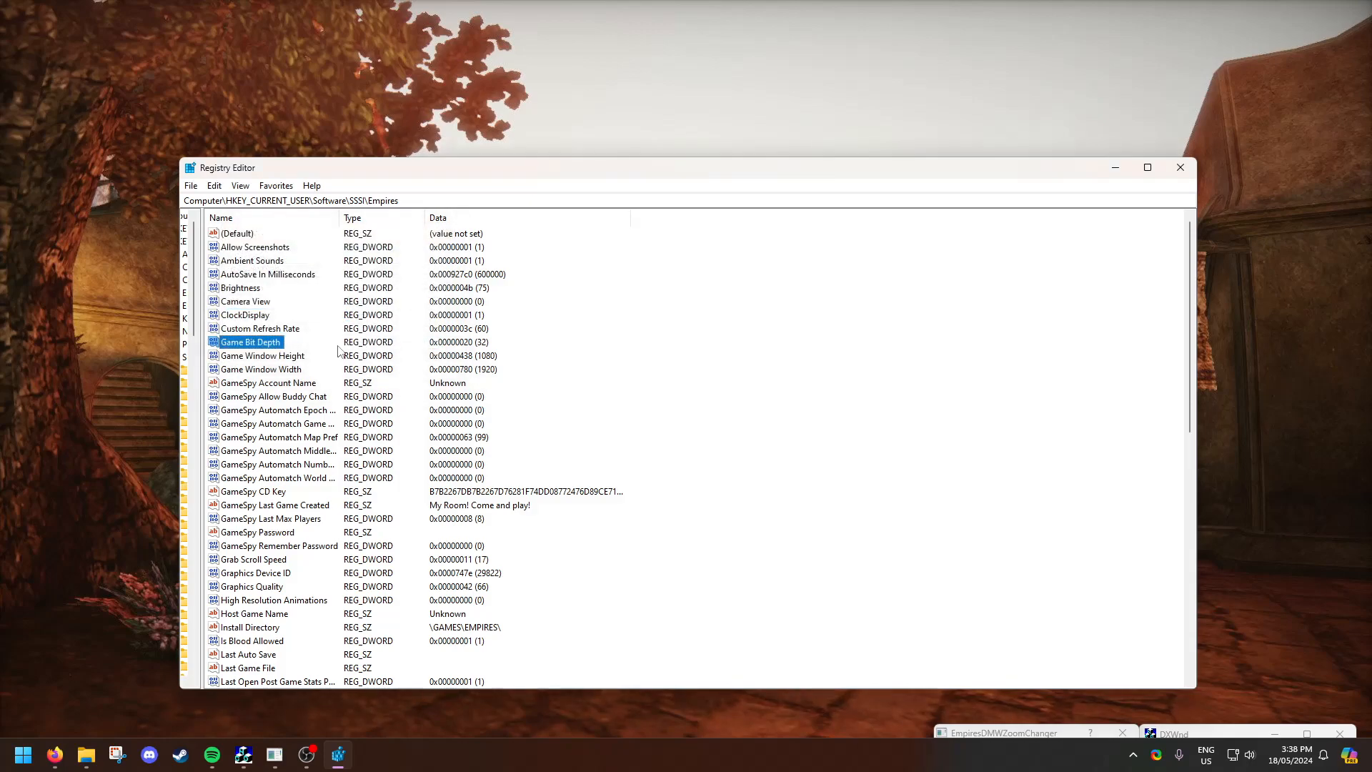
pyautogui.click(262, 355)
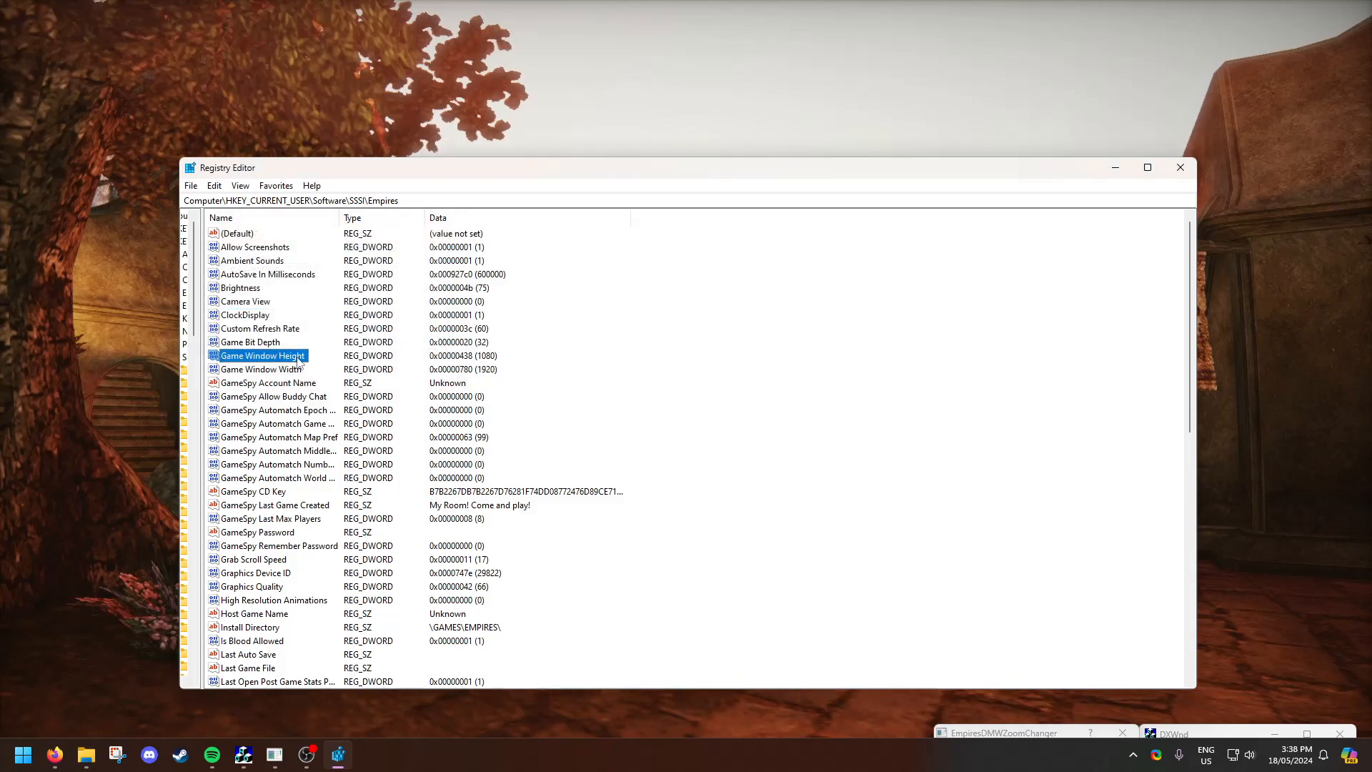
pyautogui.rightClick(262, 355)
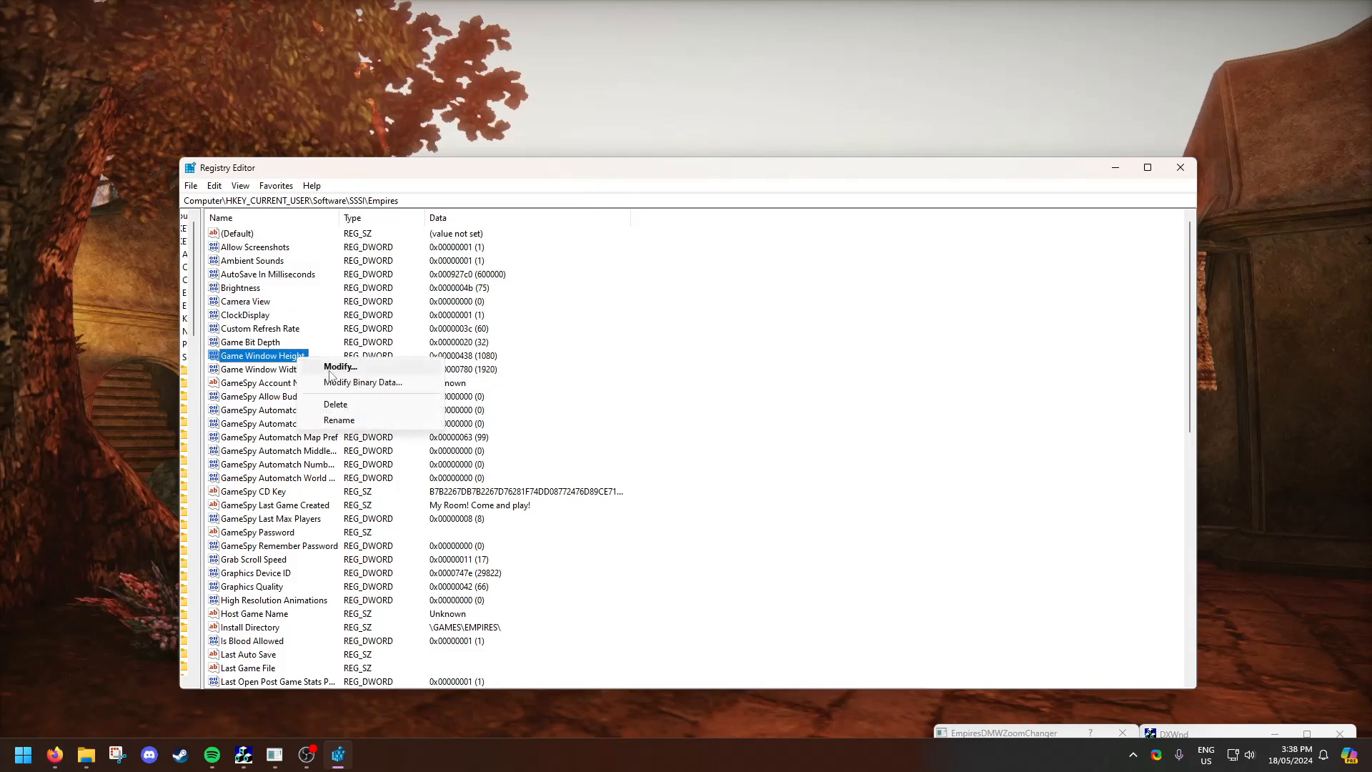
pyautogui.click(339, 366)
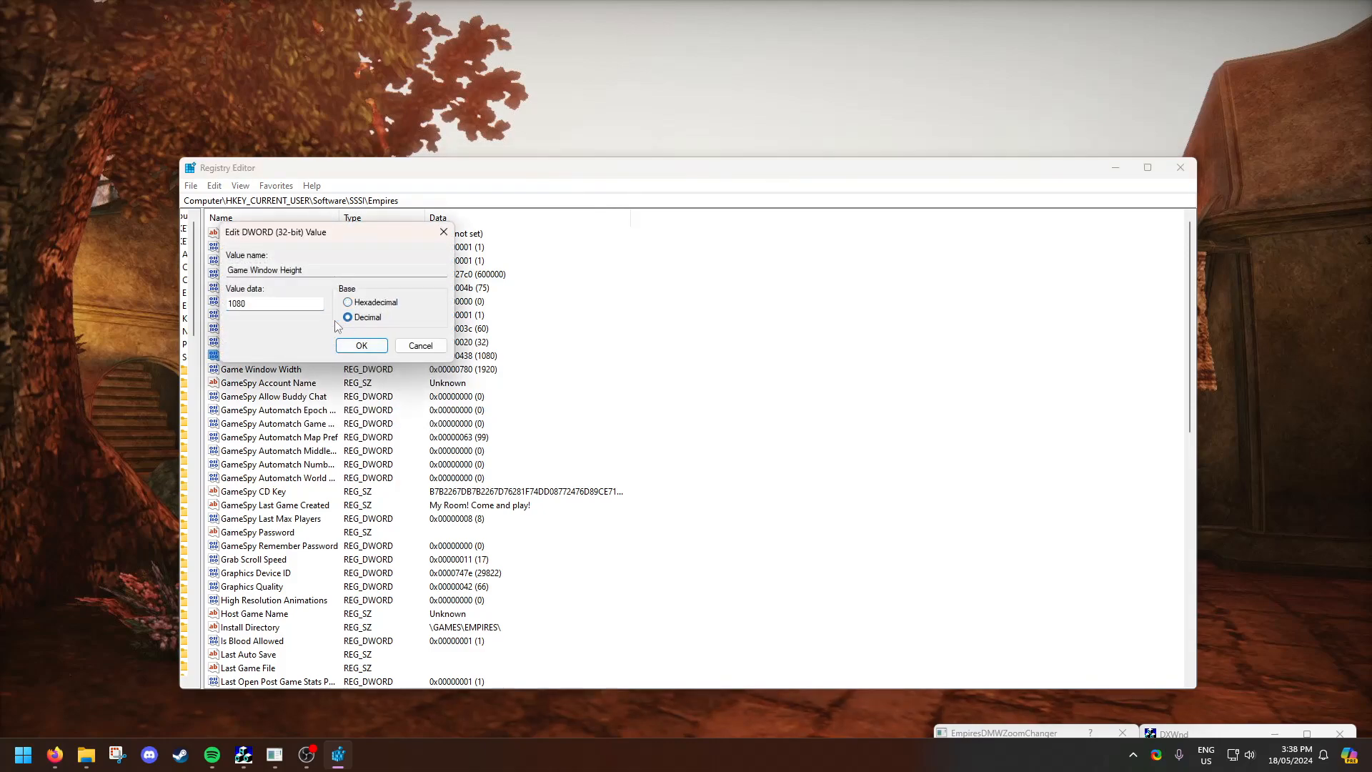
pyautogui.click(360, 345)
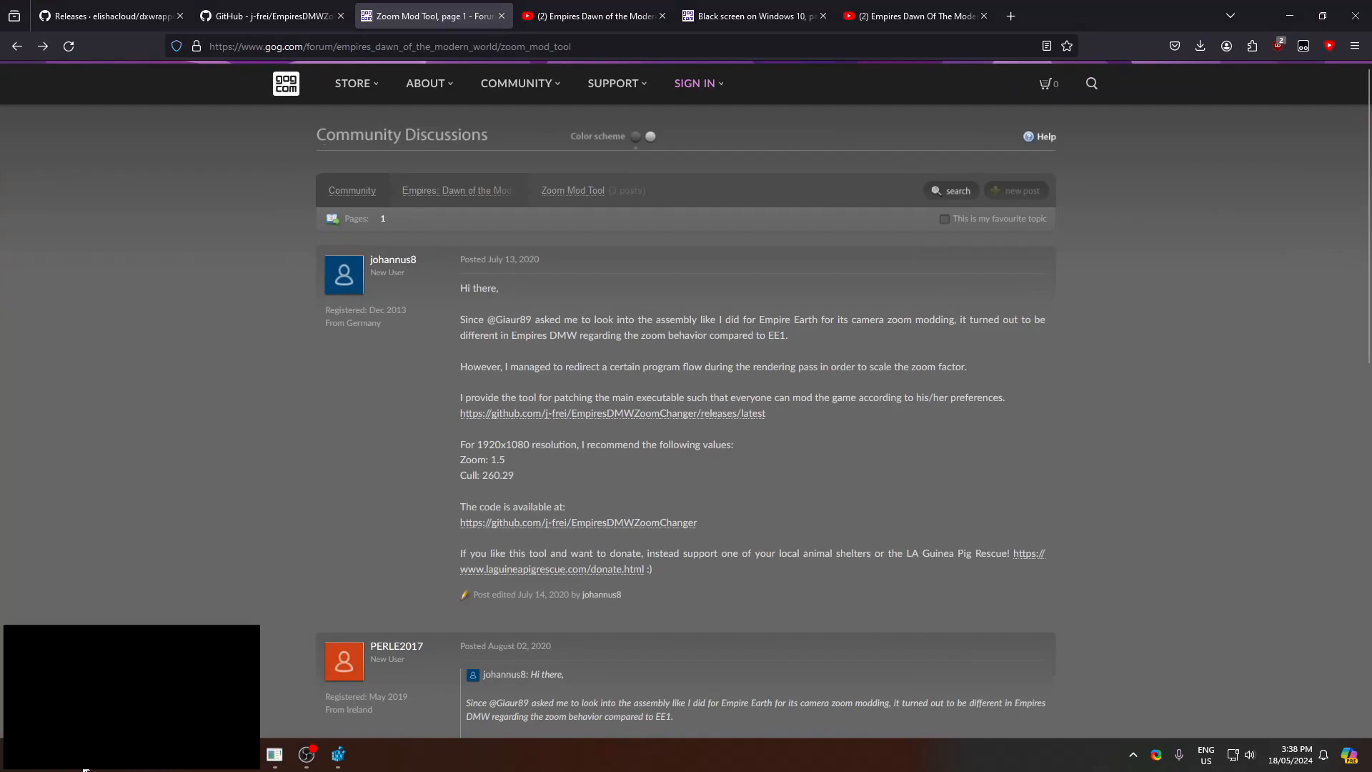
# Review Empires_DMW.exe's all-users compatibility settings (XP SP3 mode) and cancel without changes
pyautogui.click(85, 754)
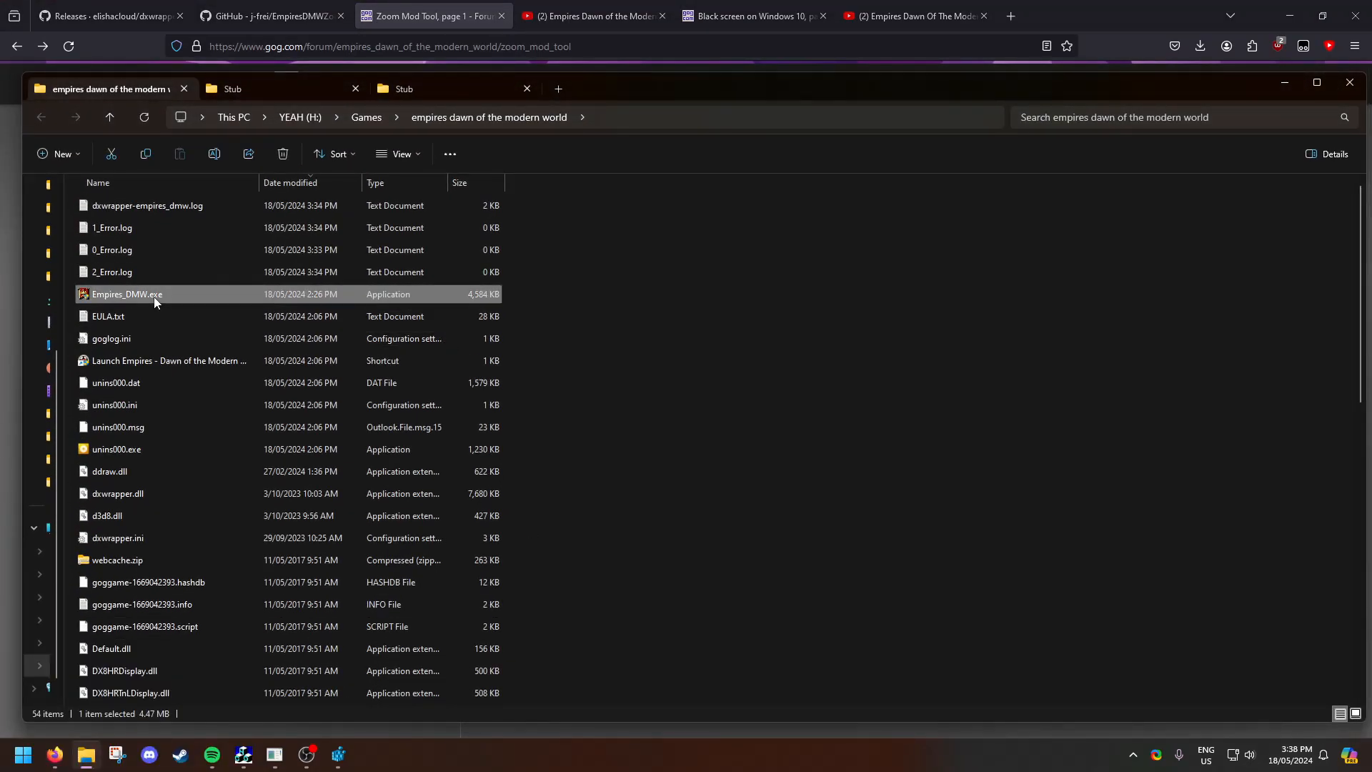
pyautogui.rightClick(127, 294)
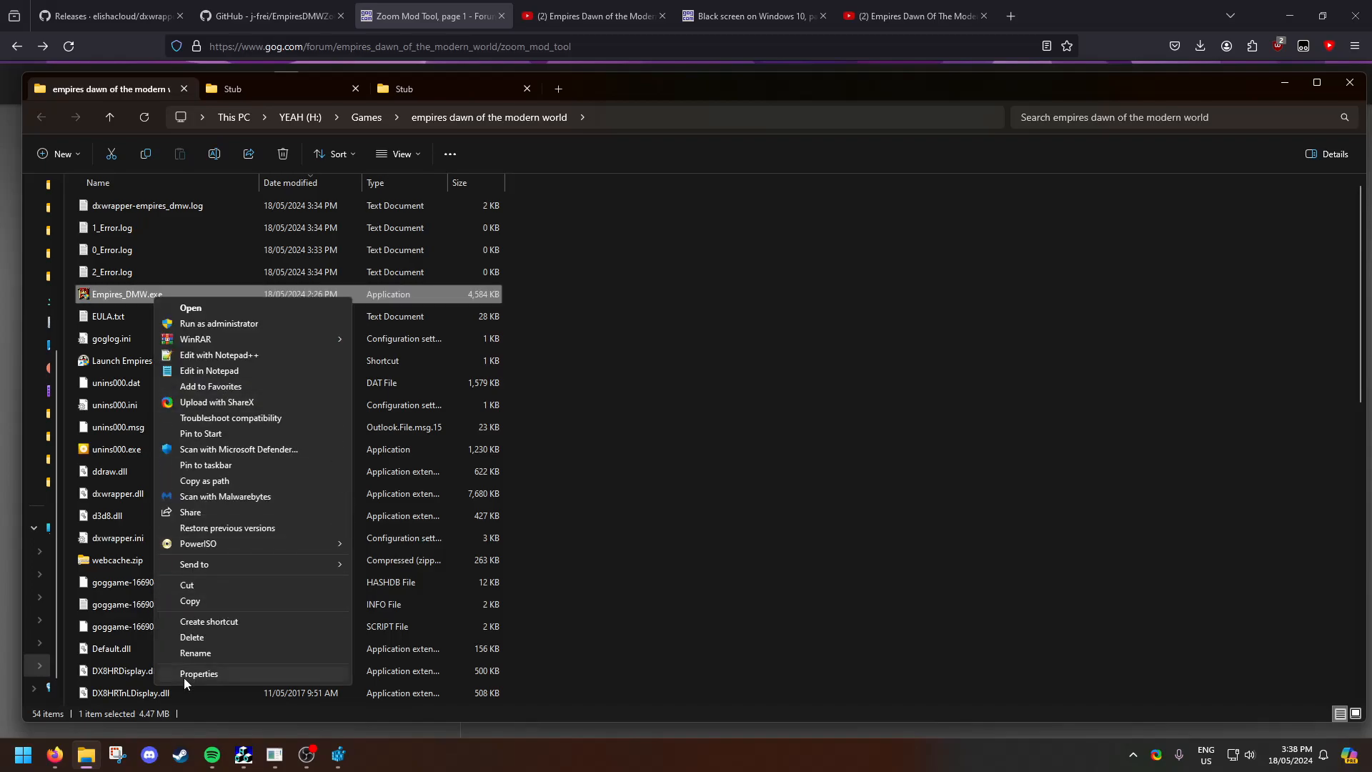
pyautogui.click(198, 674)
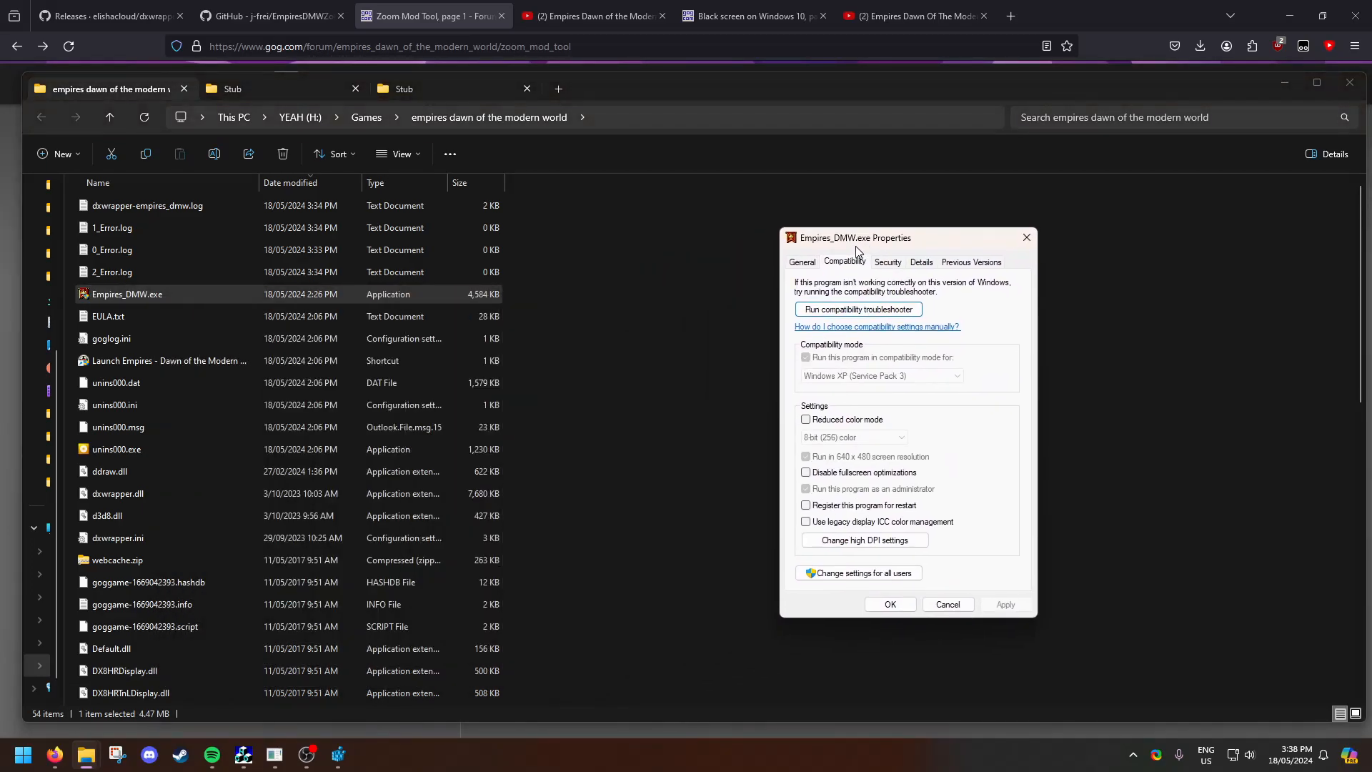
pyautogui.click(858, 572)
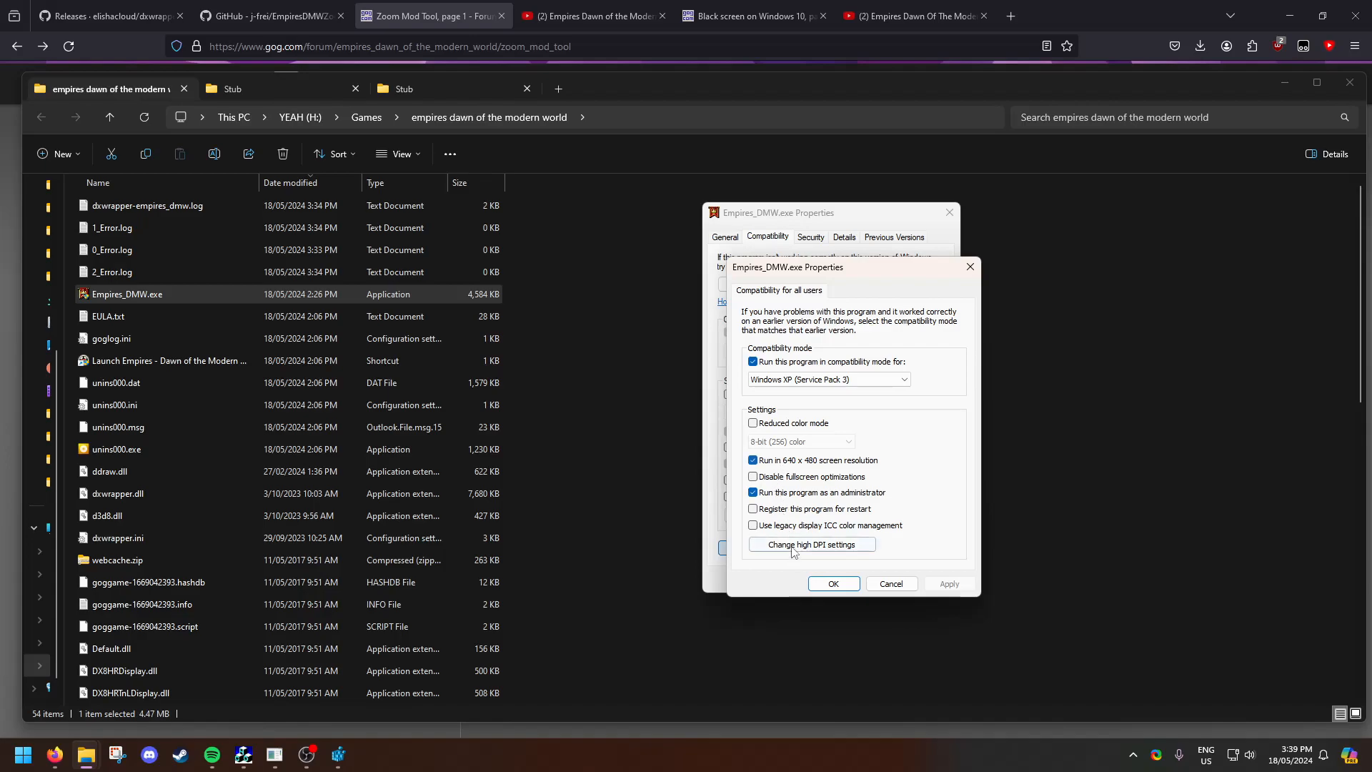
pyautogui.click(810, 544)
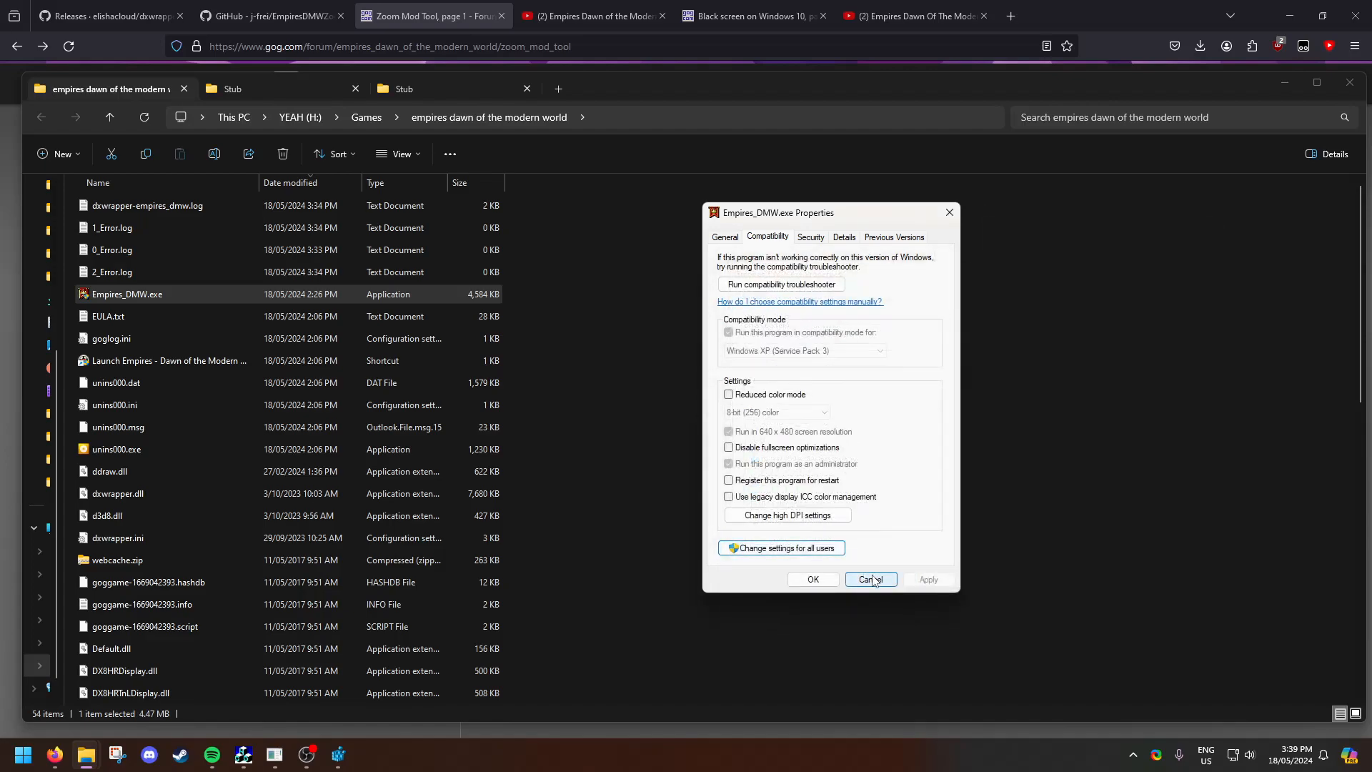
pyautogui.click(870, 580)
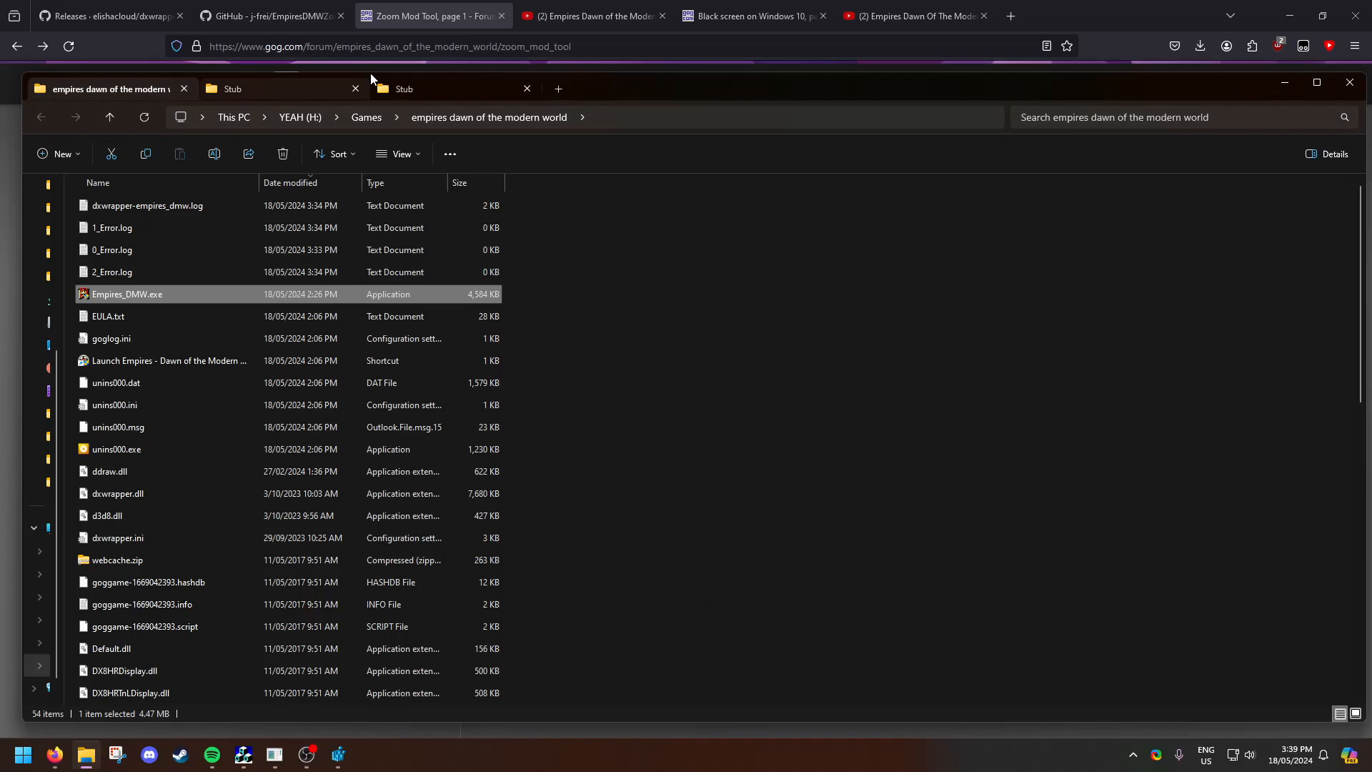
# Look over the downloaded dxwrapper folder and its dxwrapper.ini file
pyautogui.click(112, 16)
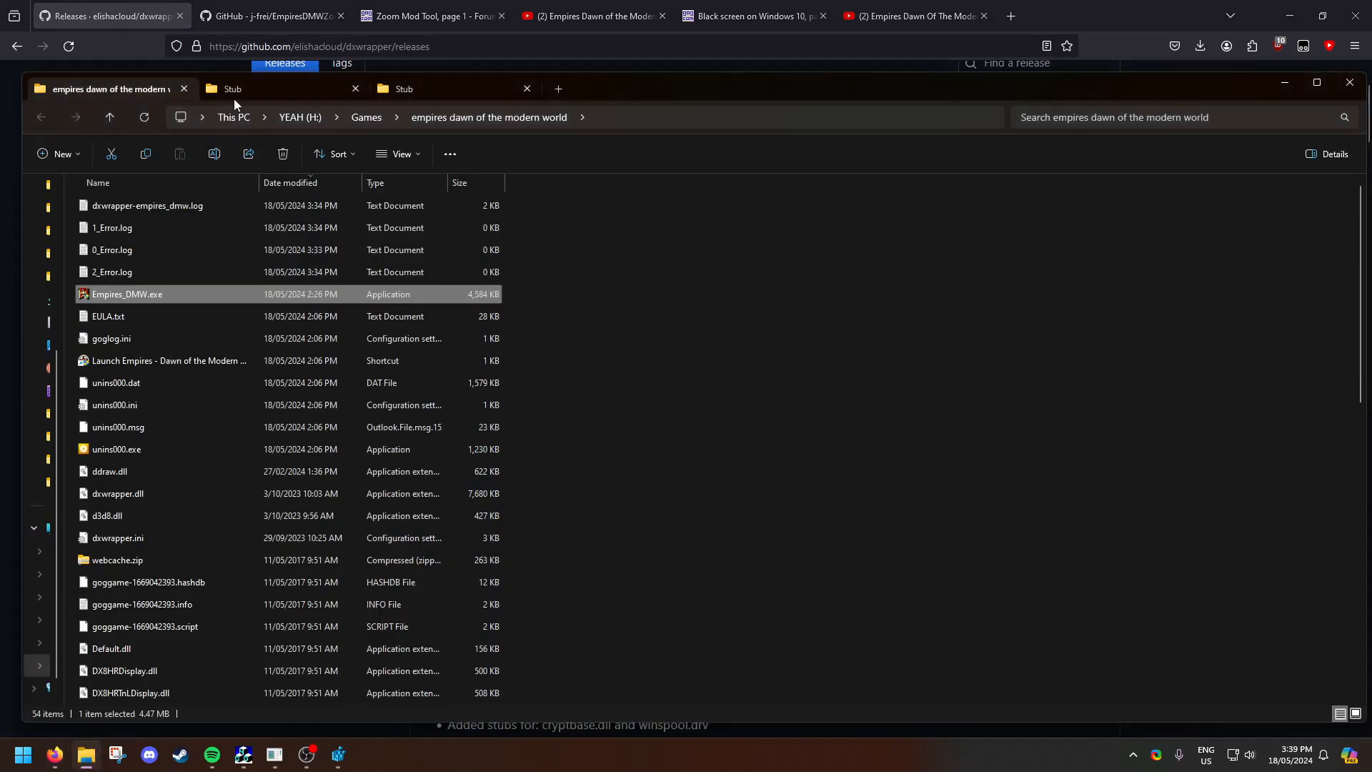
pyautogui.click(245, 89)
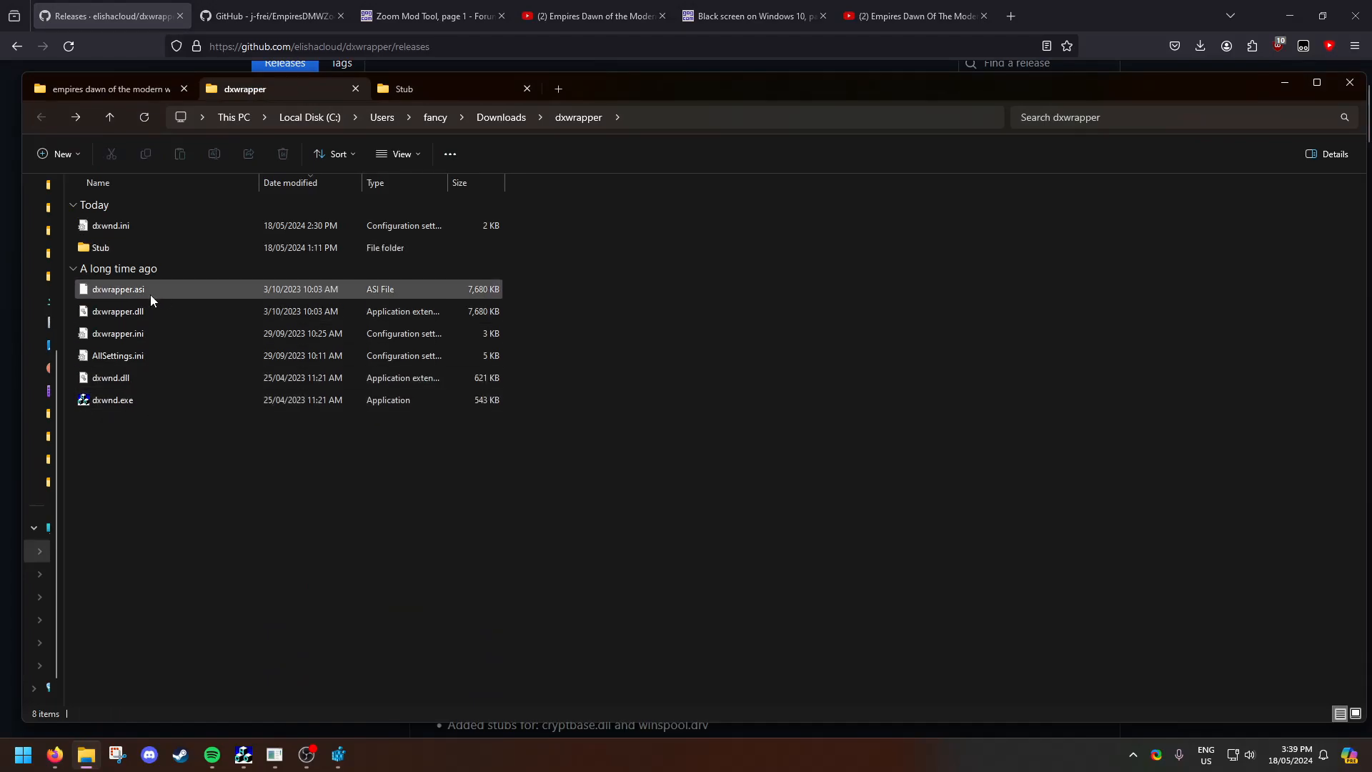
pyautogui.click(117, 333)
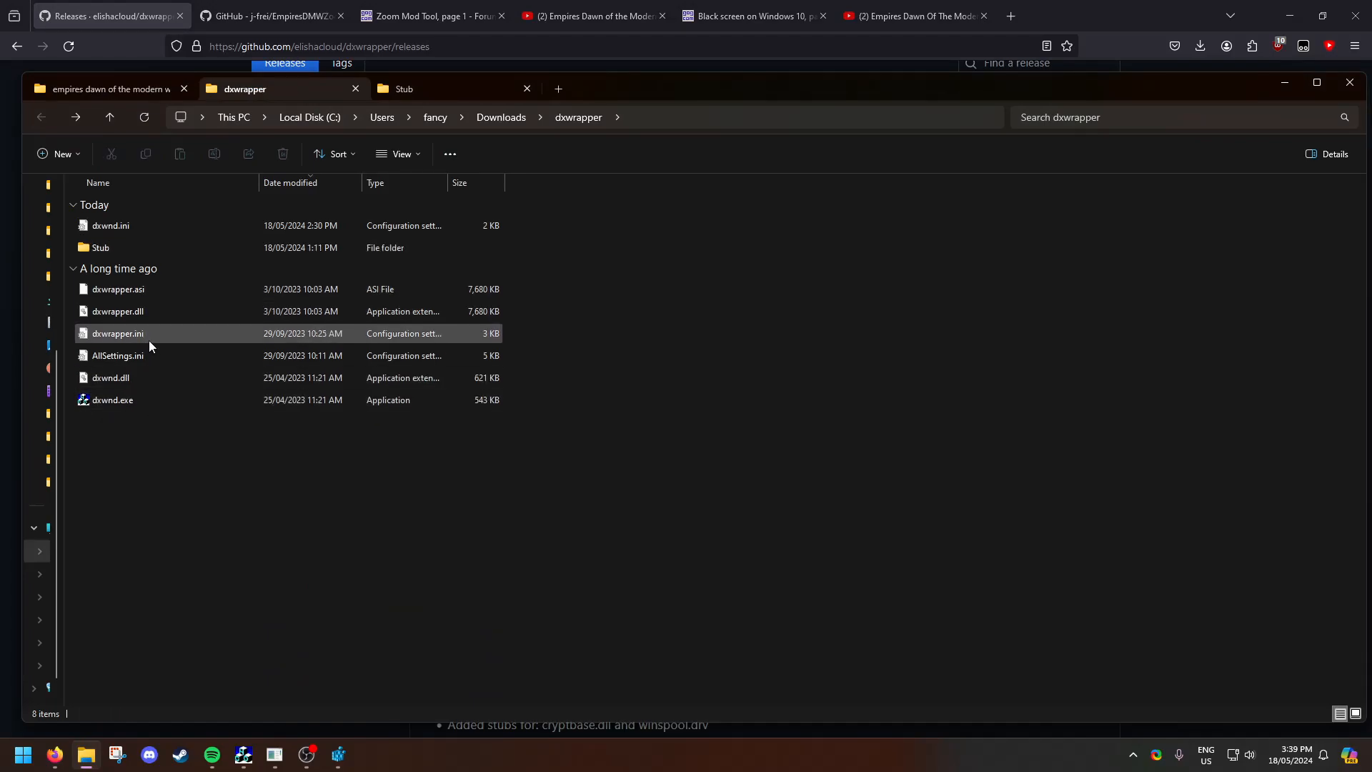
pyautogui.click(105, 88)
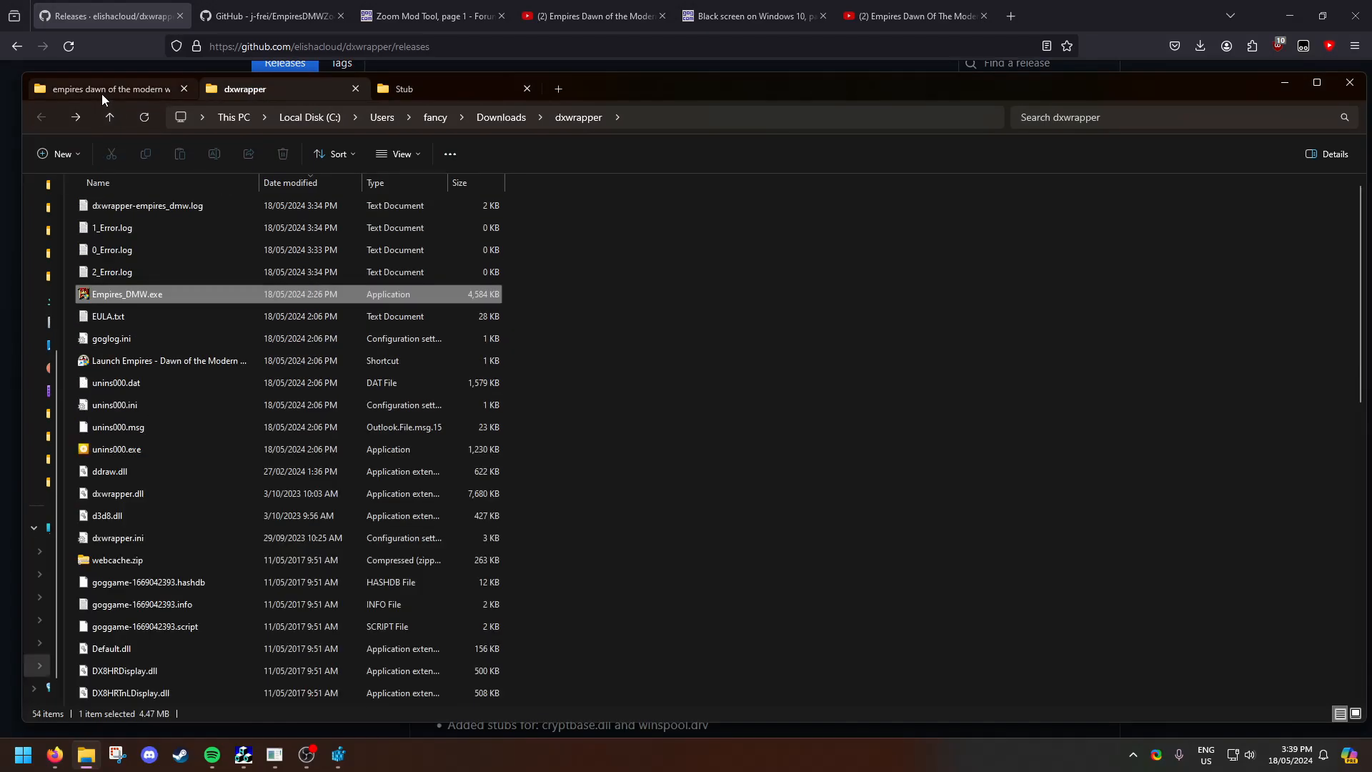
pyautogui.click(404, 88)
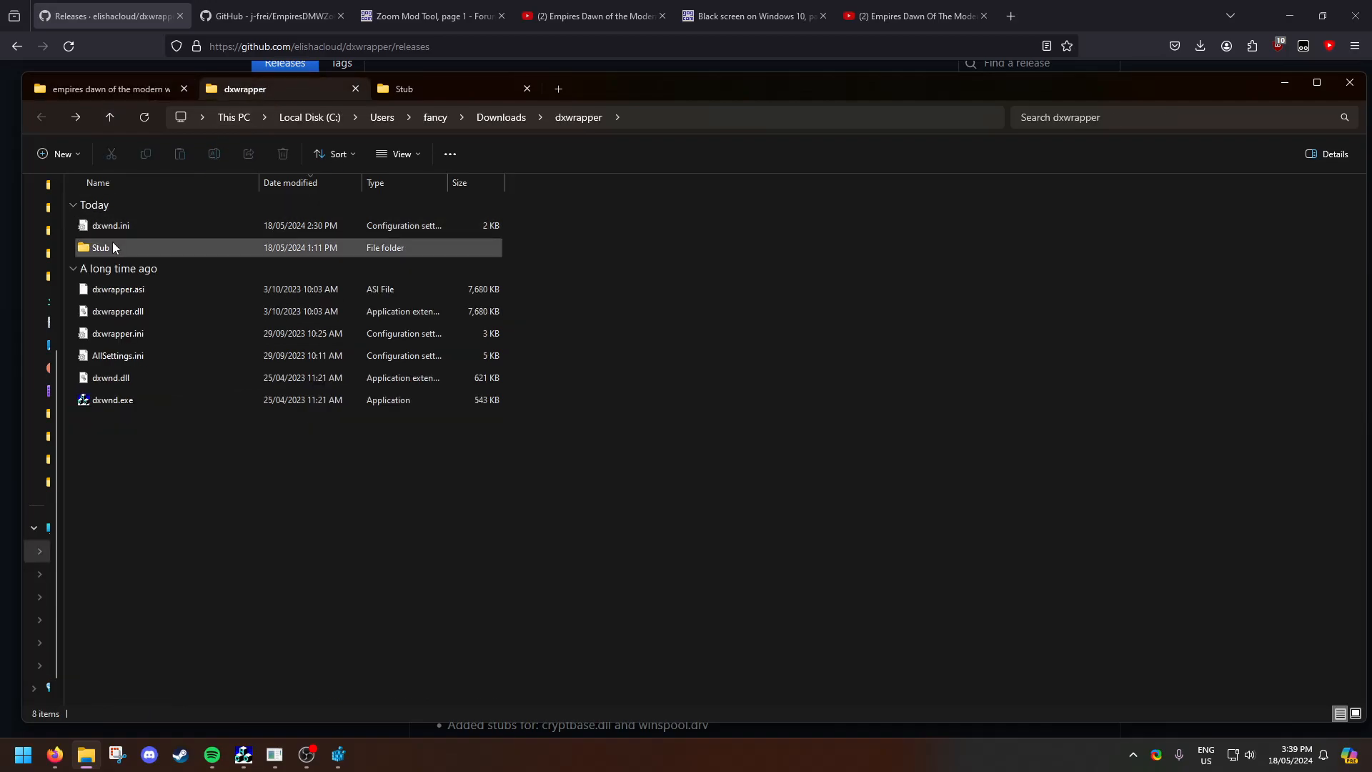
# Open dxwrapper's Stub folder and locate the d3d8.dll stub file
pyautogui.click(101, 247)
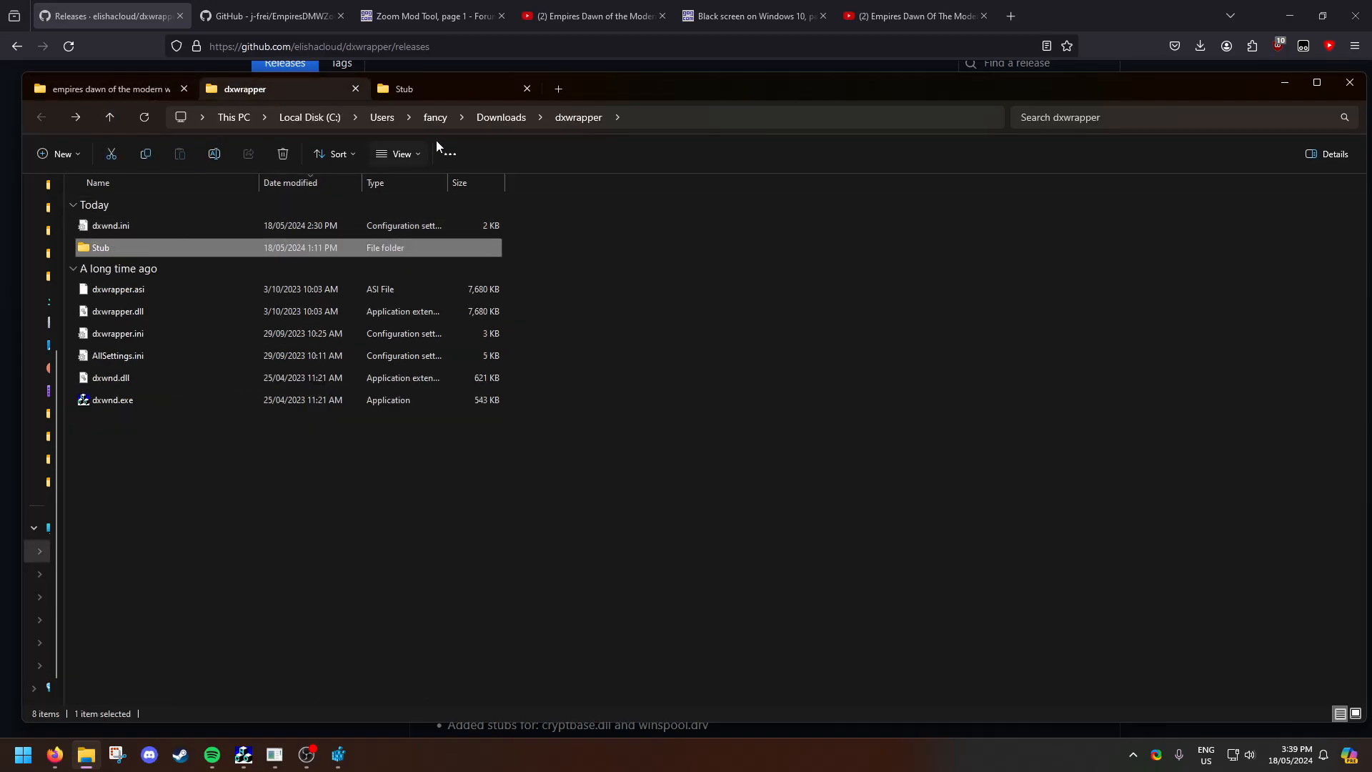
pyautogui.doubleClick(101, 248)
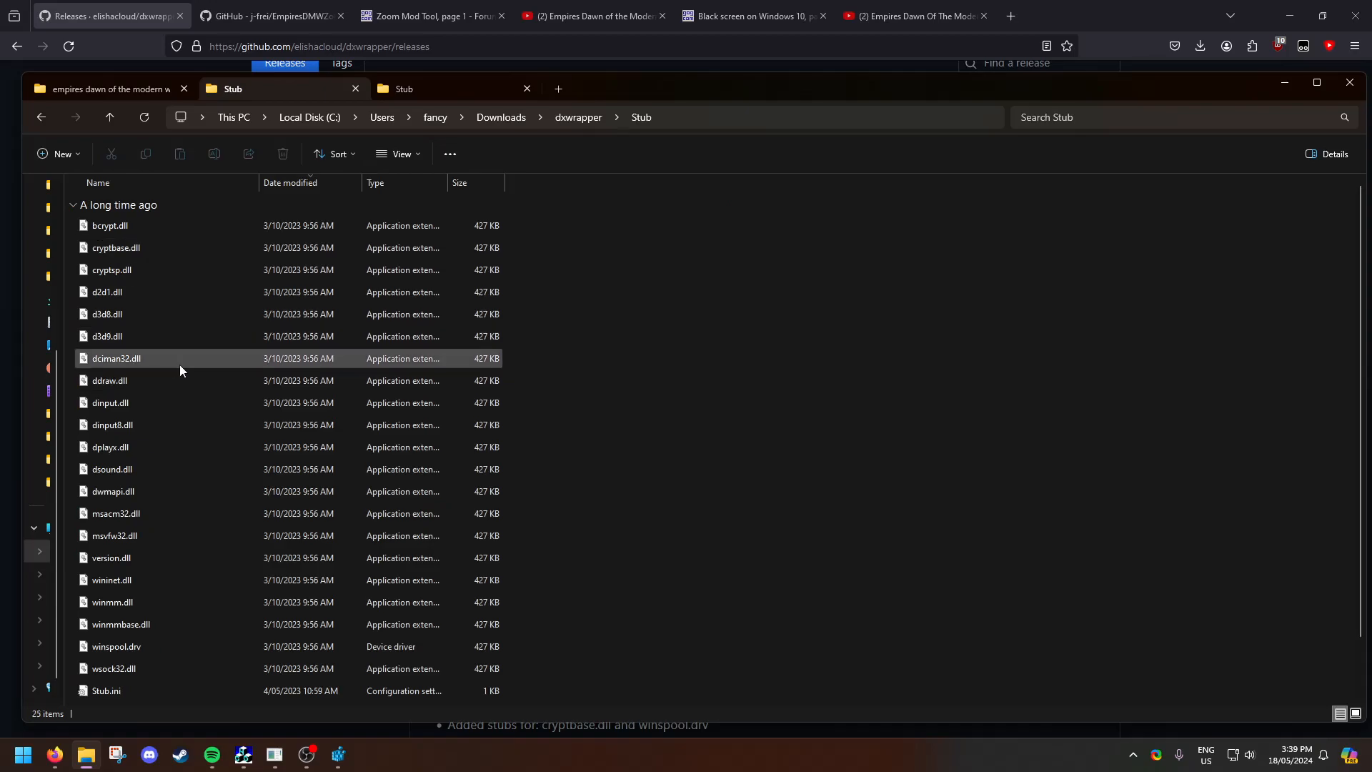
pyautogui.click(106, 314)
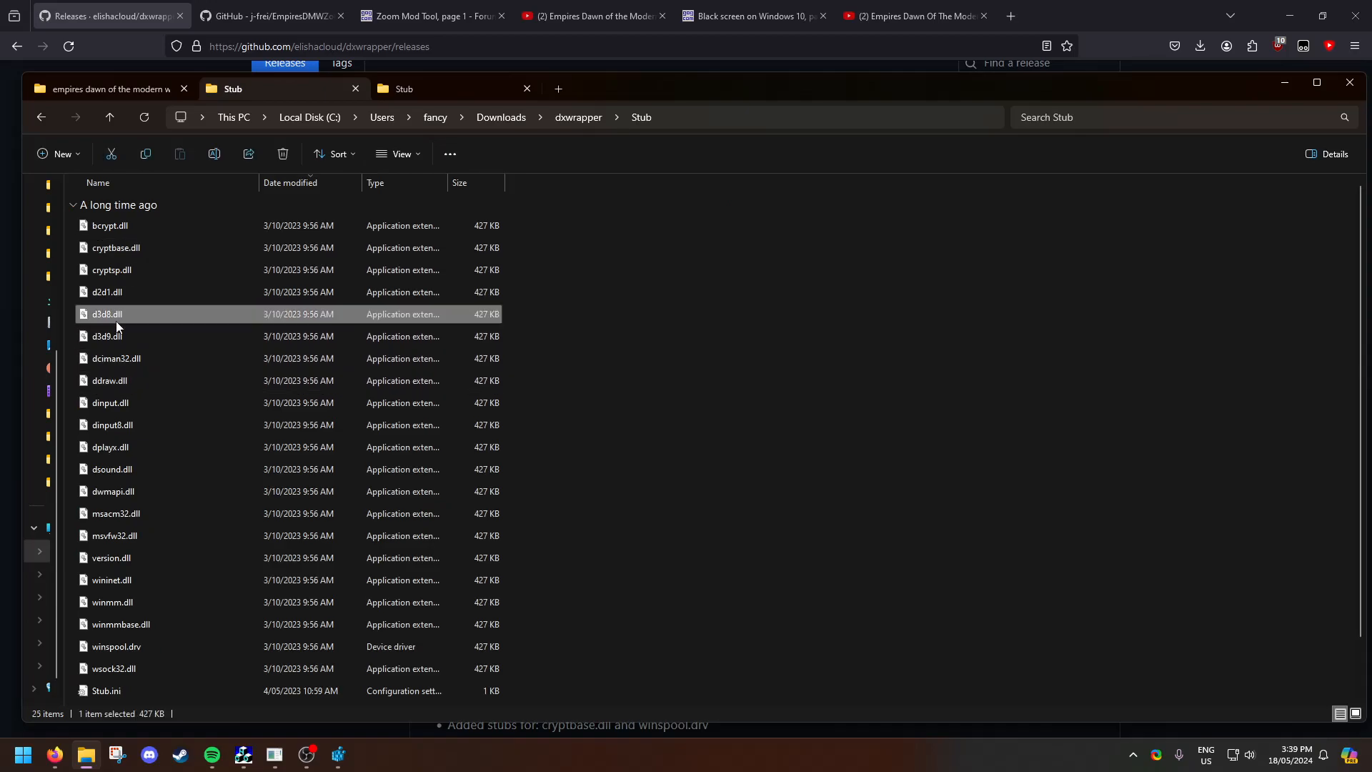
pyautogui.click(105, 88)
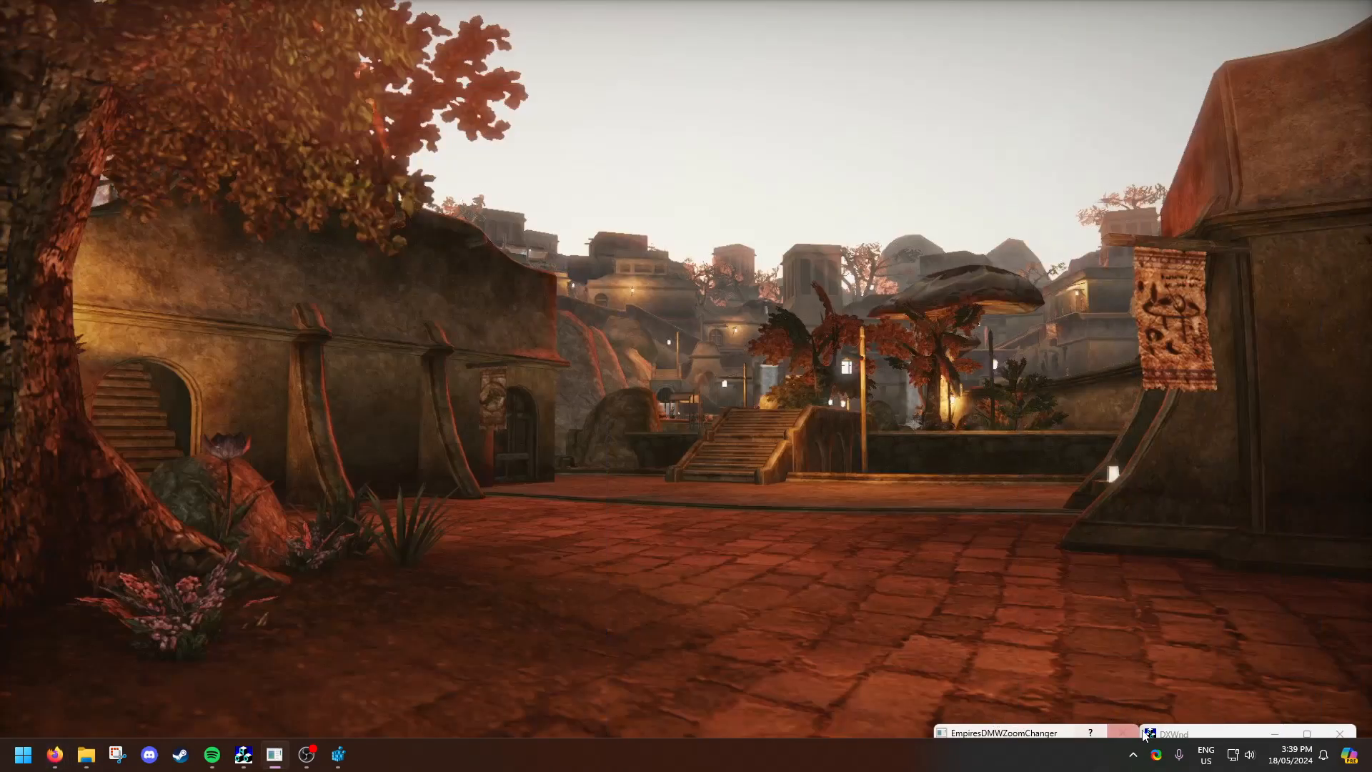
# Check recommended zoom values (Zoom 1.5, Cull 260.29) and reveal the EmpiresDMWZoomChanger window
pyautogui.click(1007, 732)
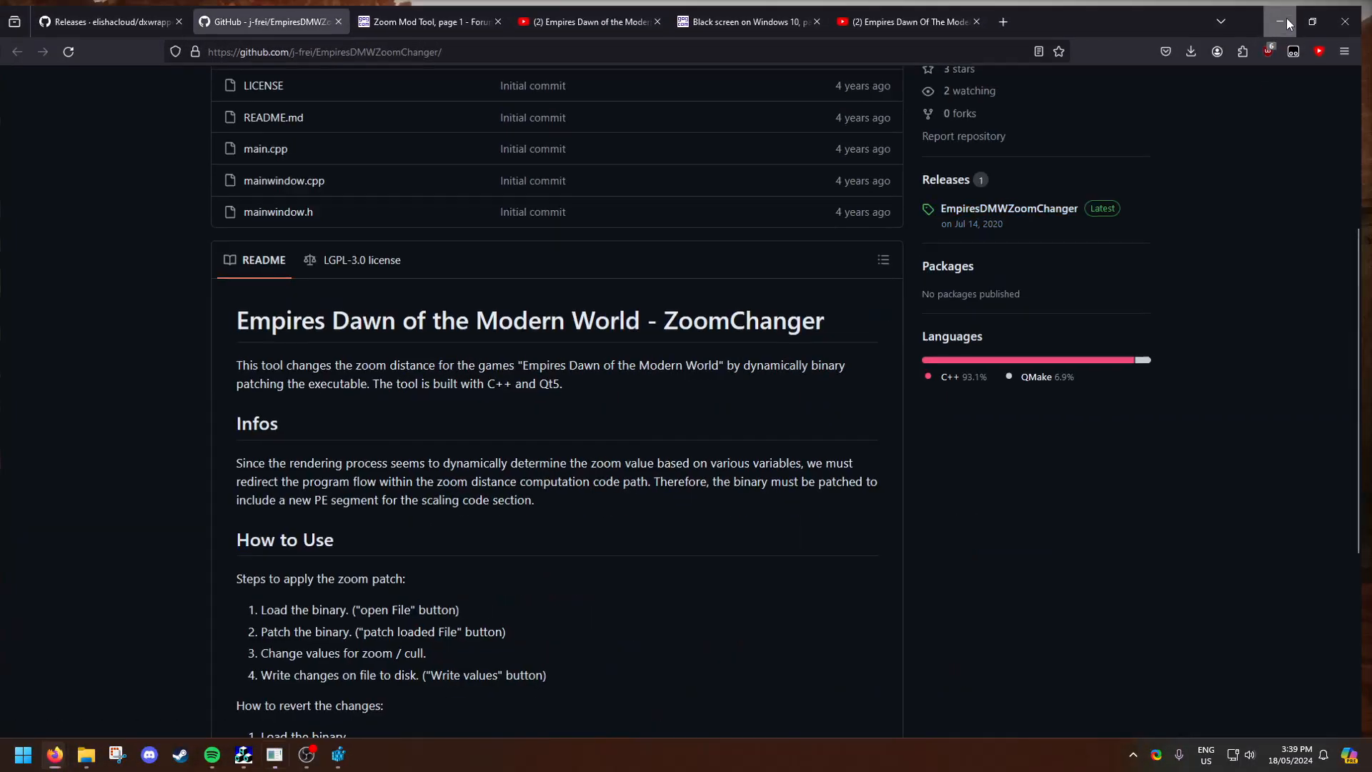
pyautogui.click(1279, 20)
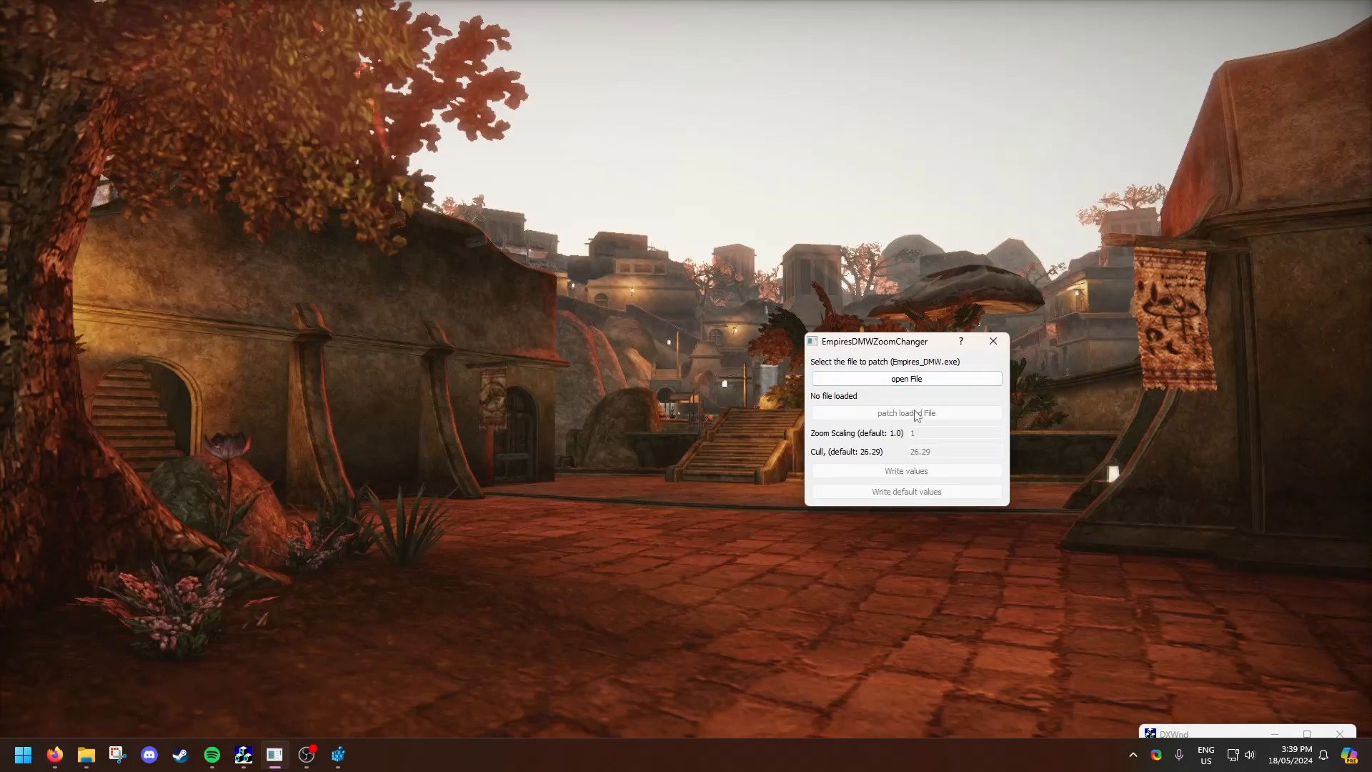
pyautogui.moveTo(928, 436)
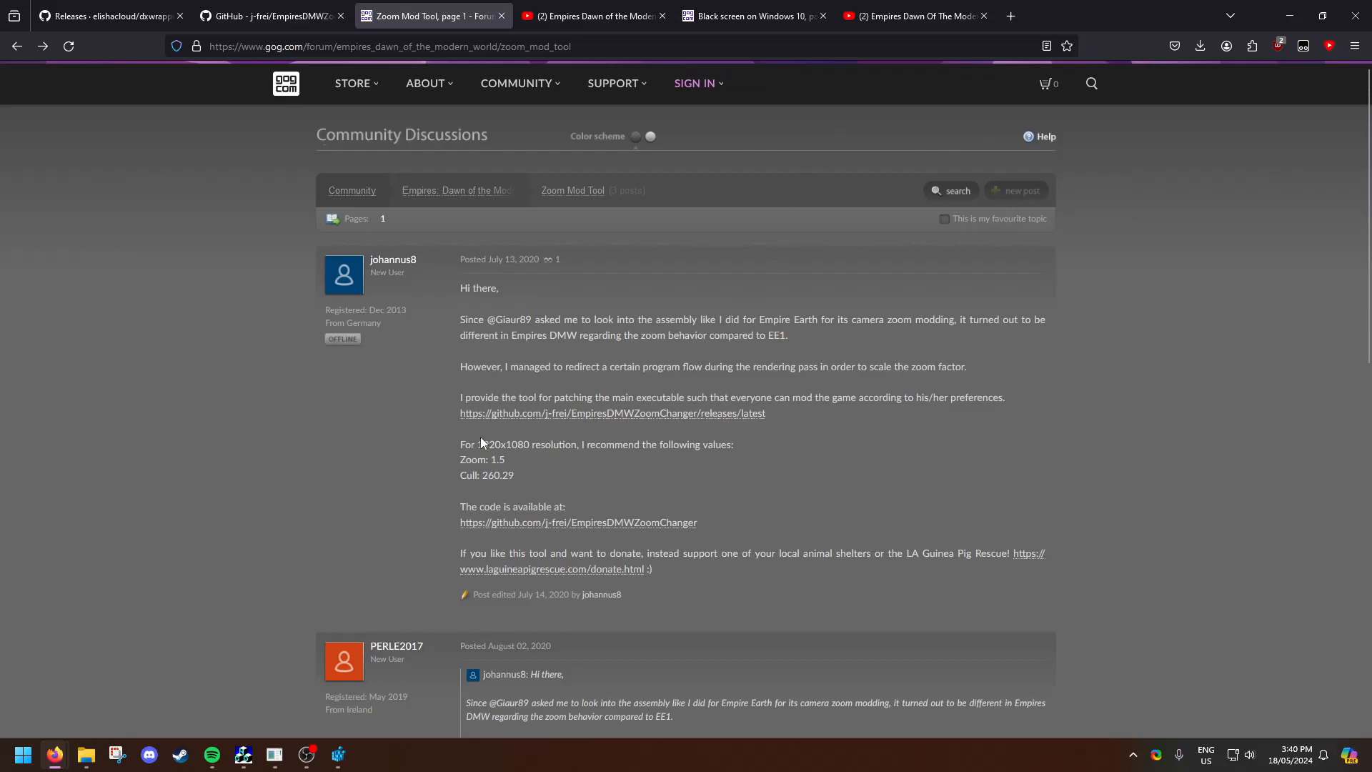
pyautogui.moveTo(728, 162)
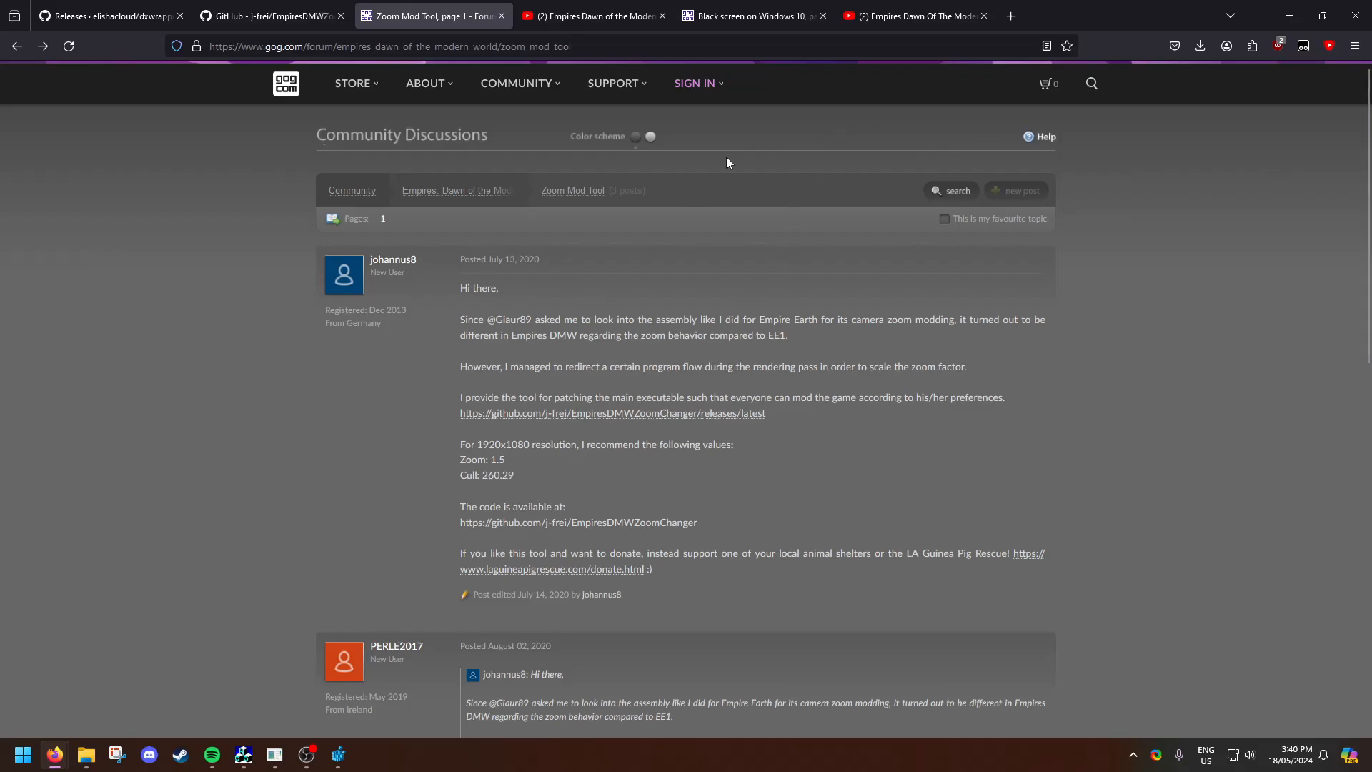
pyautogui.moveTo(593, 16)
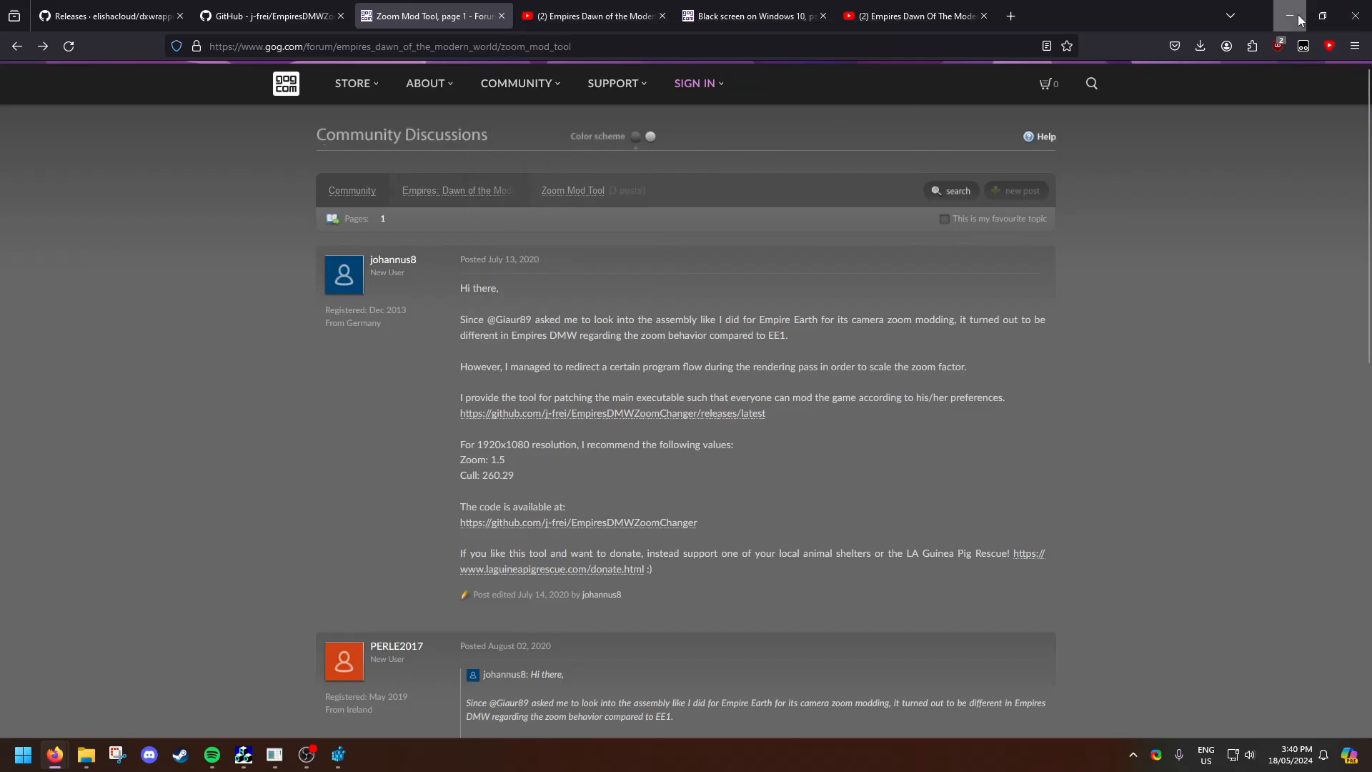
pyautogui.click(1290, 16)
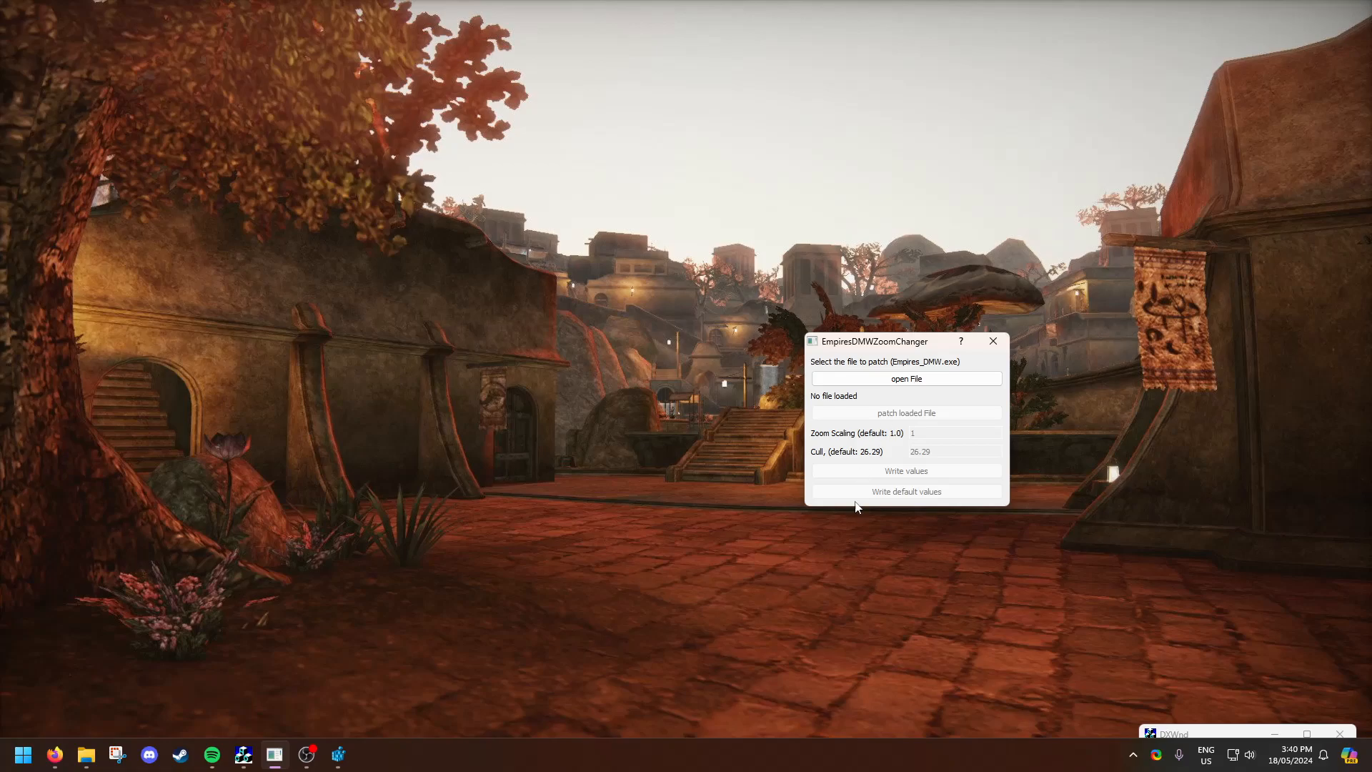
pyautogui.moveTo(952, 346)
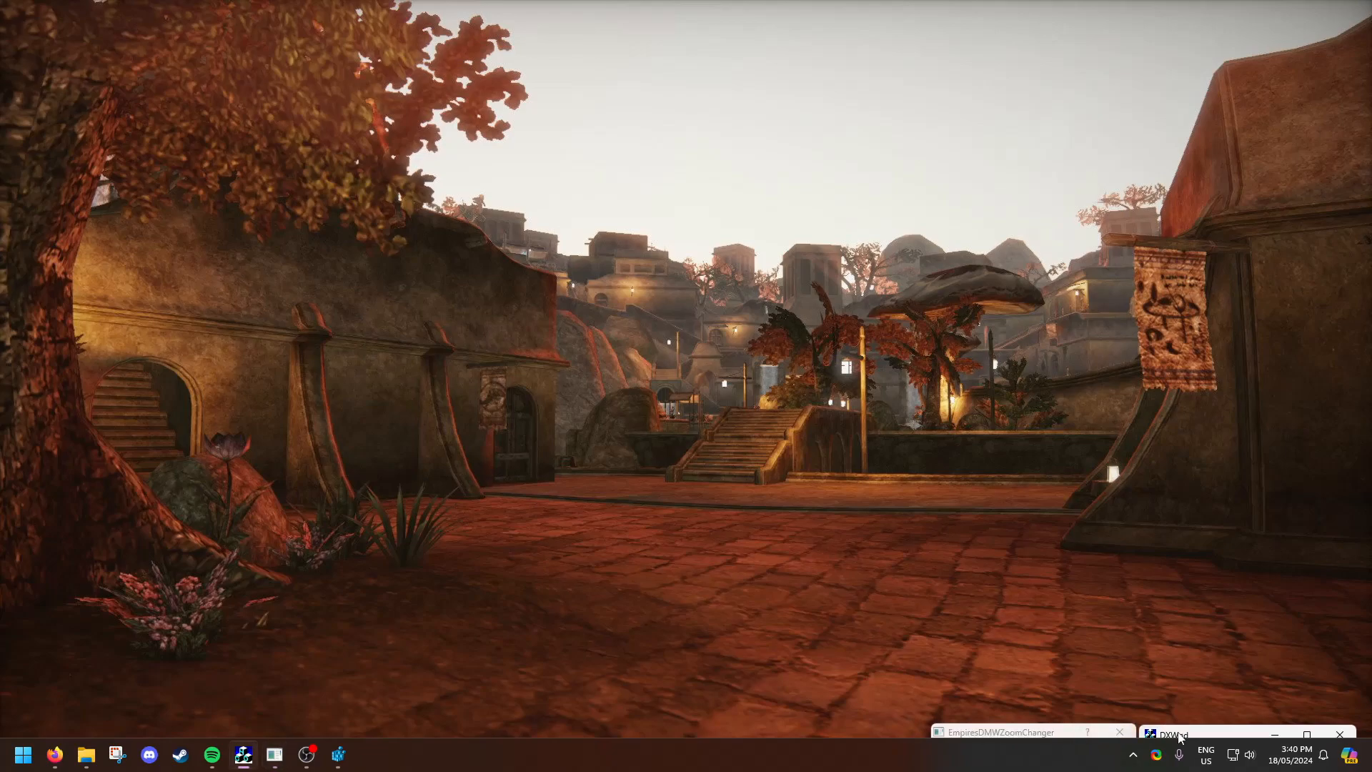
# Bring DXWnd forward and open Modify for the second Empires_DMW.exe entry
pyautogui.click(713, 359)
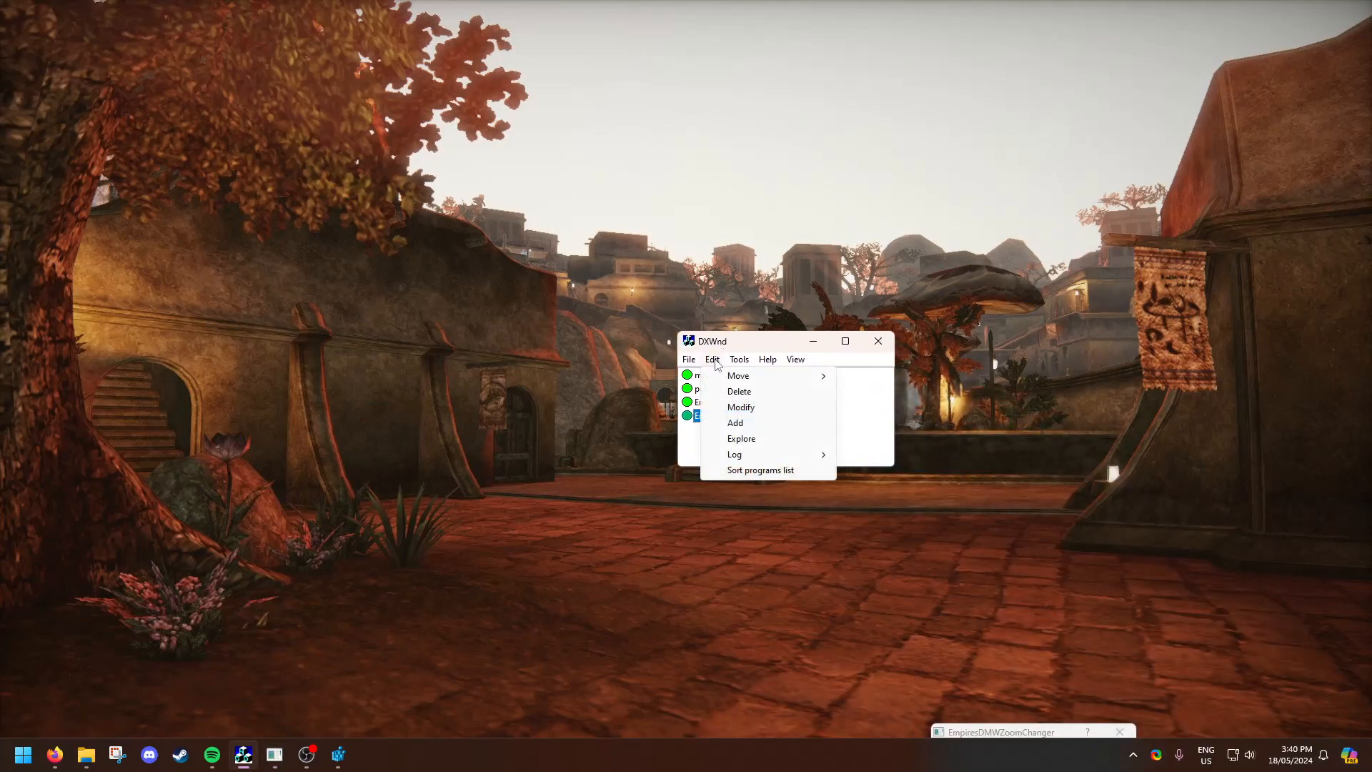
pyautogui.click(689, 359)
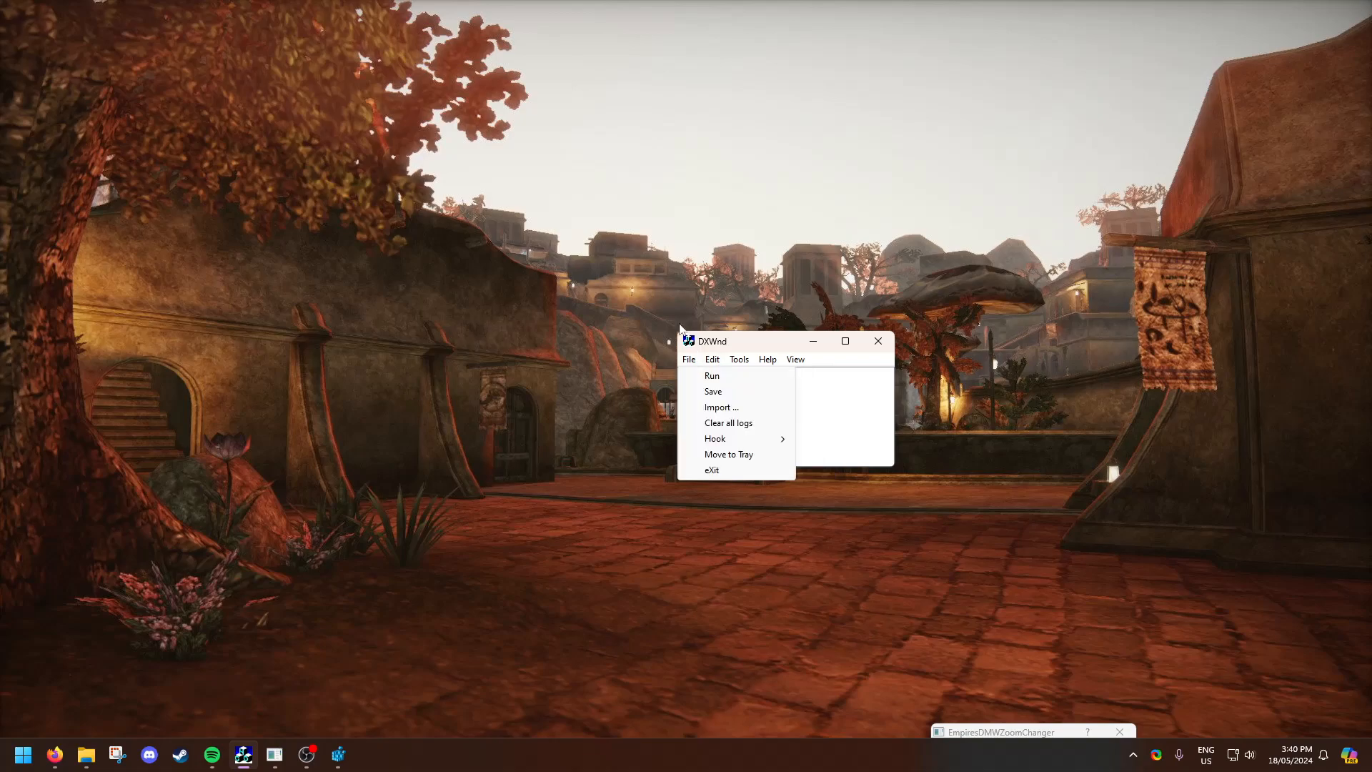
pyautogui.rightClick(726, 415)
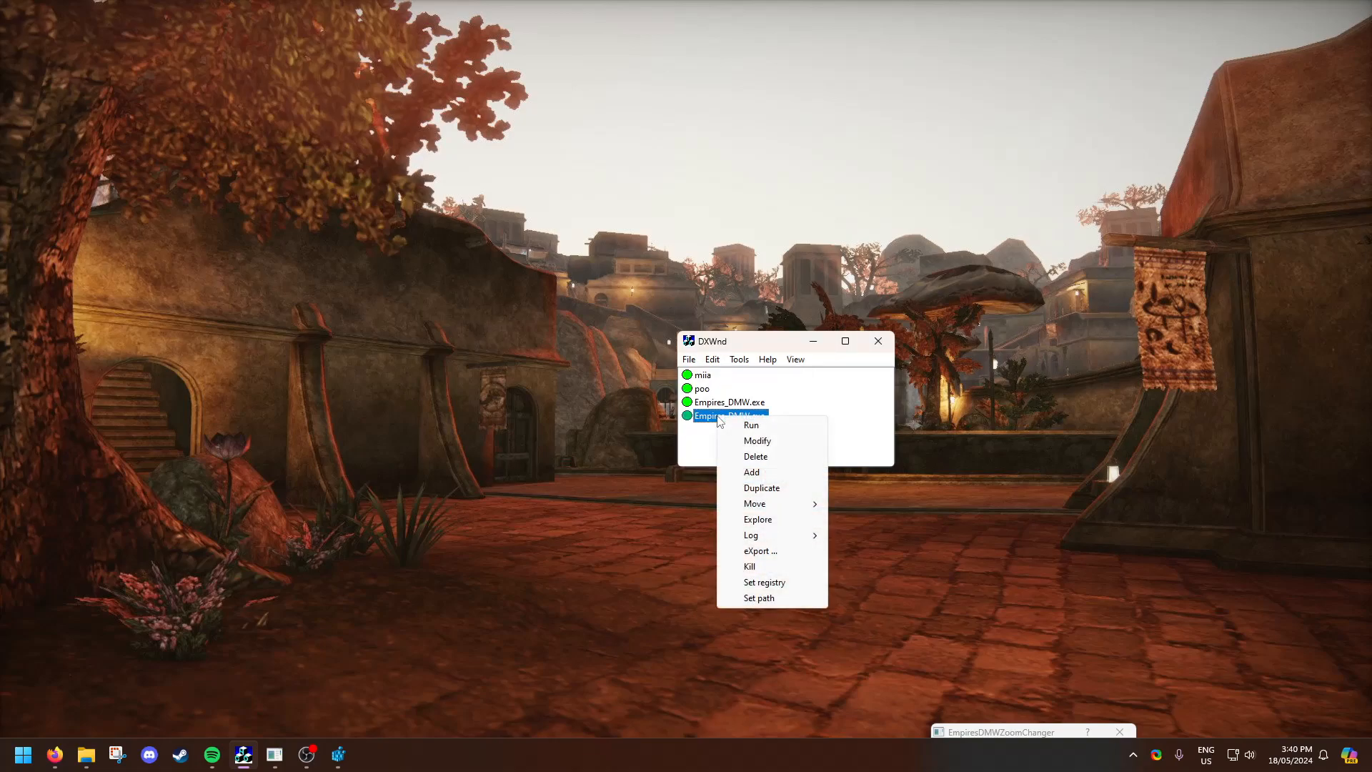
pyautogui.click(757, 440)
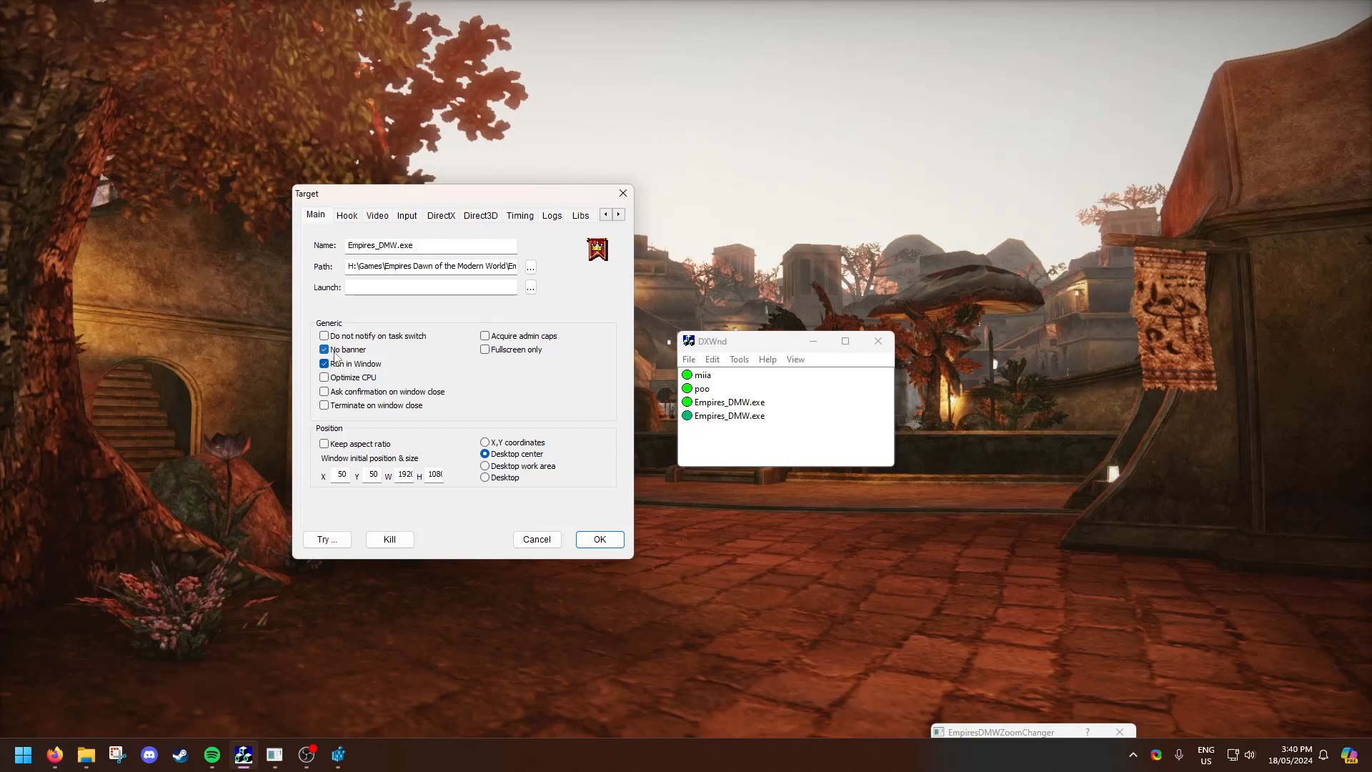
# Check the Hook, Input and Direct3D pages, ending on DirectX with DirectX8 hooking
pyautogui.click(324, 364)
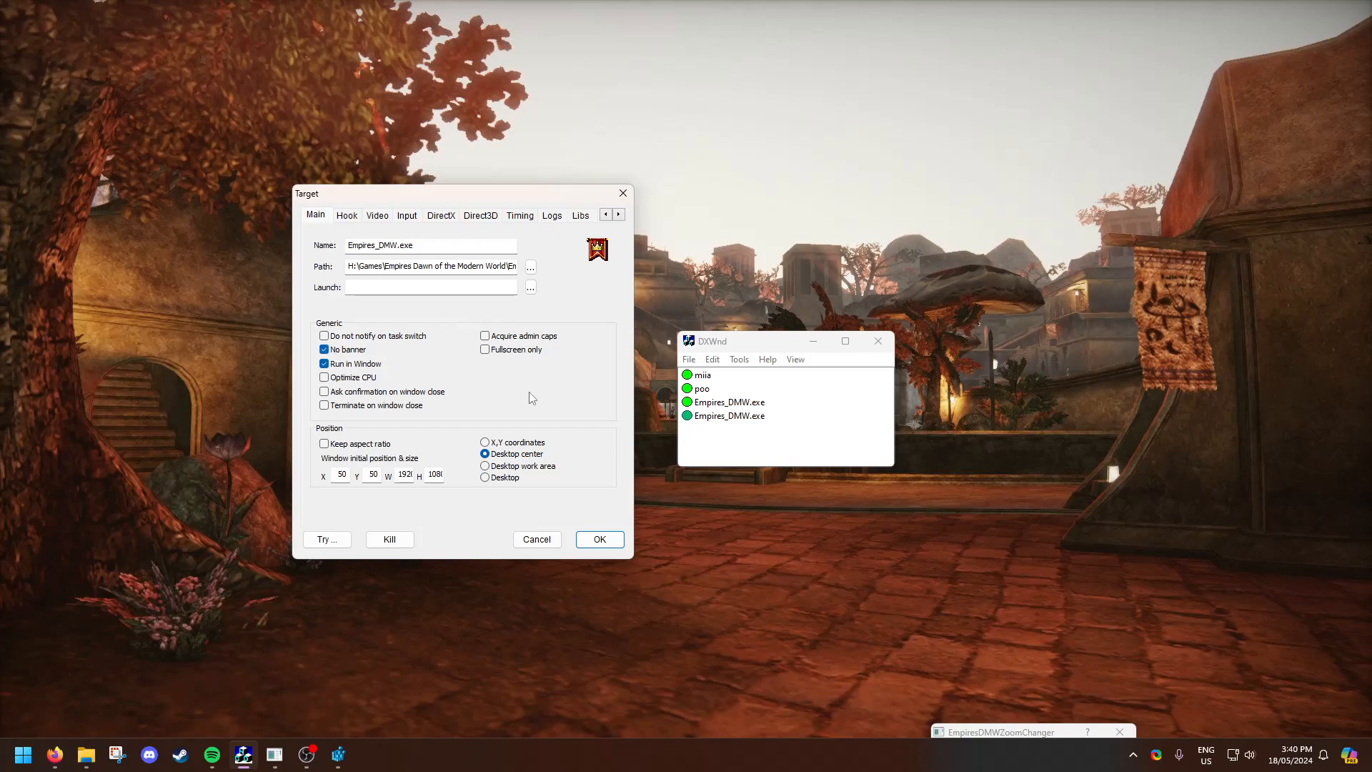
pyautogui.moveTo(532, 393)
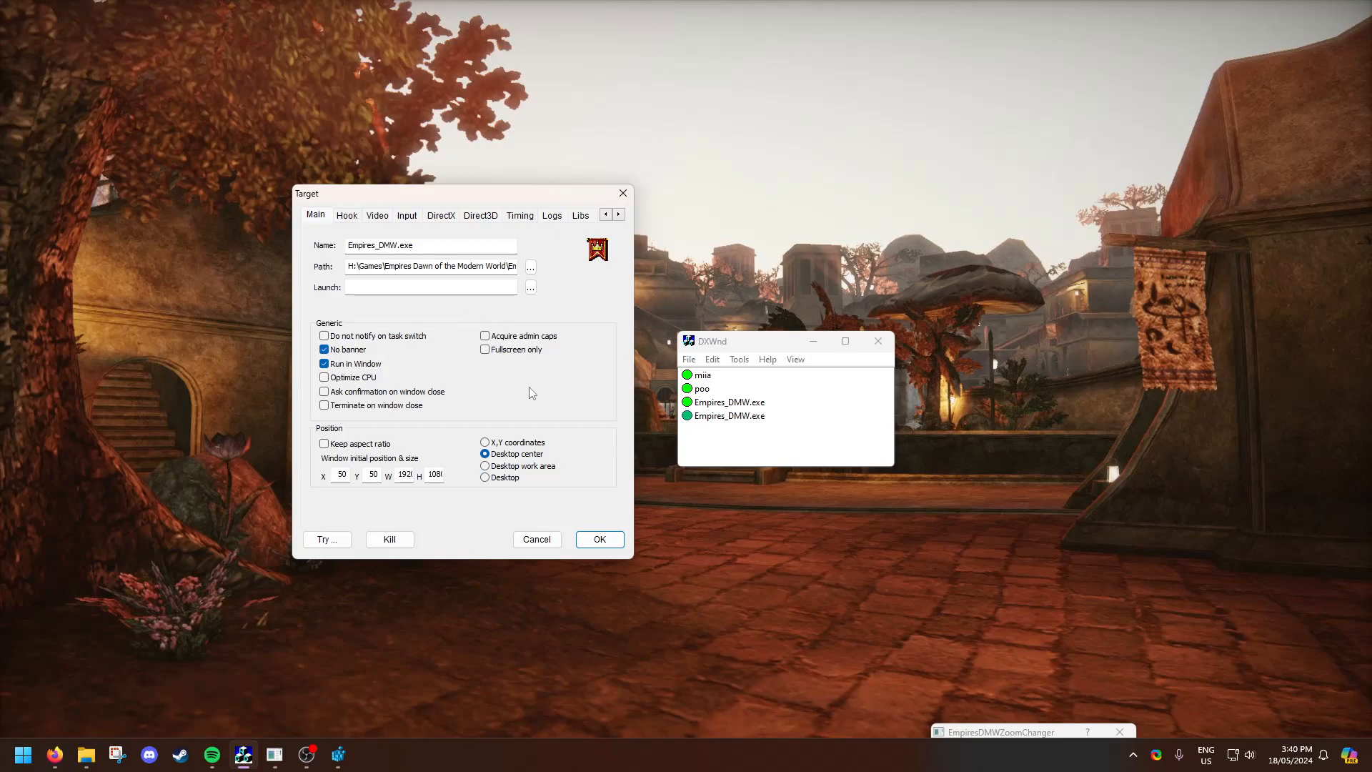
pyautogui.moveTo(347, 215)
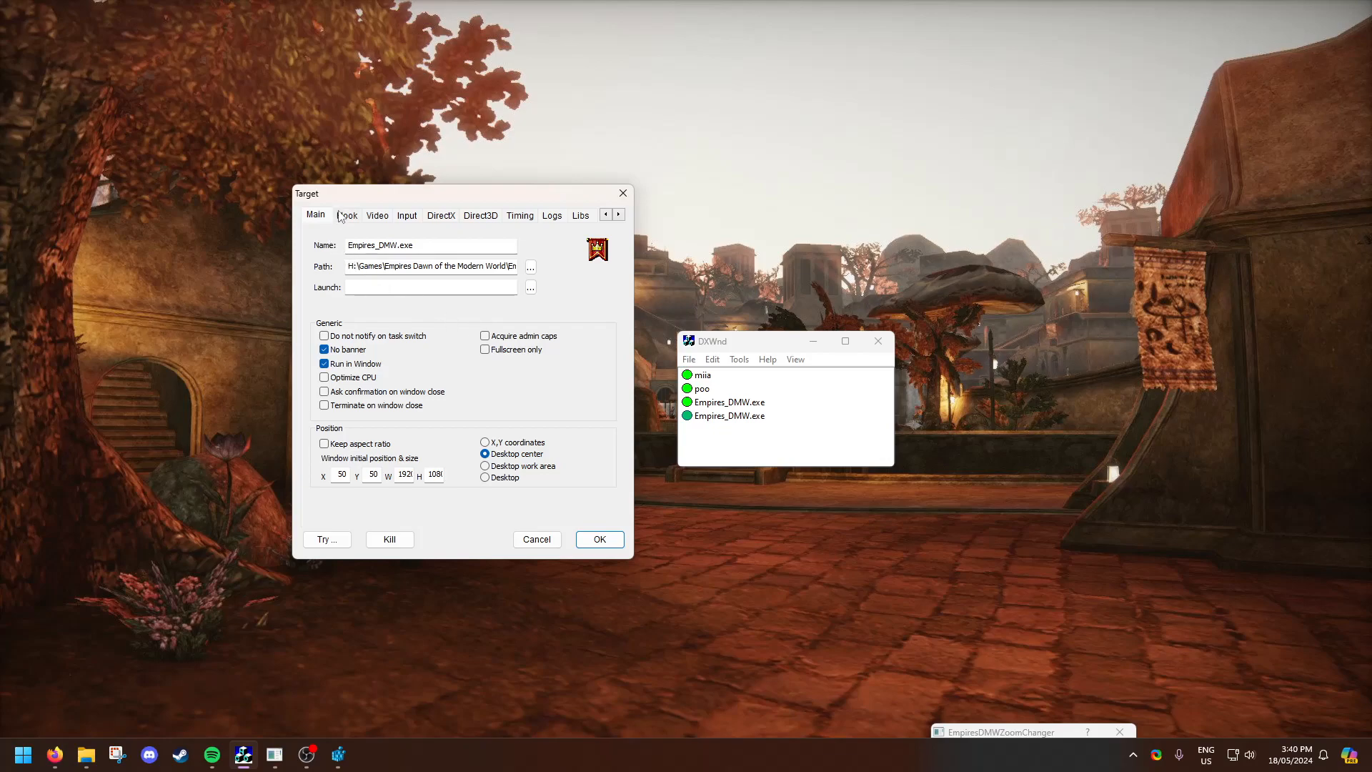
pyautogui.click(347, 215)
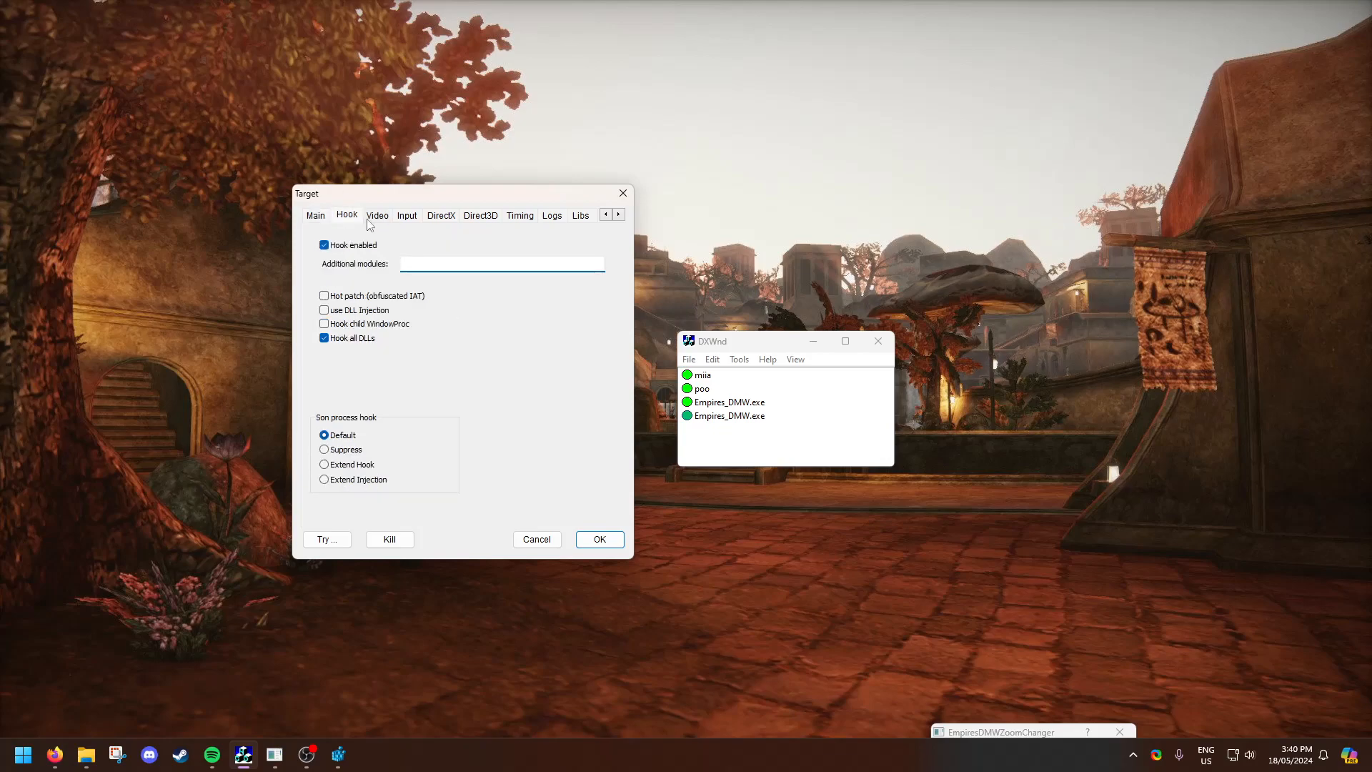
pyautogui.click(406, 215)
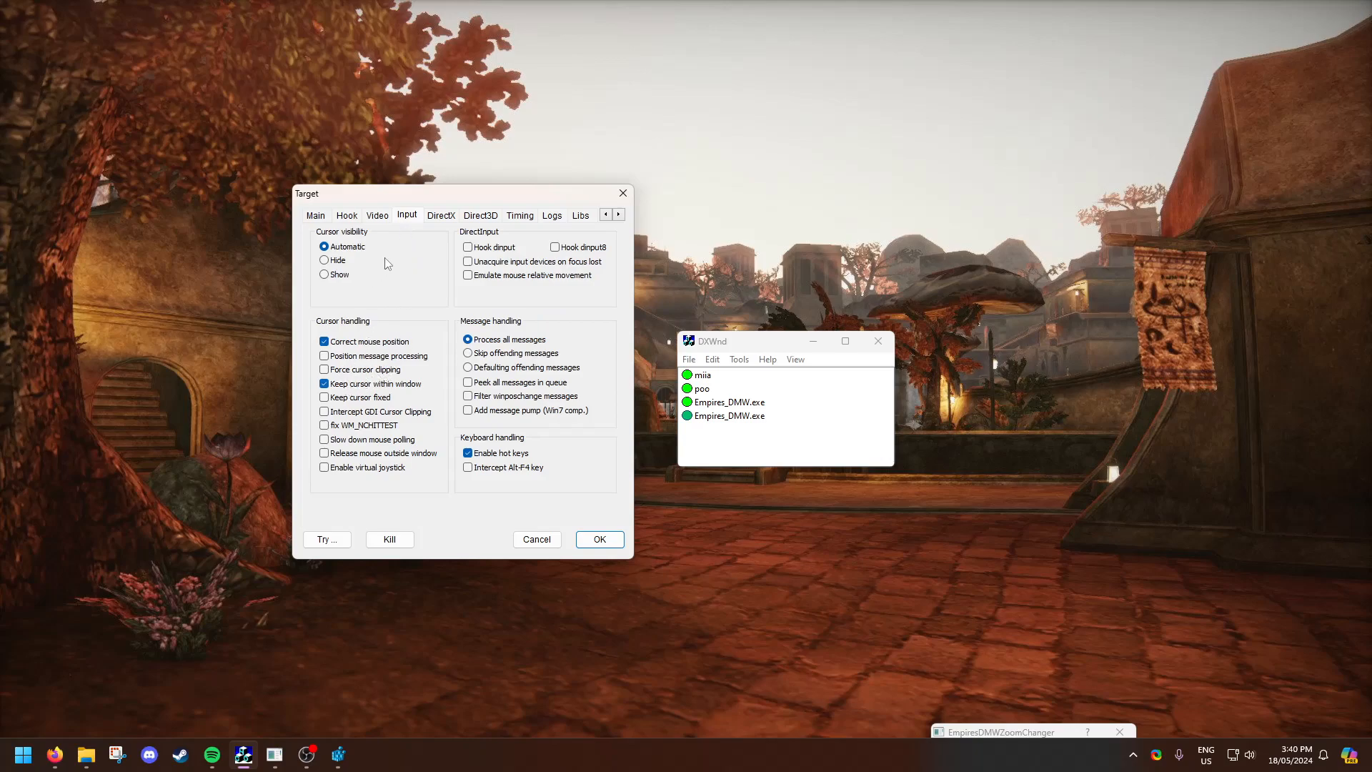
pyautogui.click(479, 215)
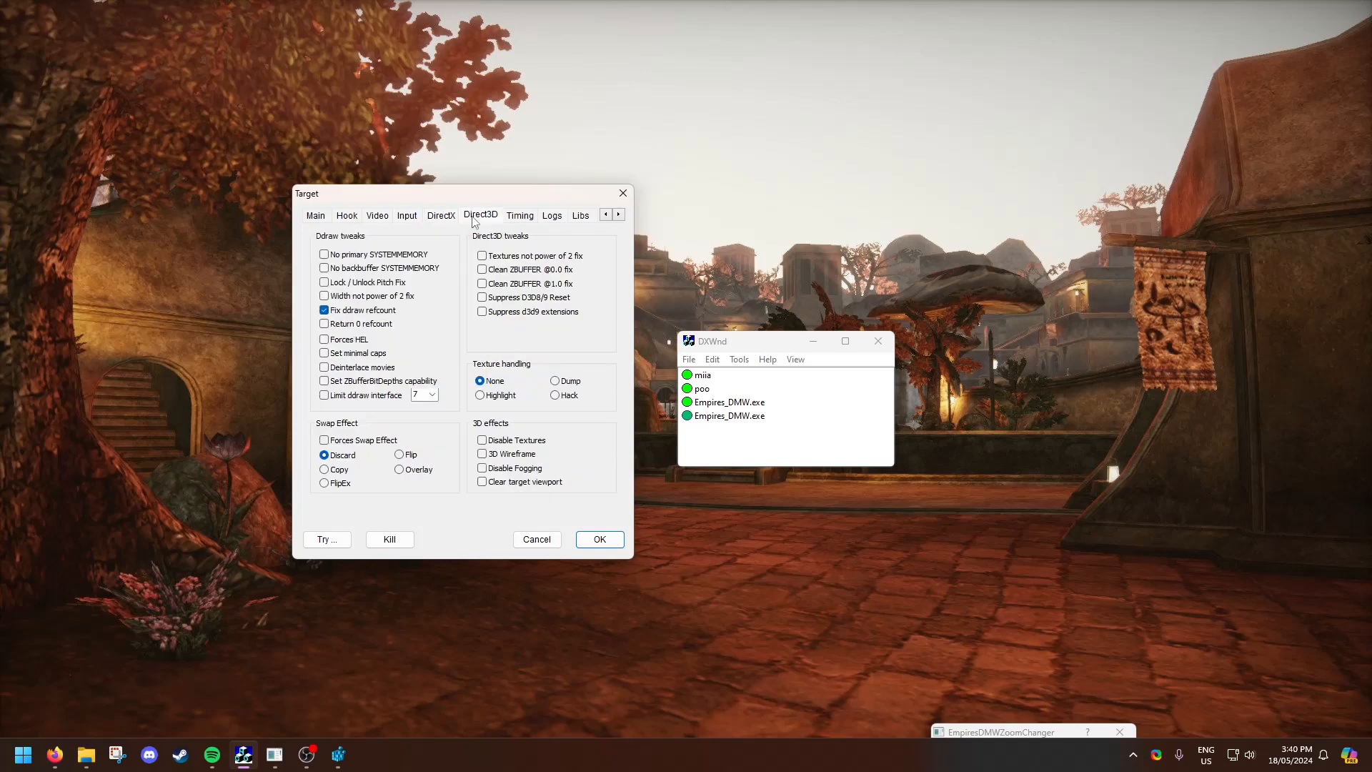
pyautogui.click(440, 214)
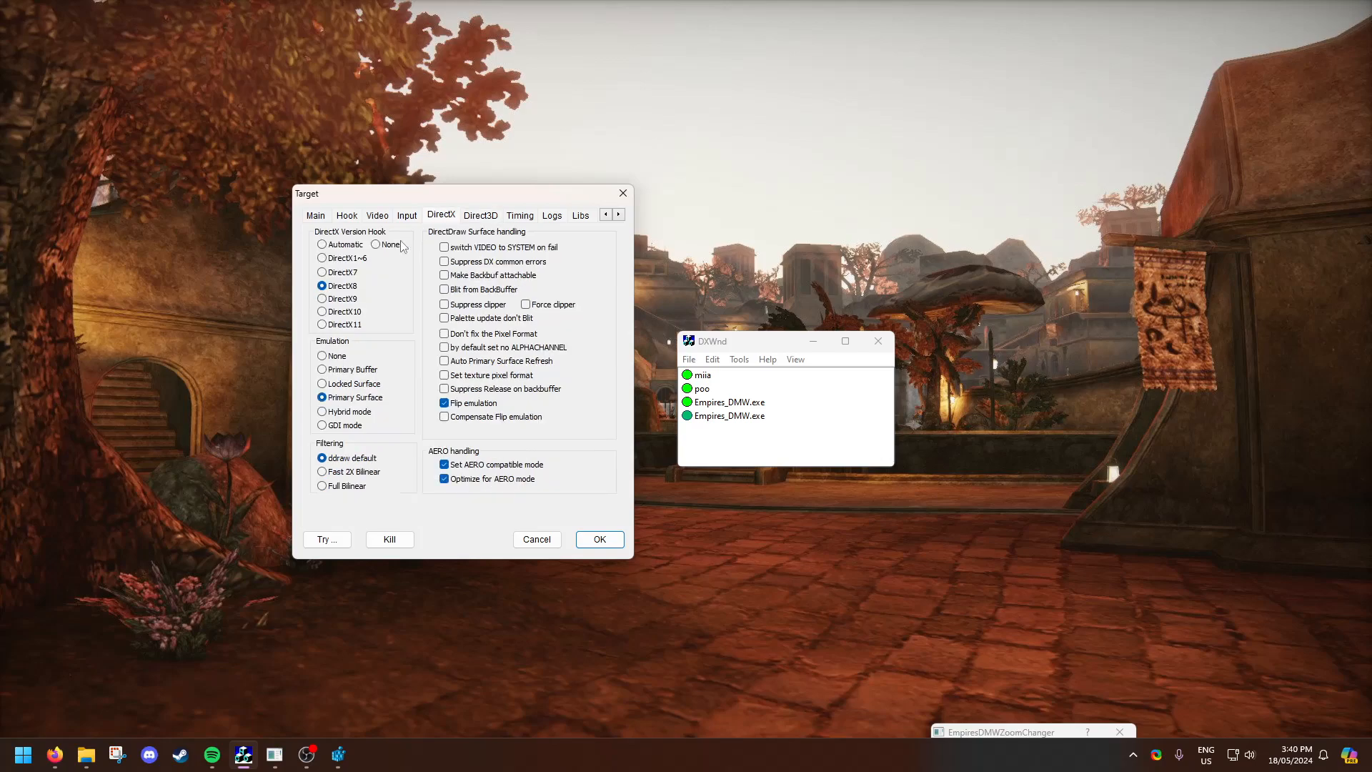
pyautogui.moveTo(300, 242)
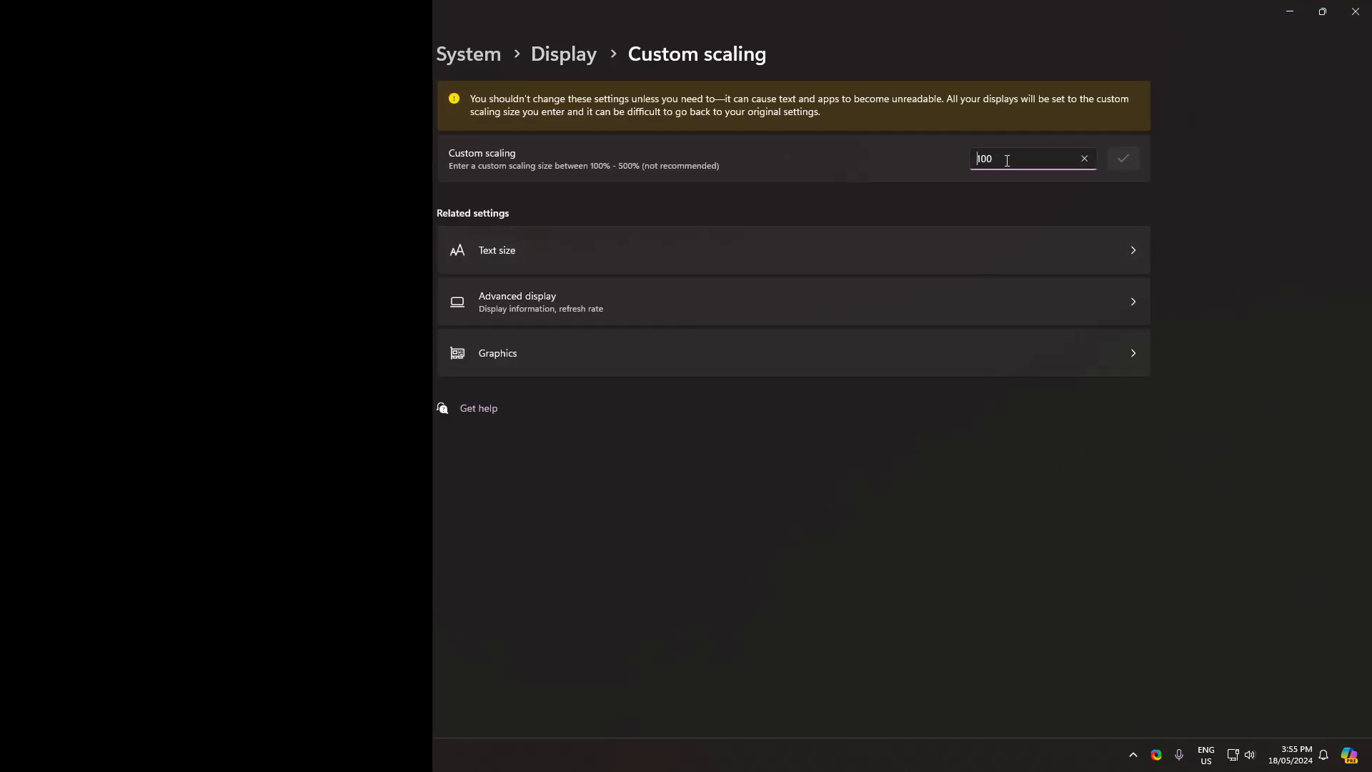
pyautogui.moveTo(1309, 8)
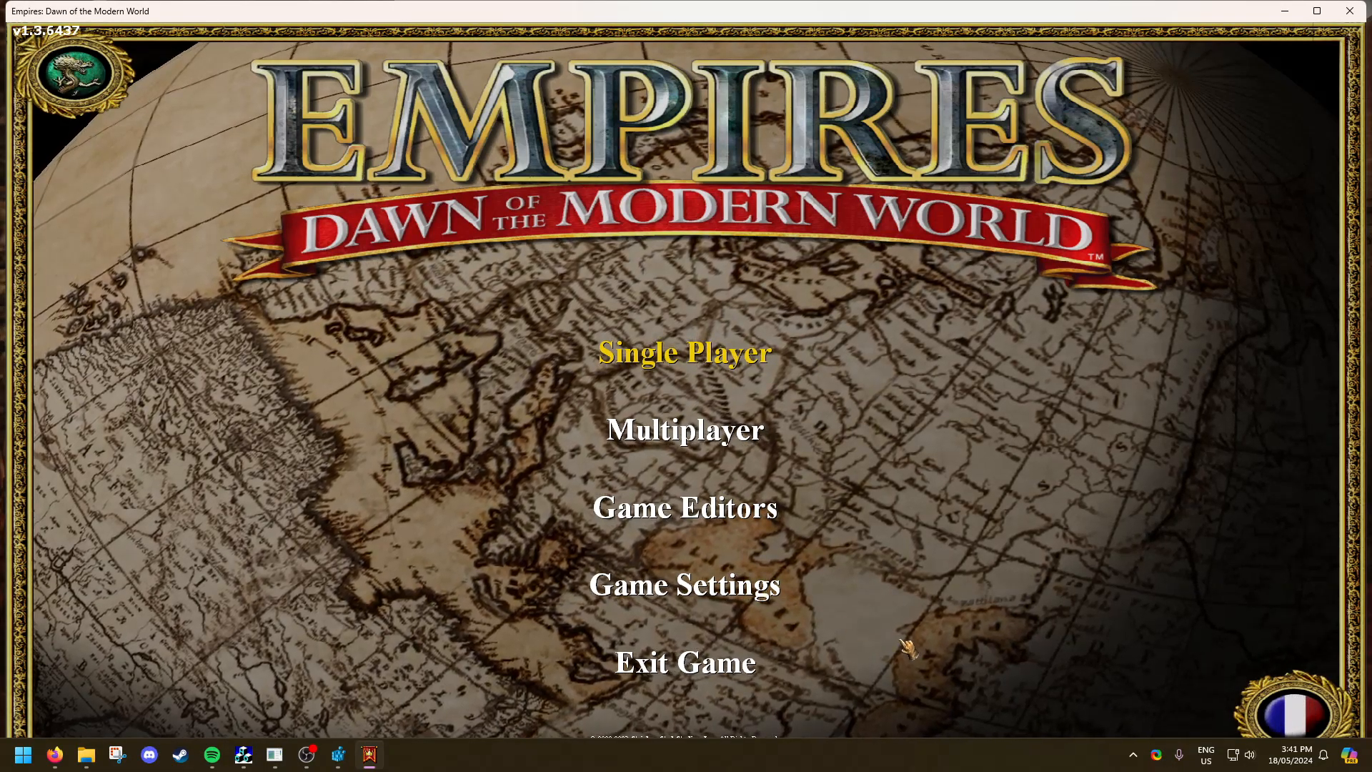
# Dismiss the taskbar context menu so the Empires main menu fills the screen
pyautogui.click(1251, 755)
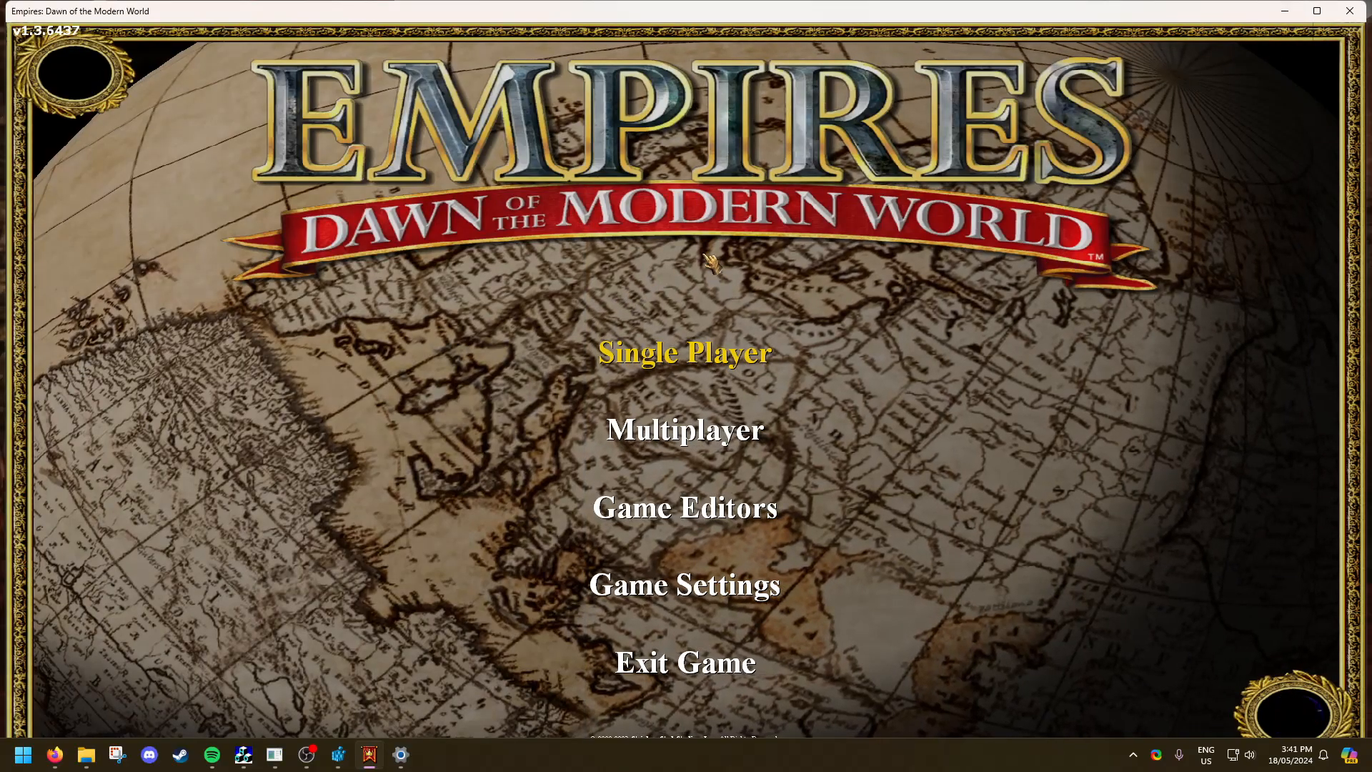
pyautogui.rightClick(656, 755)
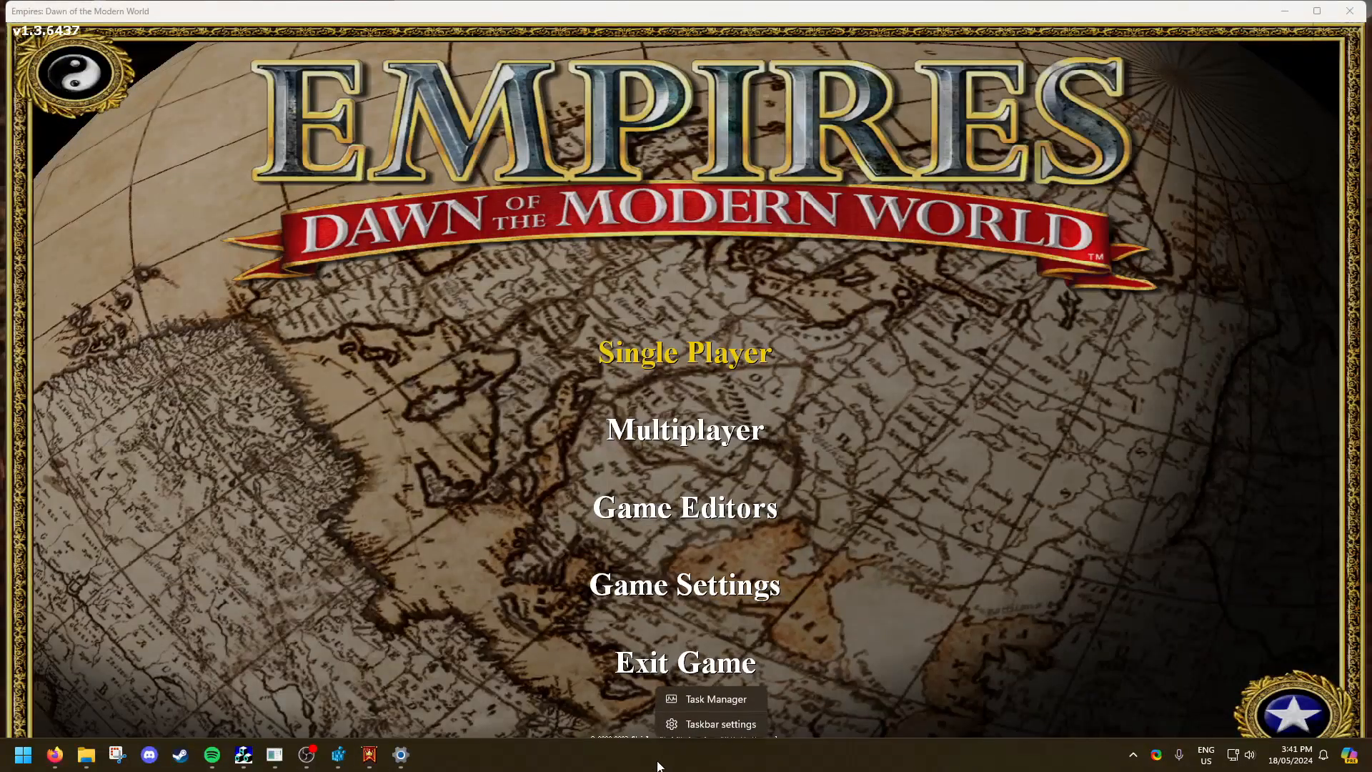
pyautogui.moveTo(560, 757)
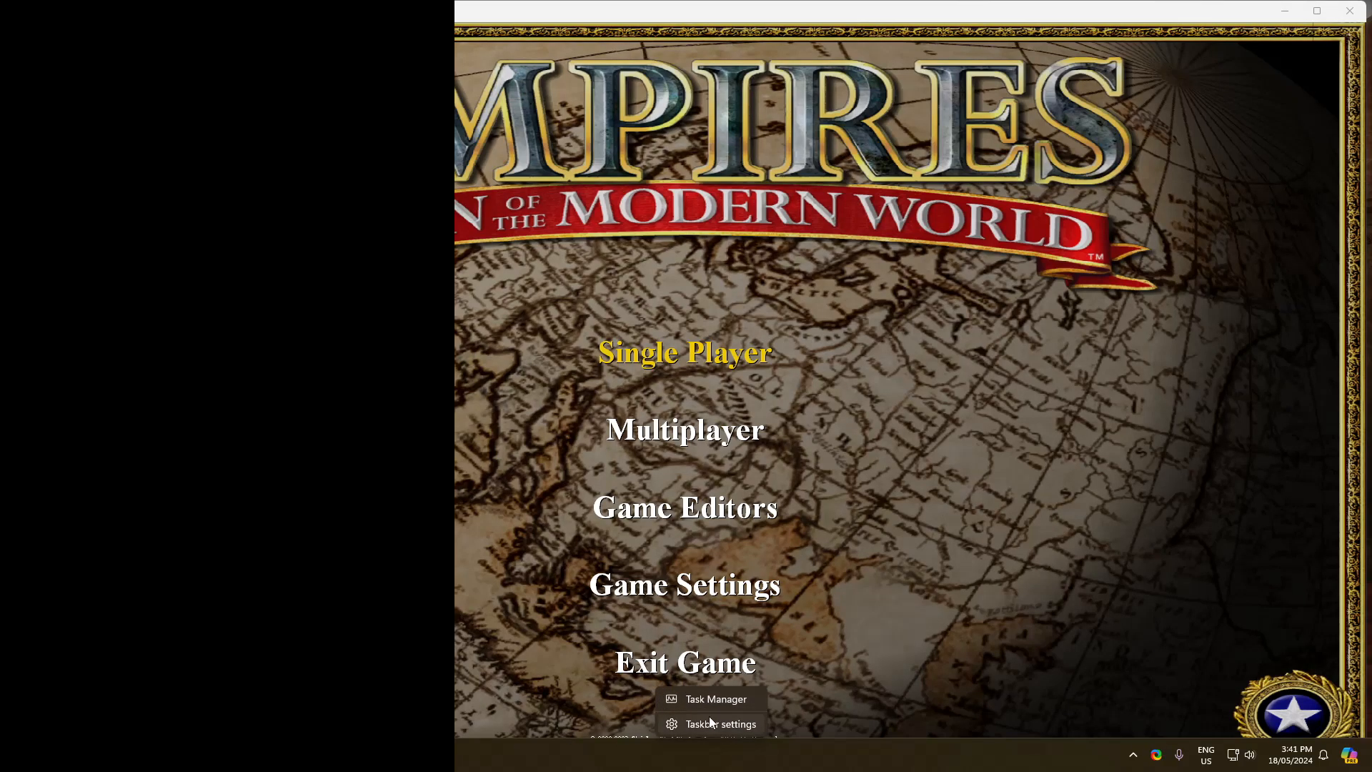
pyautogui.click(720, 724)
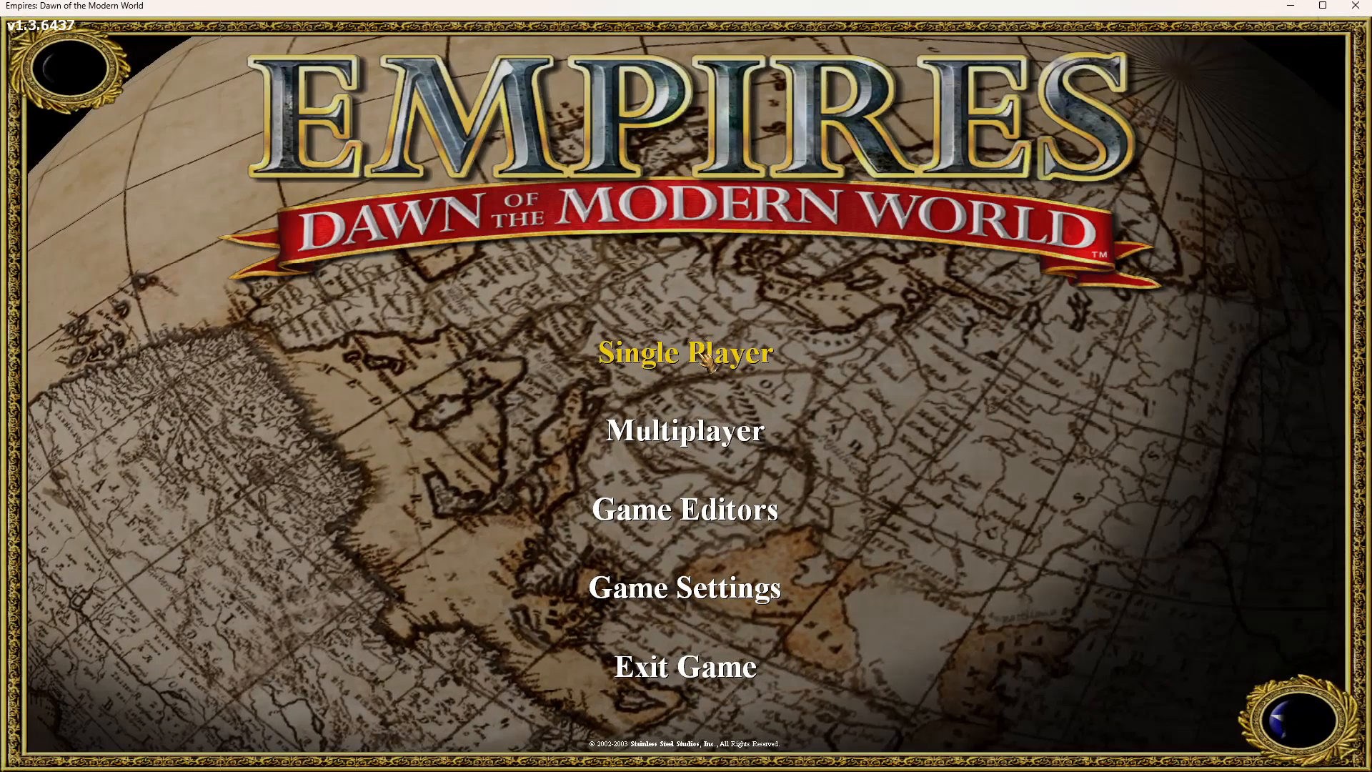
# Start Chapter 1: Lighting the Torch from the Single Player campaign menu
pyautogui.click(685, 352)
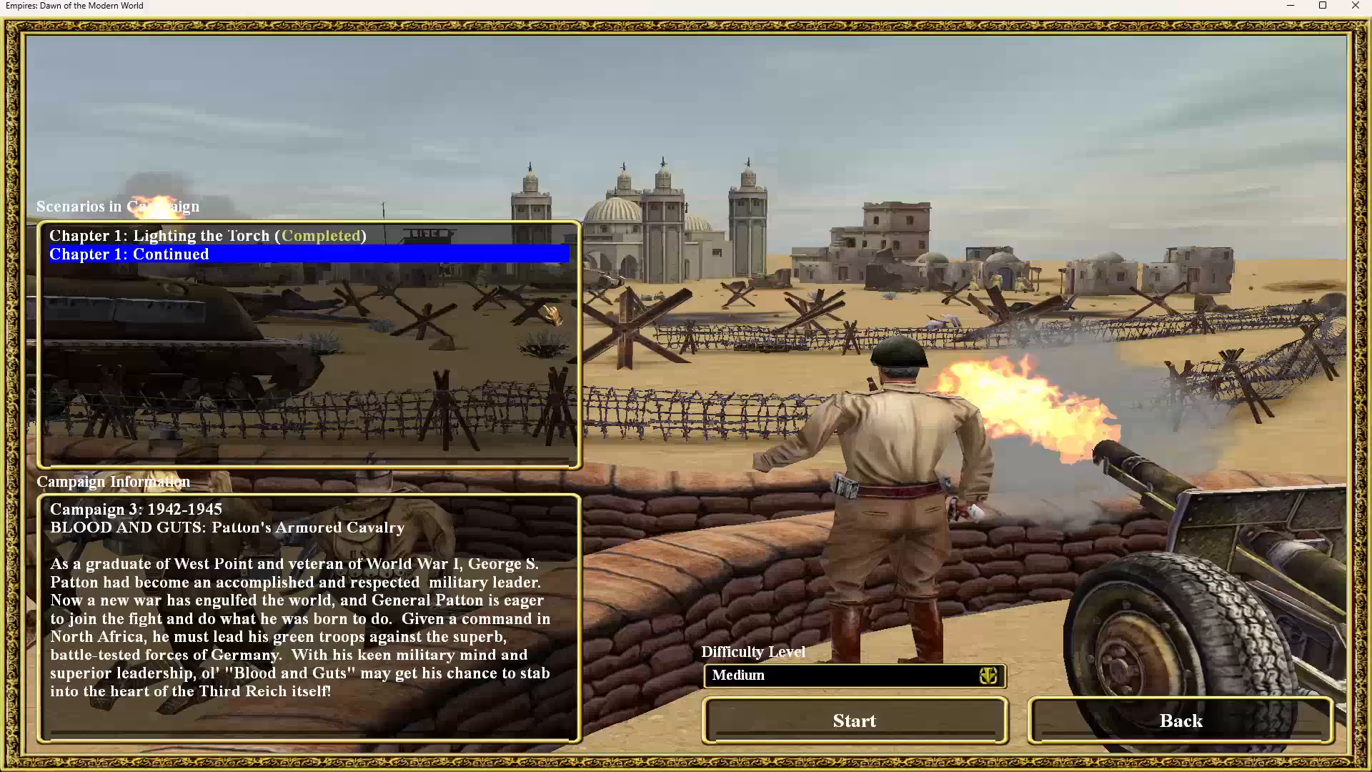
pyautogui.click(210, 234)
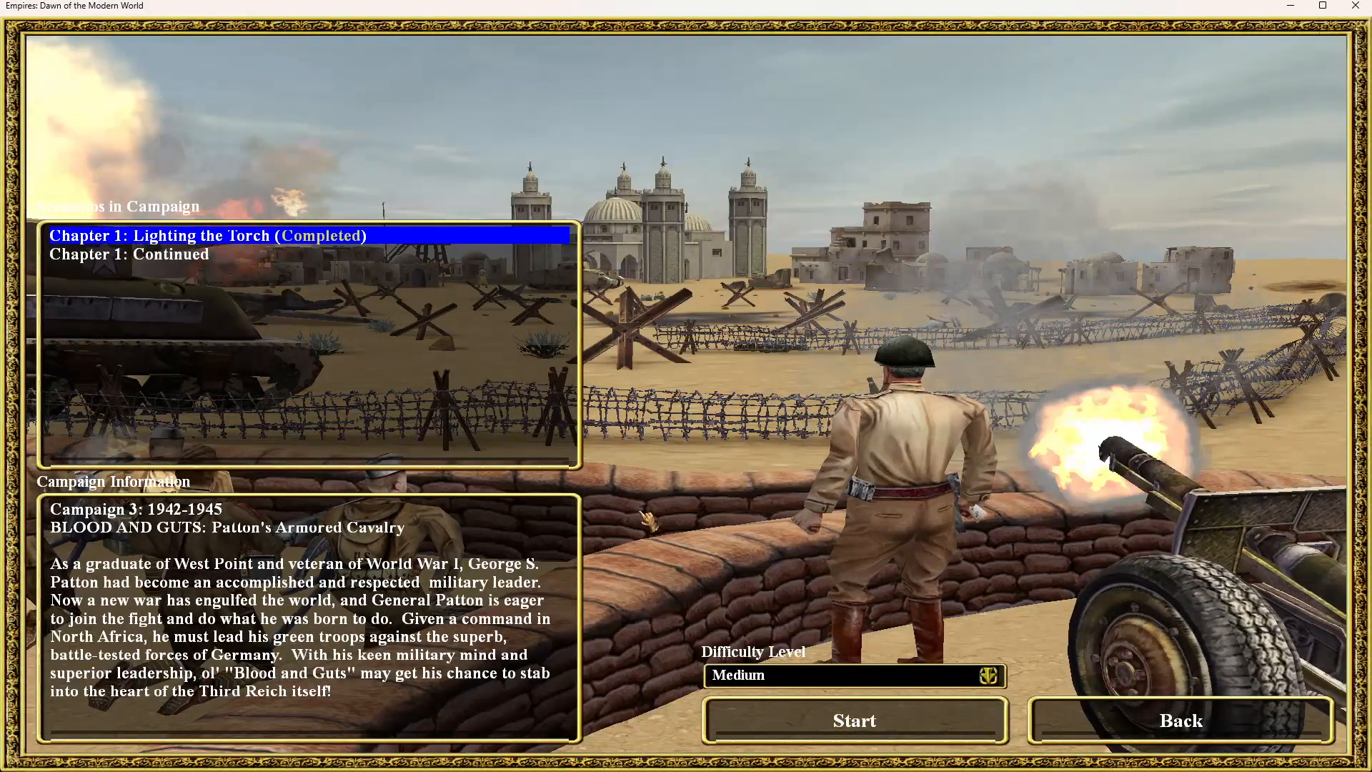
pyautogui.click(853, 720)
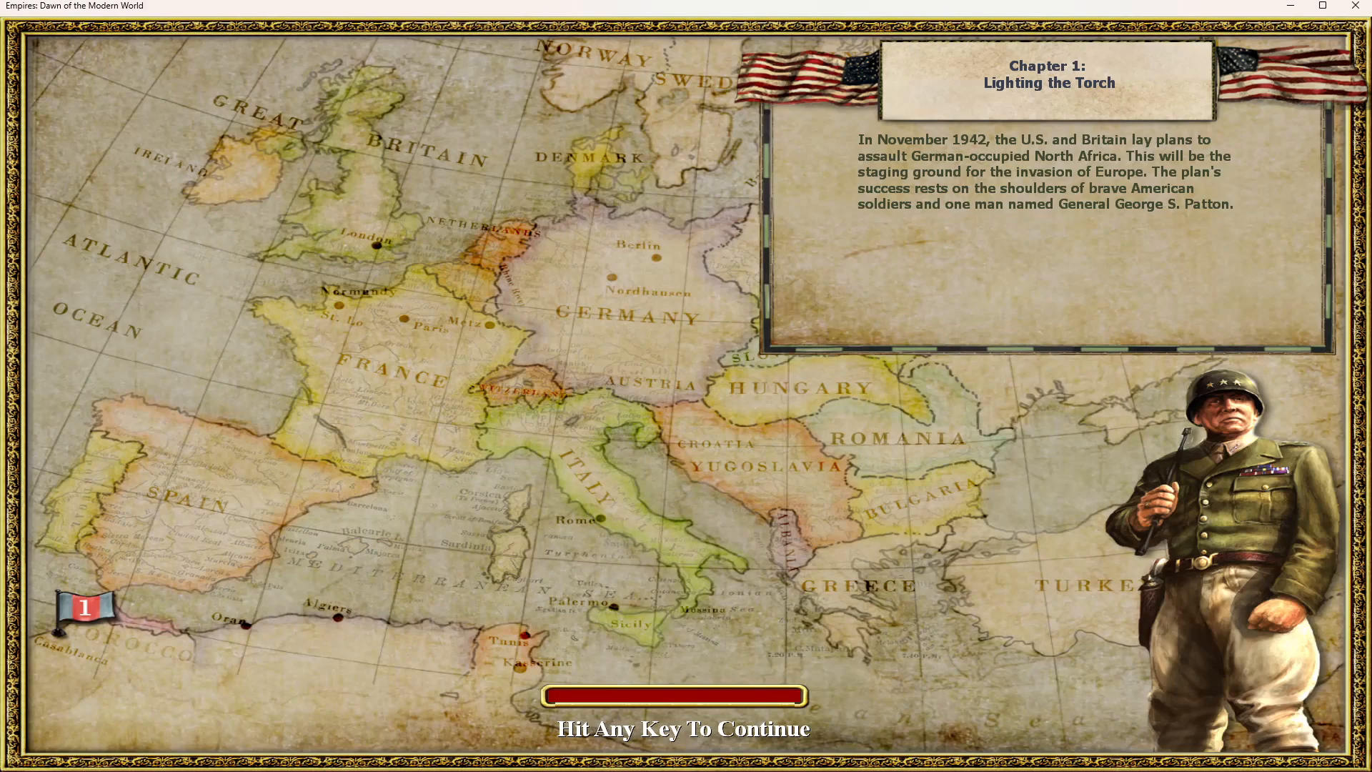
# Skip the briefings with Space and play the beach mission
pyautogui.press('space')
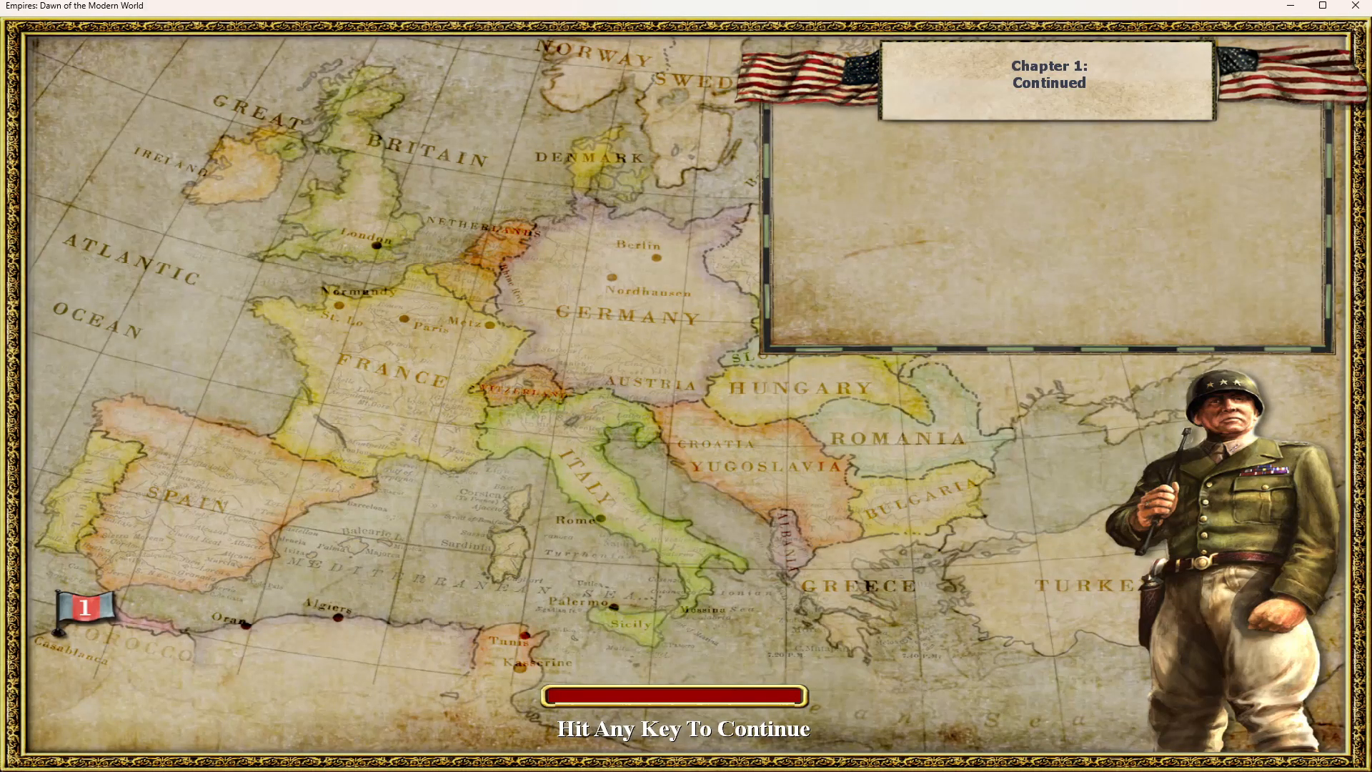
pyautogui.press('space')
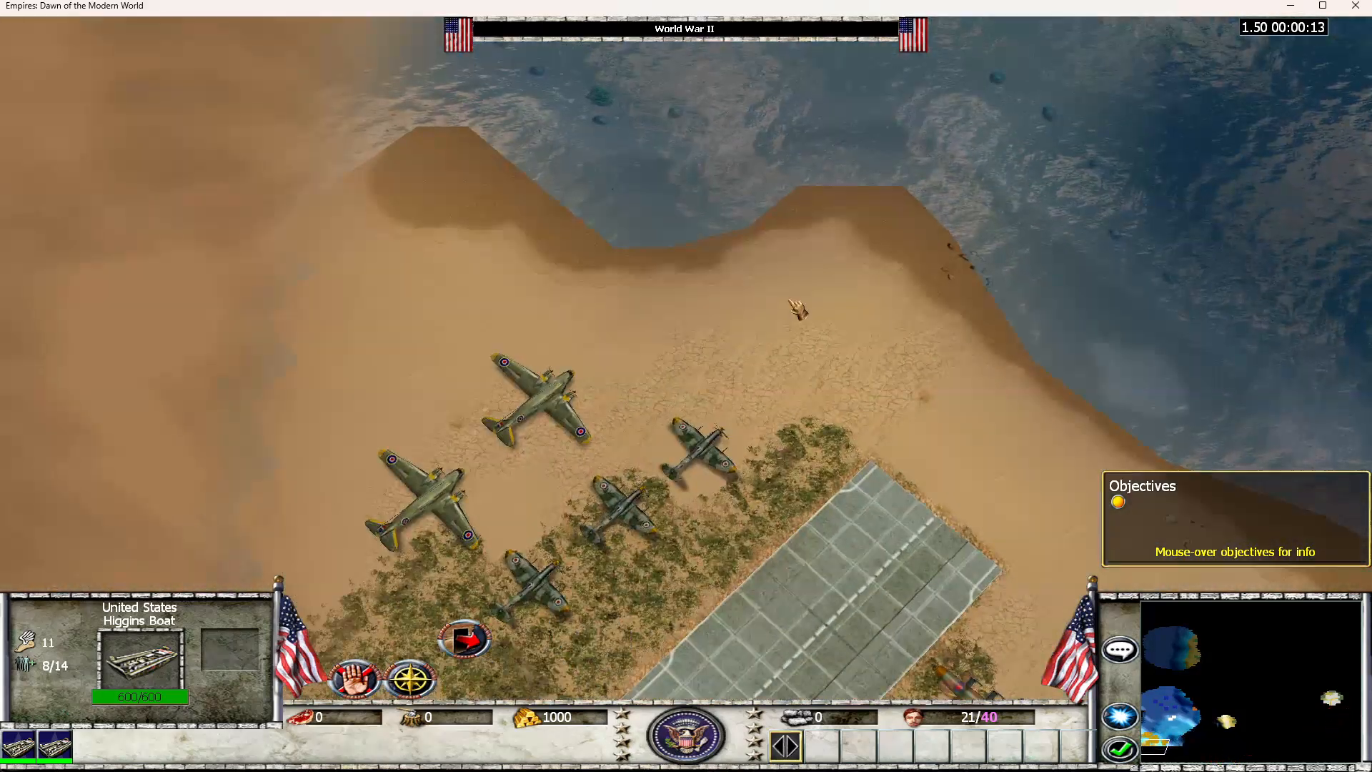
pyautogui.click(927, 382)
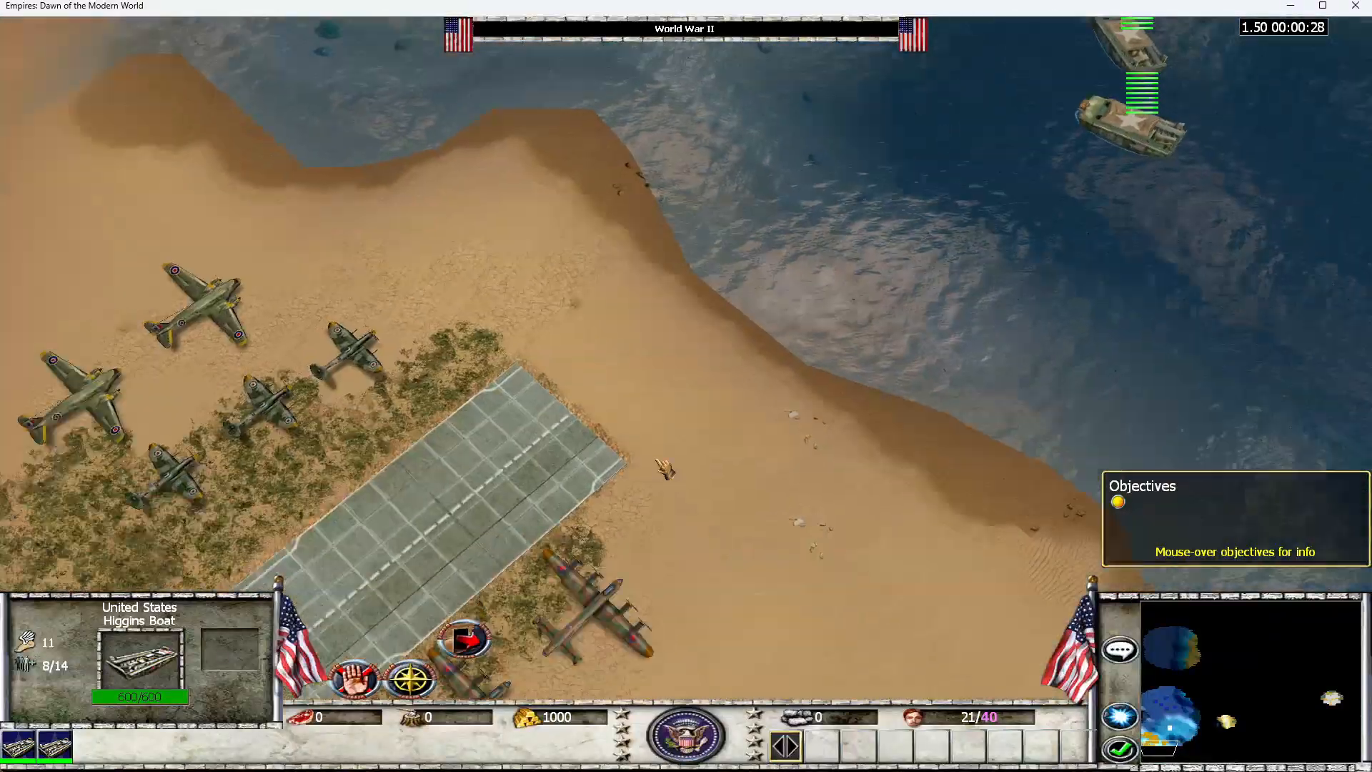
pyautogui.scroll(-3)
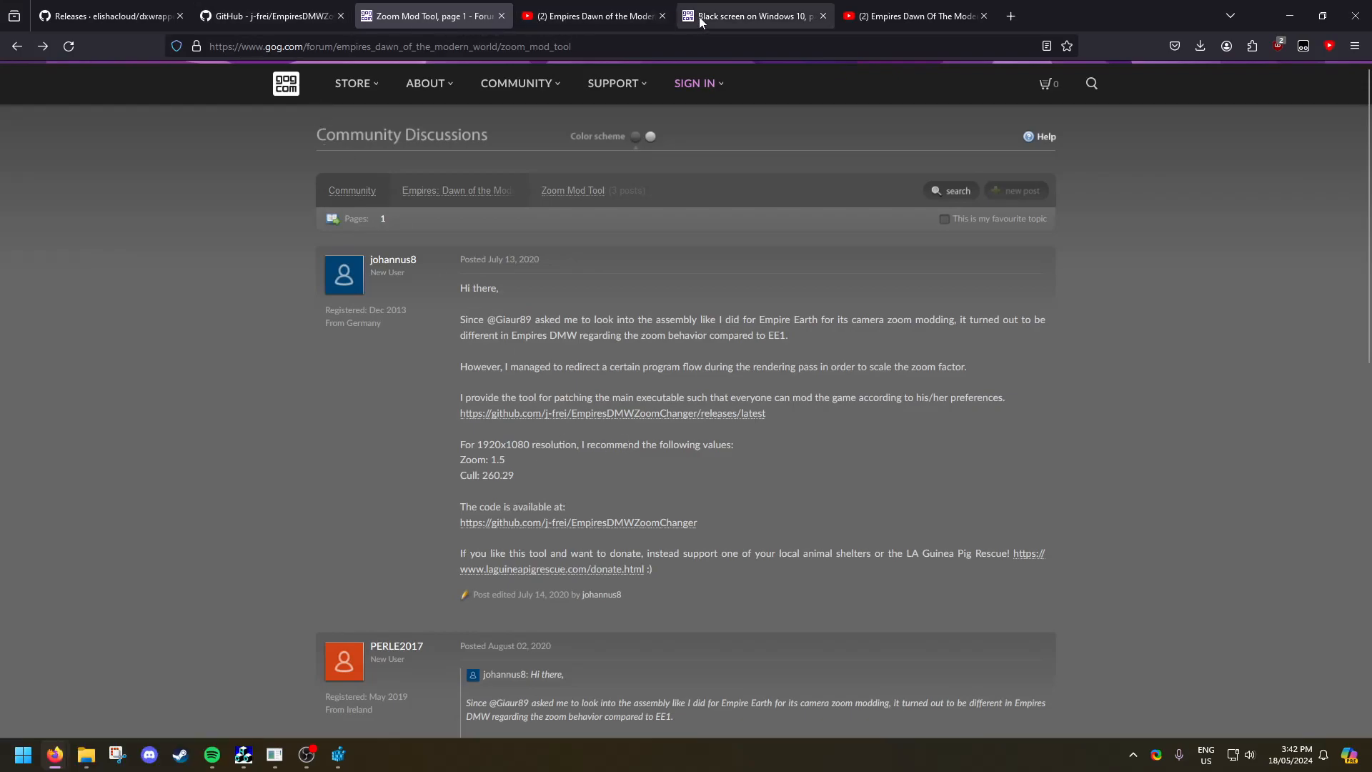
# Read the Windows 10 black screen thread's DxWnd and scaling fixes, then view the mouse-fix video
pyautogui.click(748, 15)
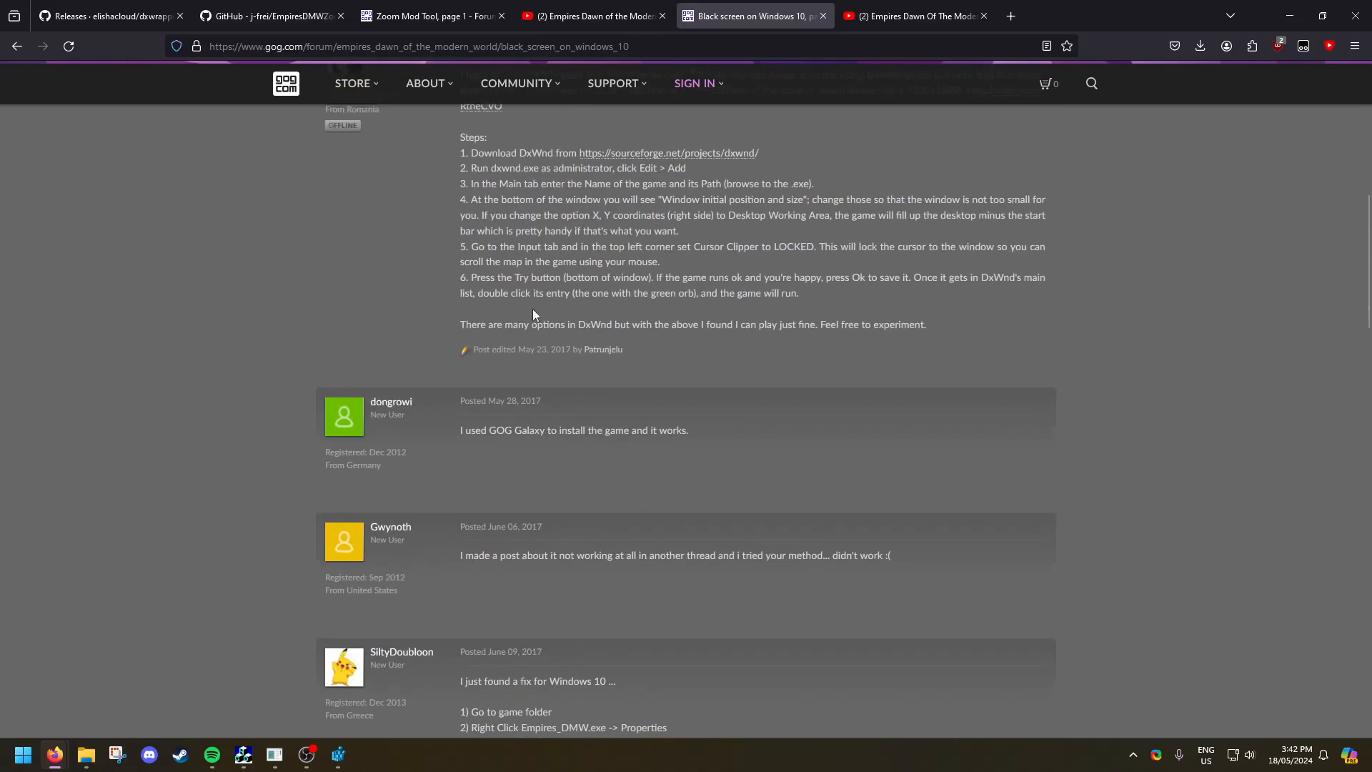
pyautogui.scroll(3)
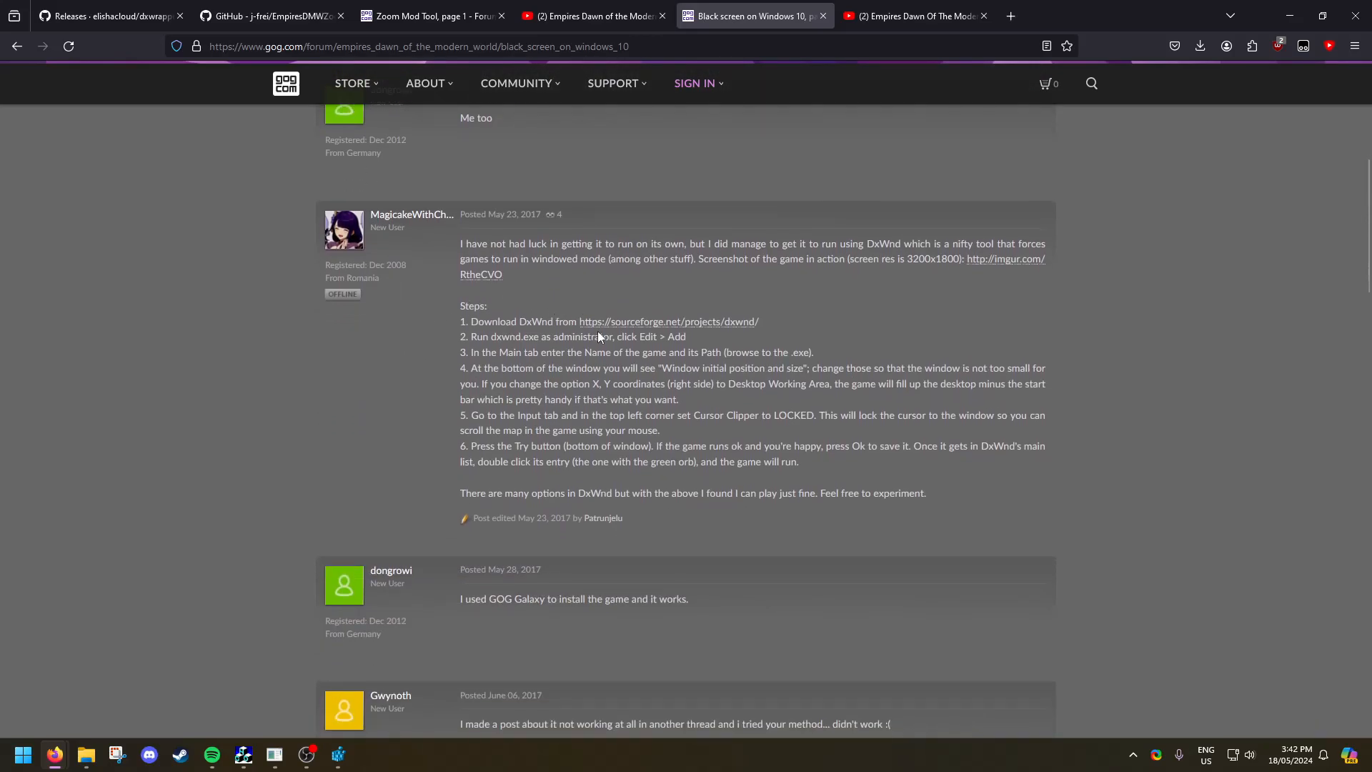
pyautogui.scroll(3)
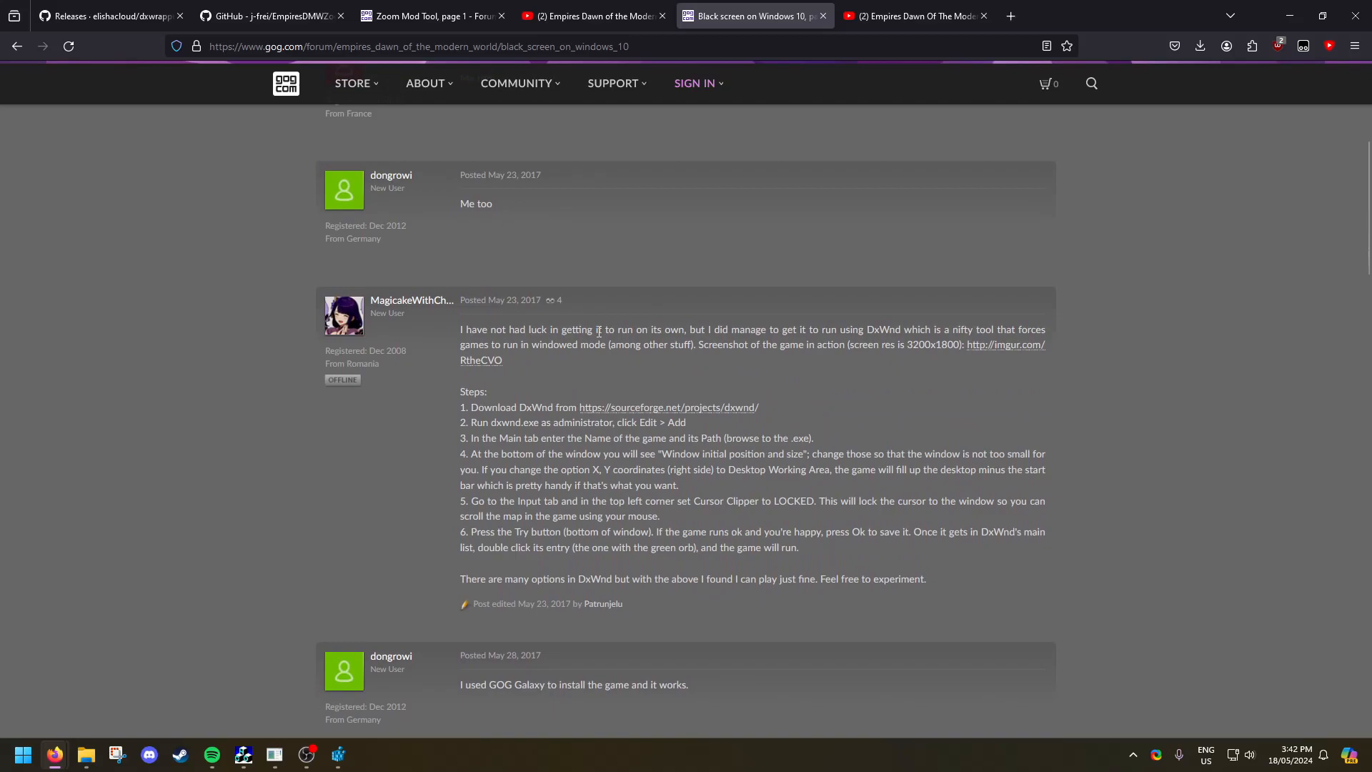
pyautogui.moveTo(580, 330)
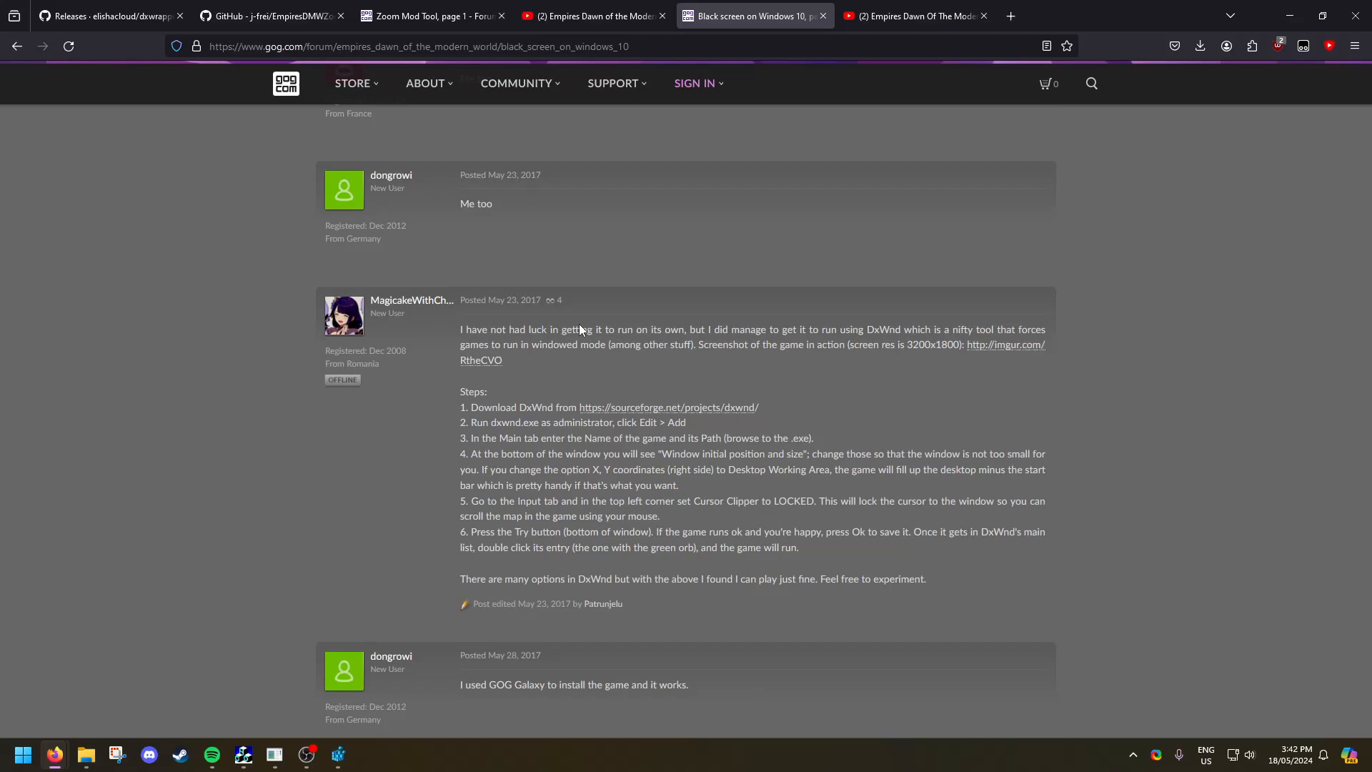
pyautogui.scroll(-3)
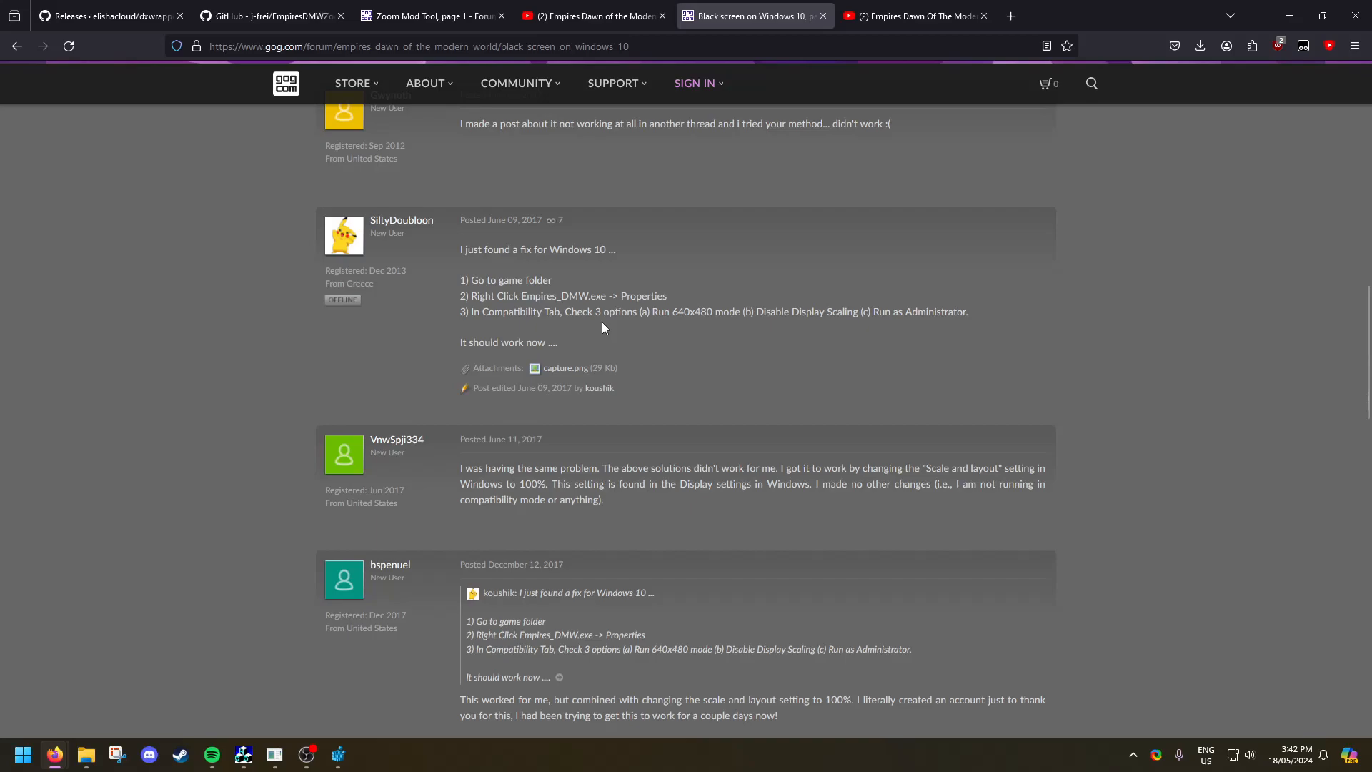
pyautogui.click(915, 16)
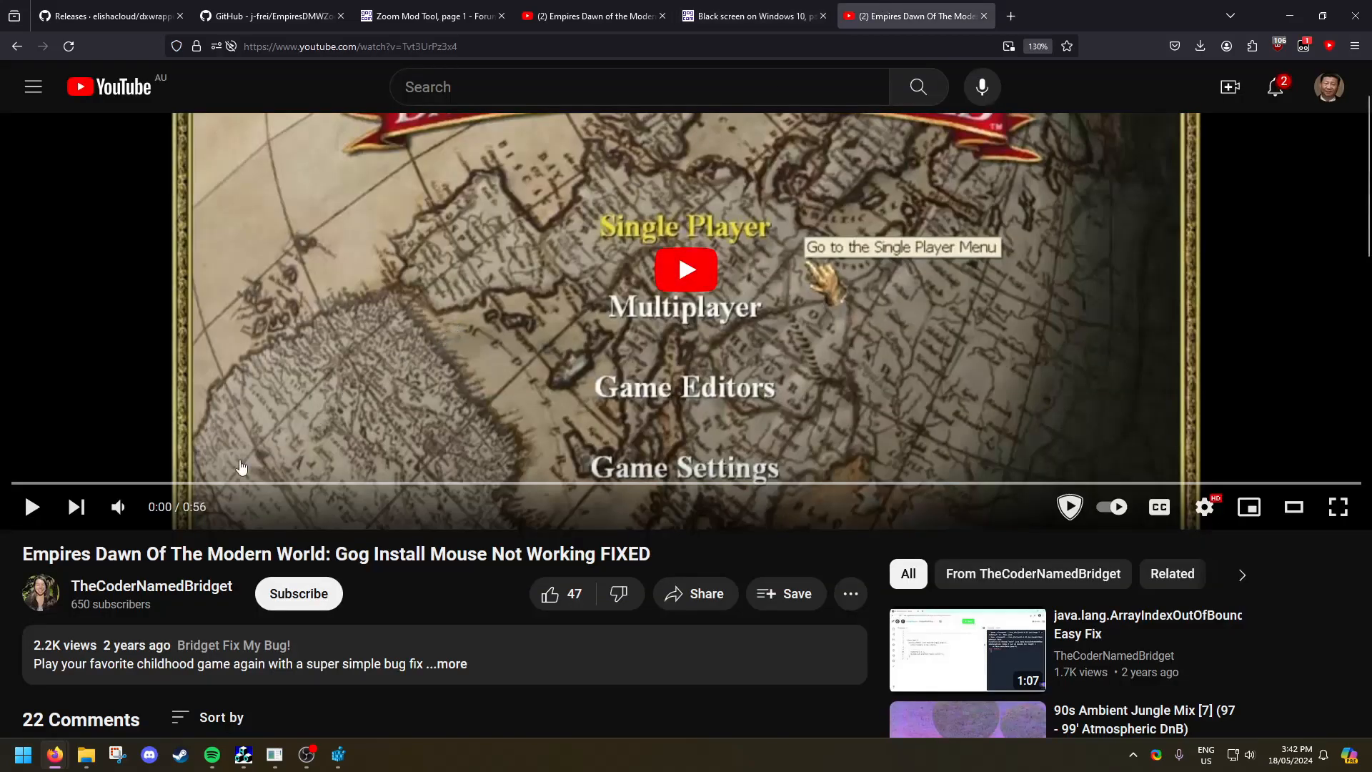
pyautogui.moveTo(253, 586)
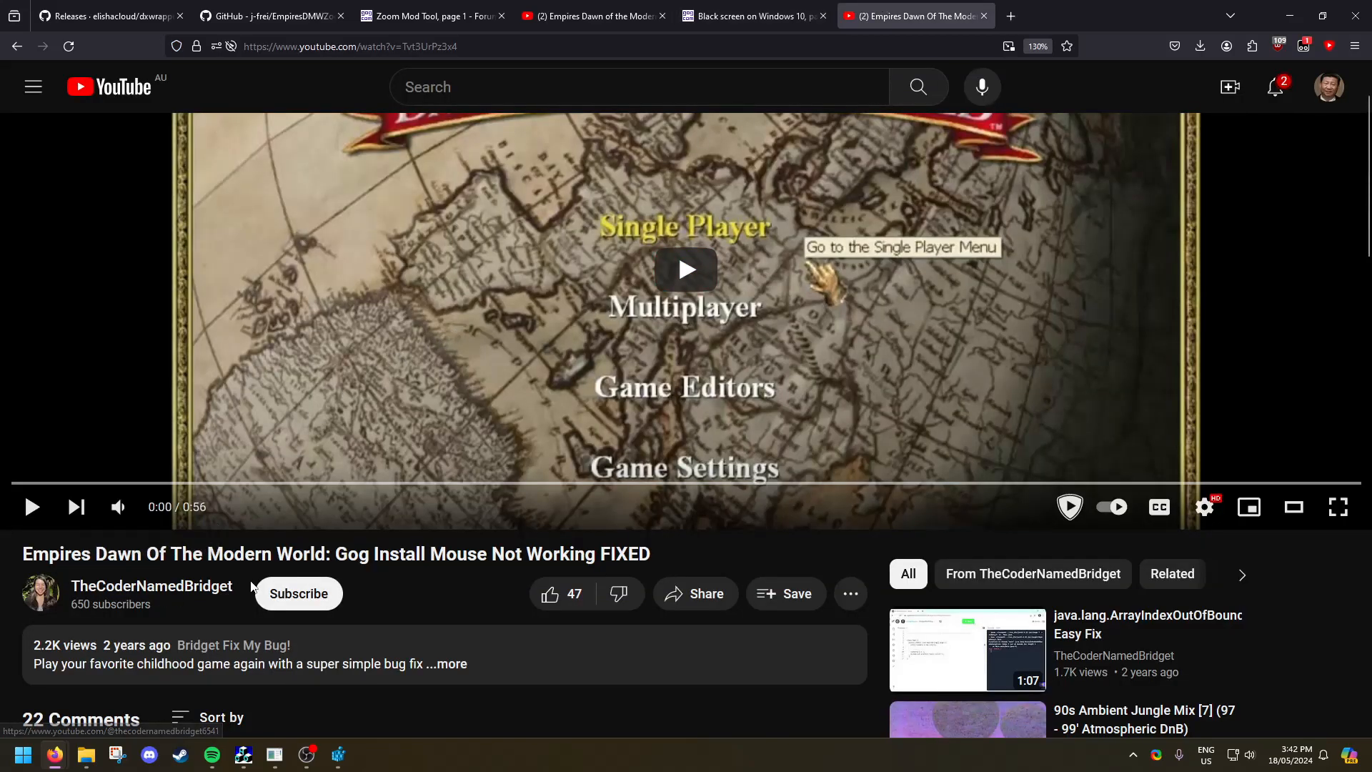
pyautogui.moveTo(1173, 77)
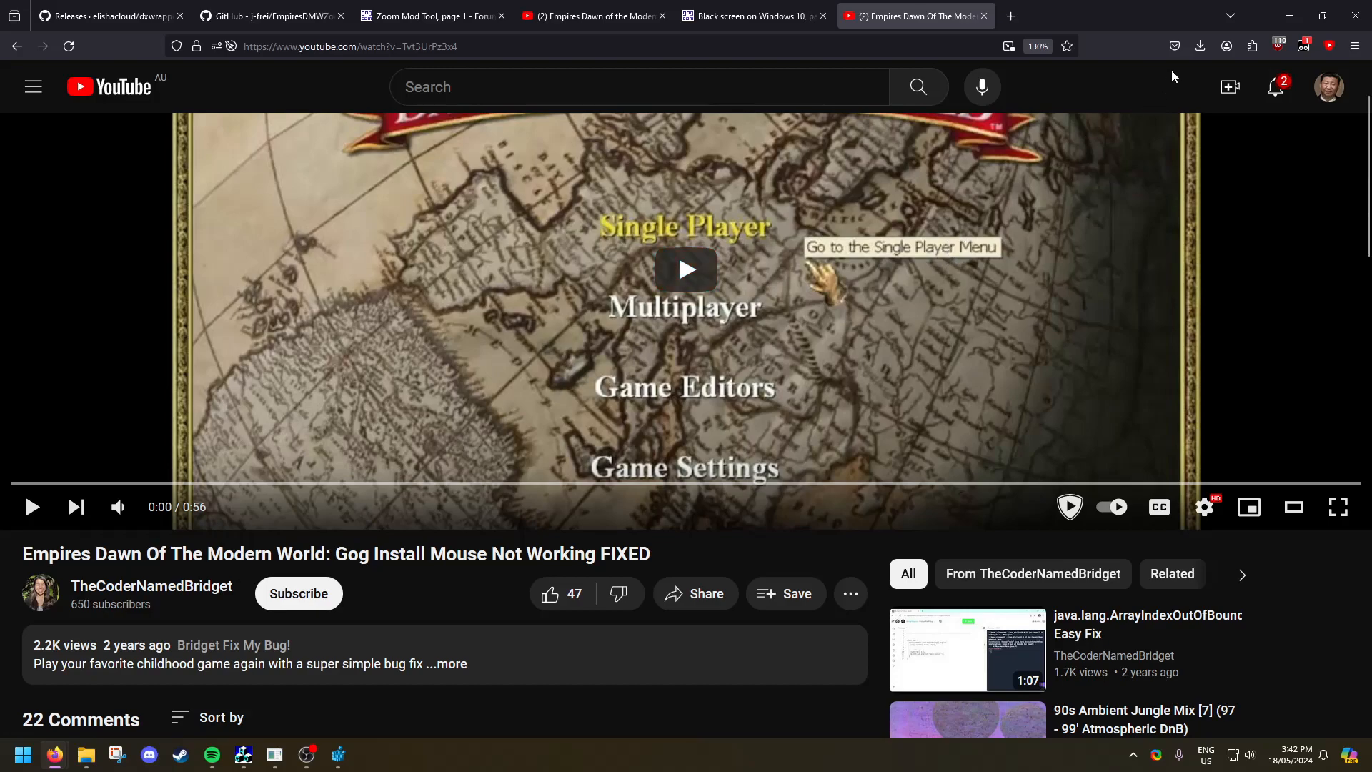
pyautogui.moveTo(1290, 17)
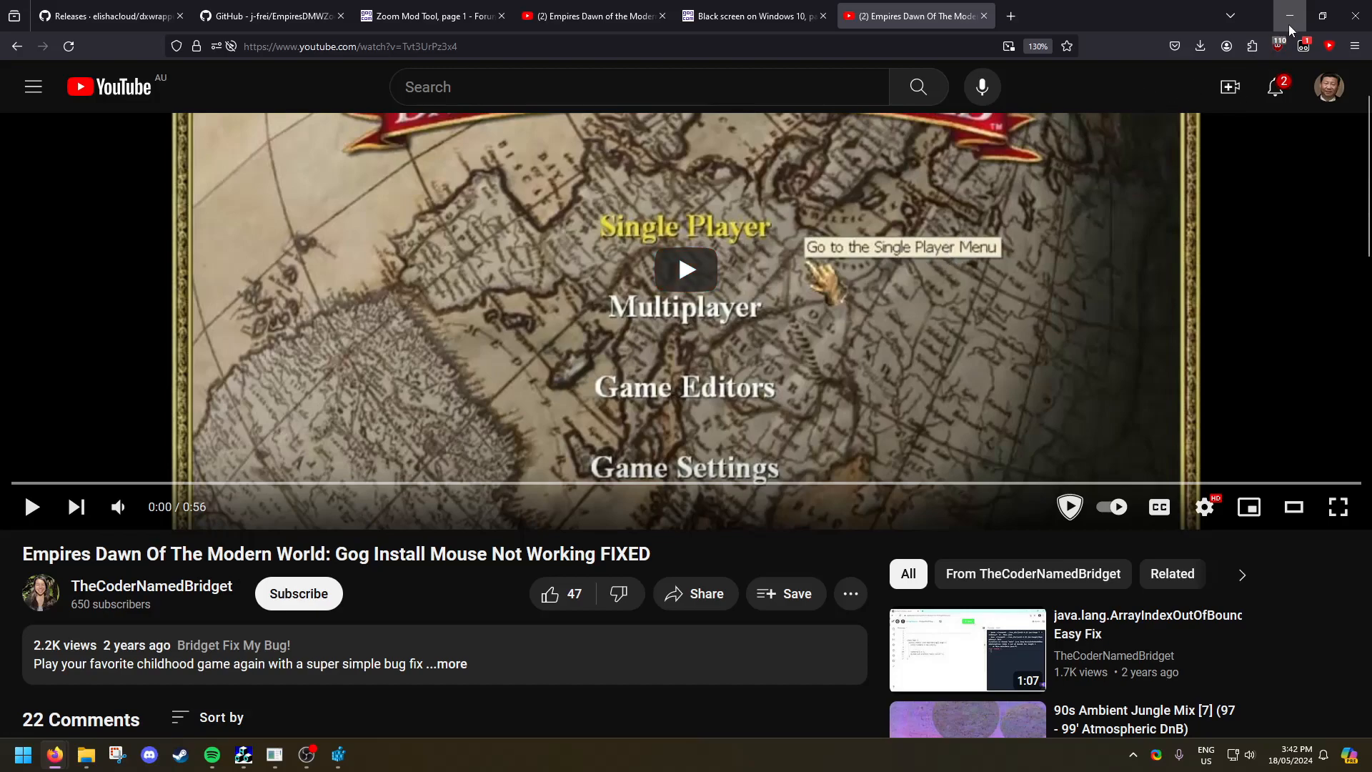
pyautogui.moveTo(1290, 18)
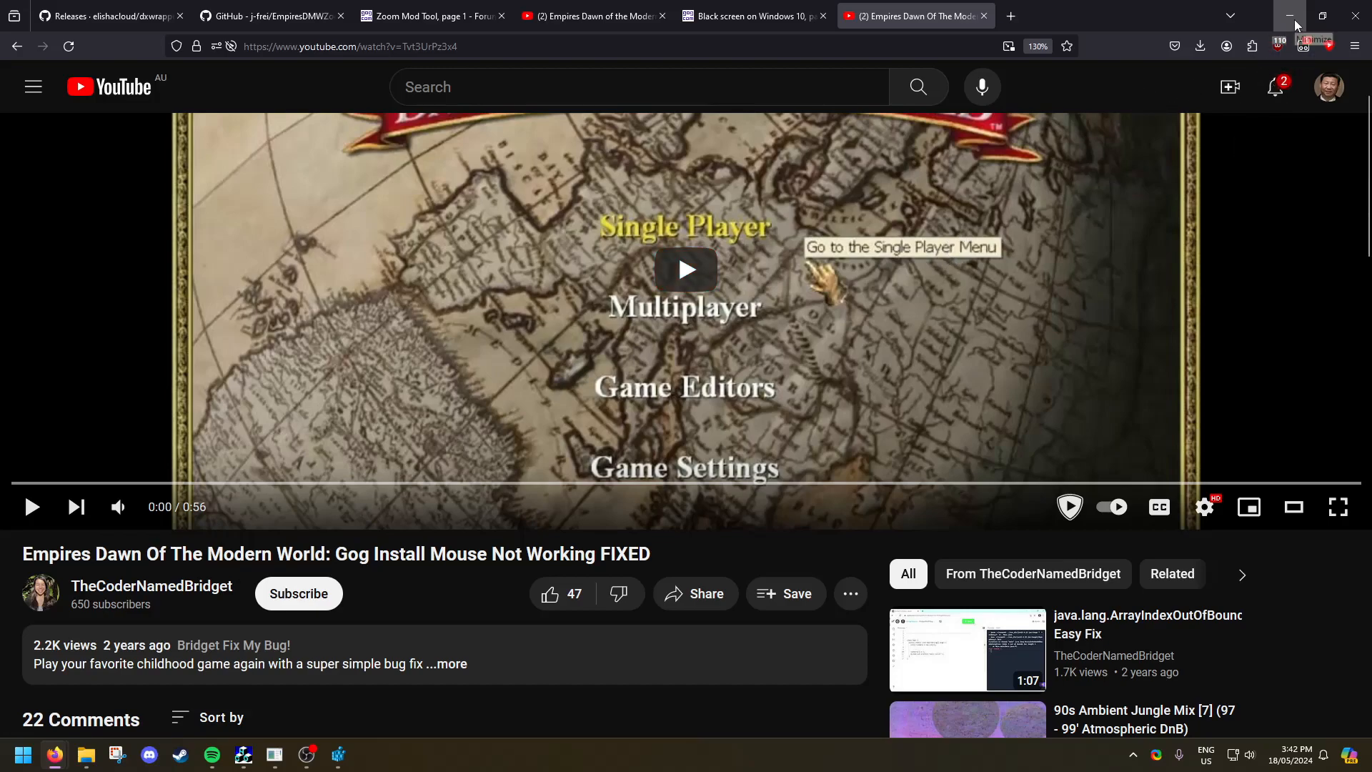
pyautogui.moveTo(1290, 17)
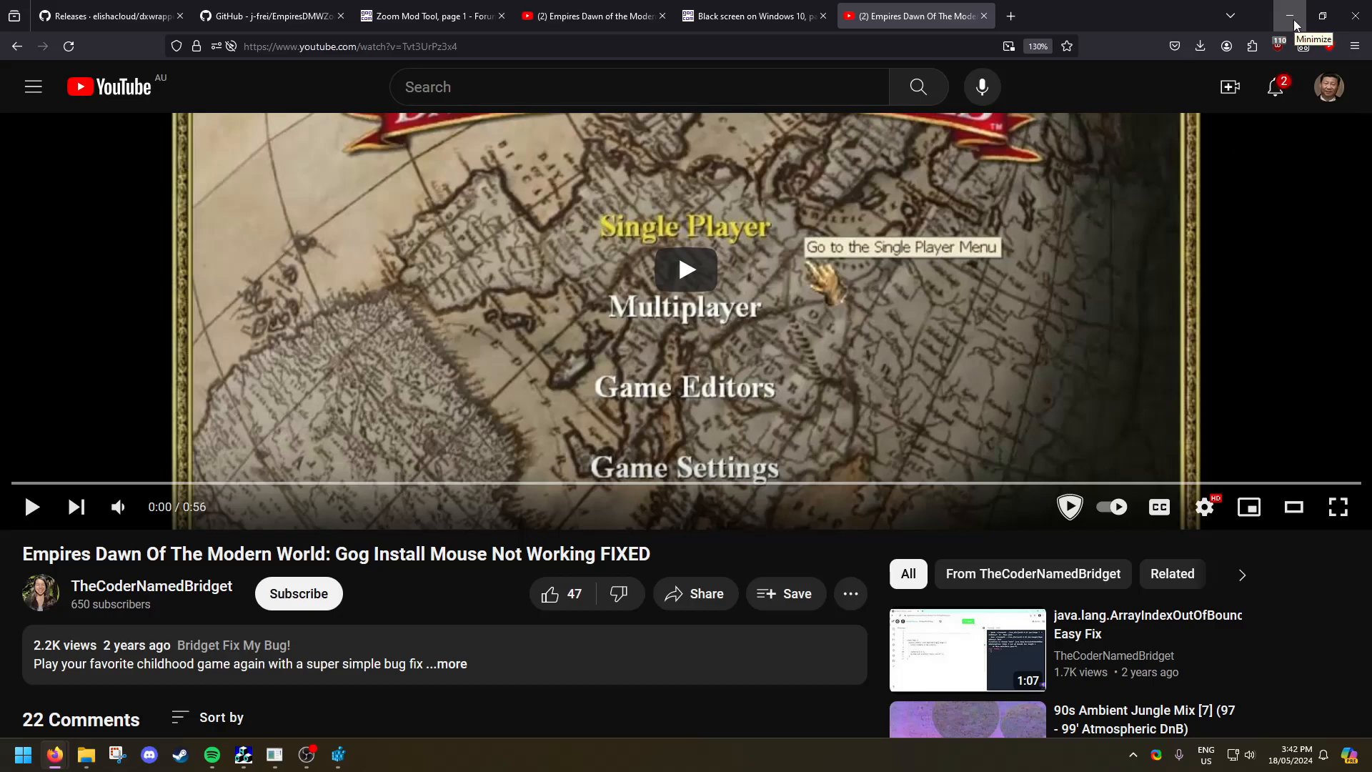
# Minimize the YouTube browser window to reveal DXWnd and EmpiresDMWZoomChanger
pyautogui.click(1290, 16)
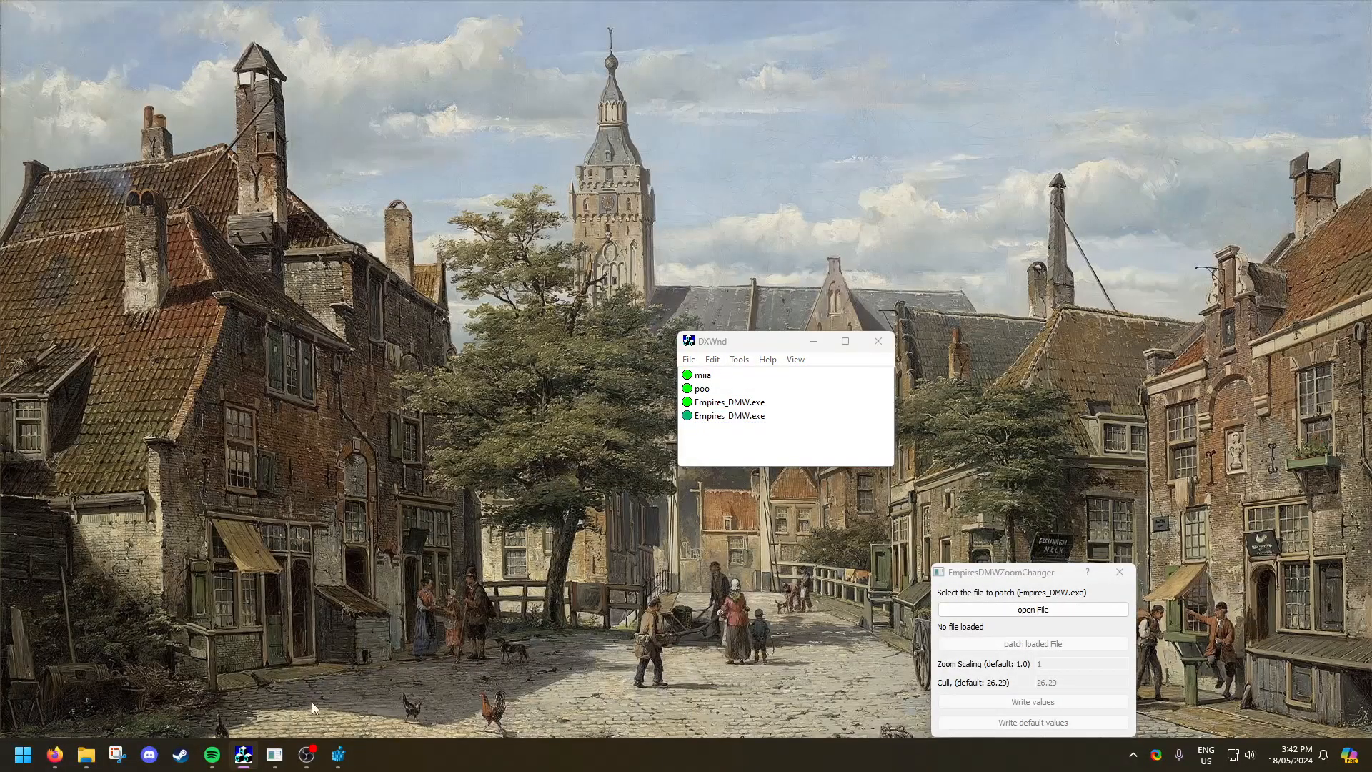